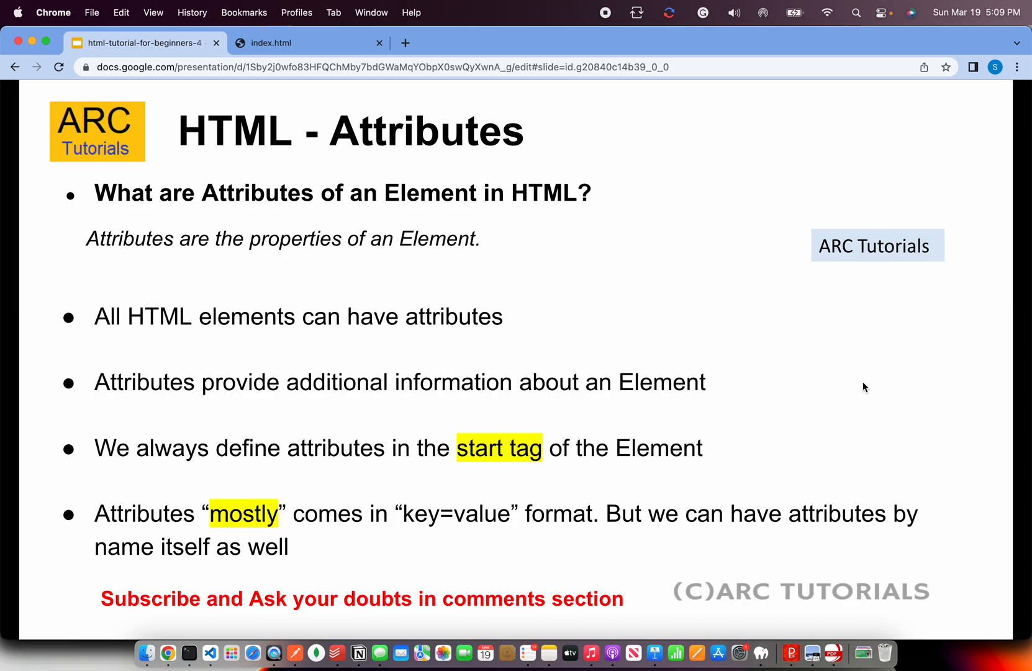
{"action": "mouse_move", "coordinate": [465, 520]}
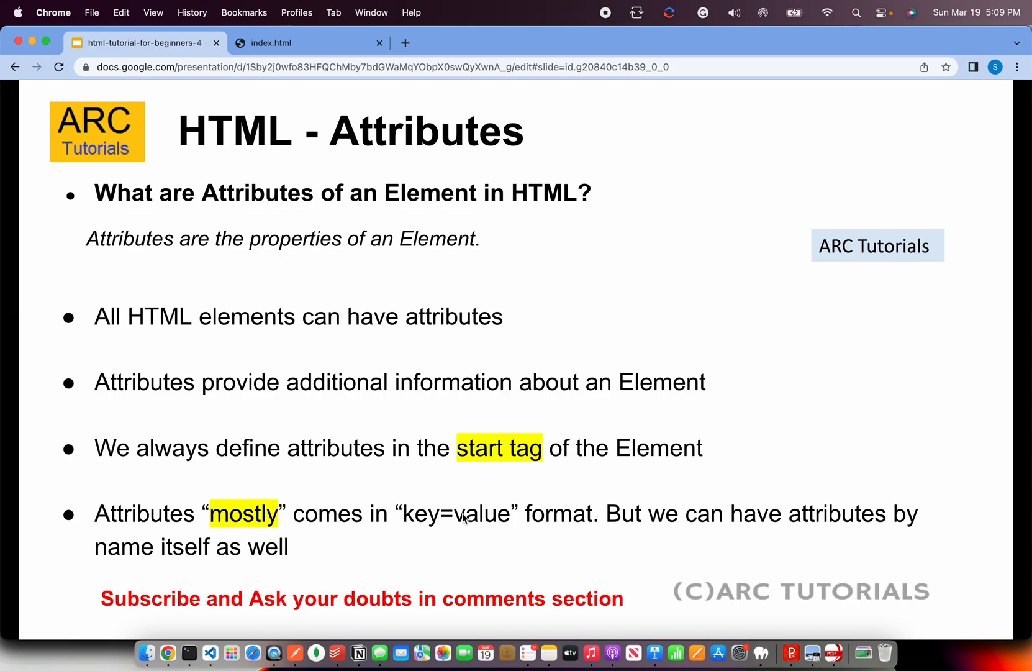
{"action": "mouse_move", "coordinate": [671, 531]}
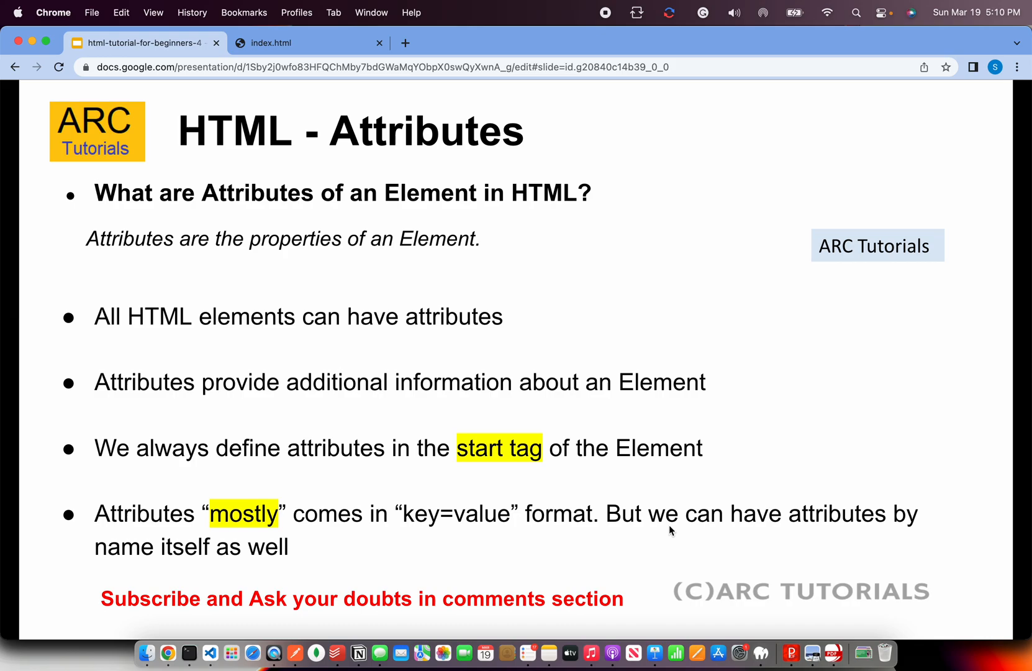
{"action": "mouse_move", "coordinate": [513, 653]}
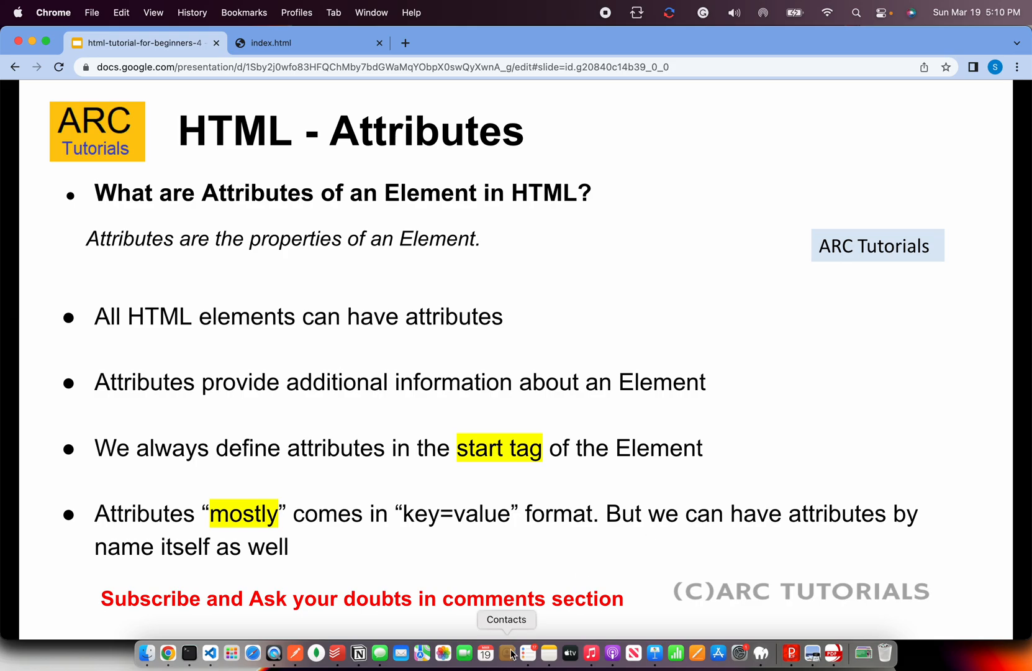
Step: Delete every paragraph and nested div inside <body>, then confirm the blank page in Chrome
{"action": "left_click", "coordinate": [210, 653]}
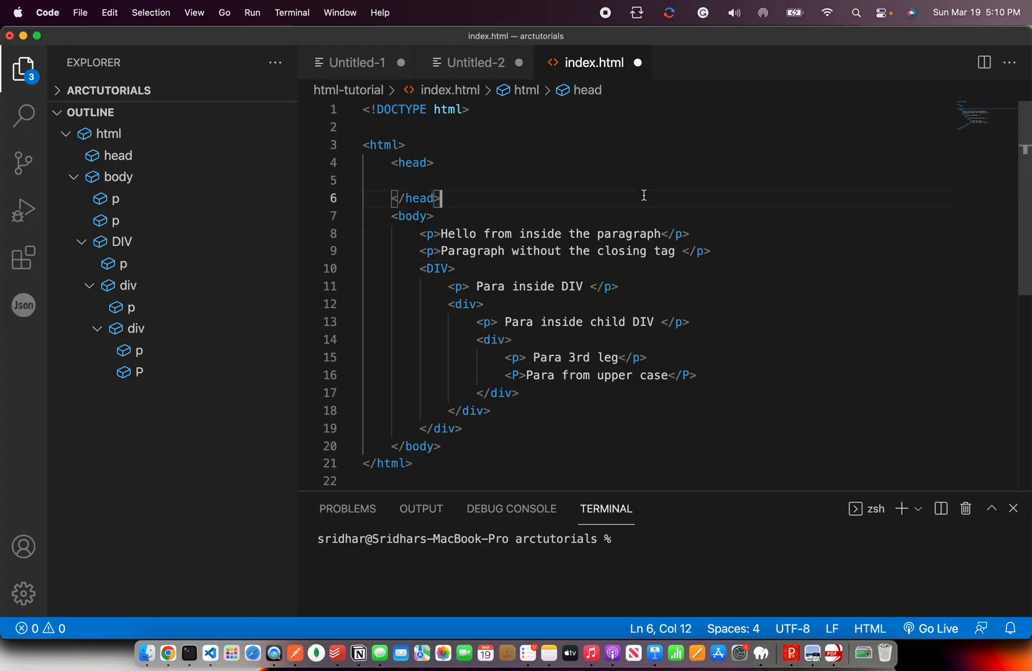
{"action": "mouse_move", "coordinate": [1024, 120]}
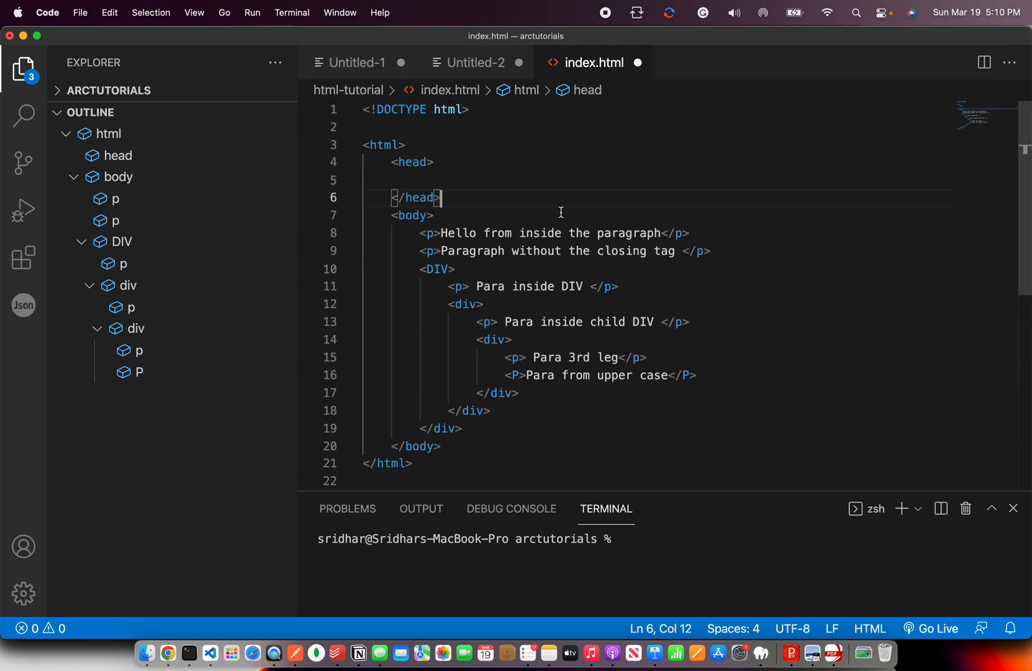
{"action": "left_click", "coordinate": [461, 216]}
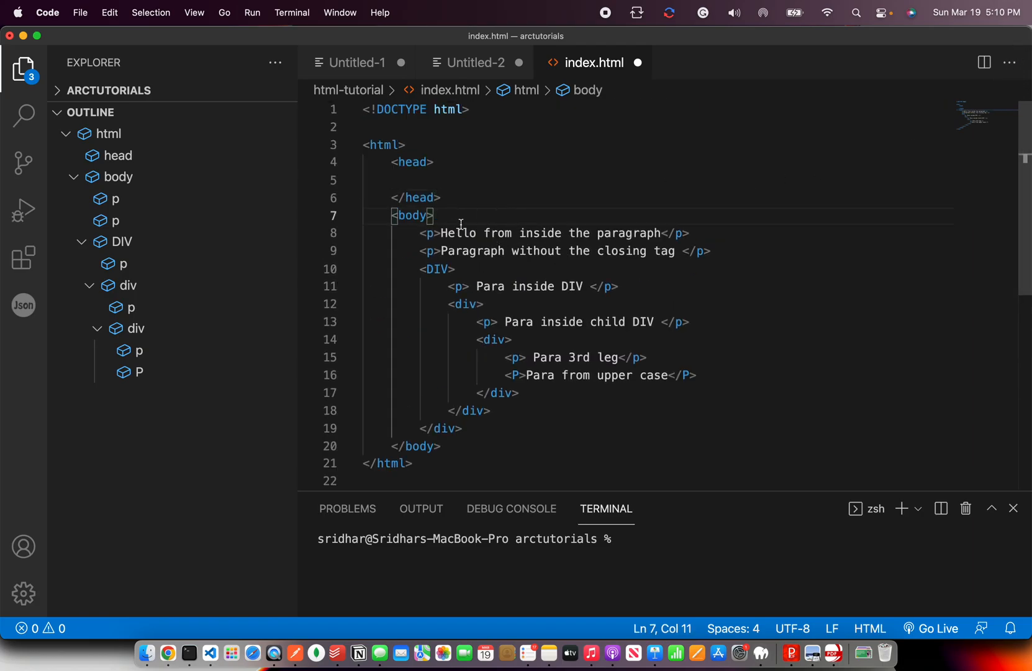
{"action": "key", "text": "Return"}
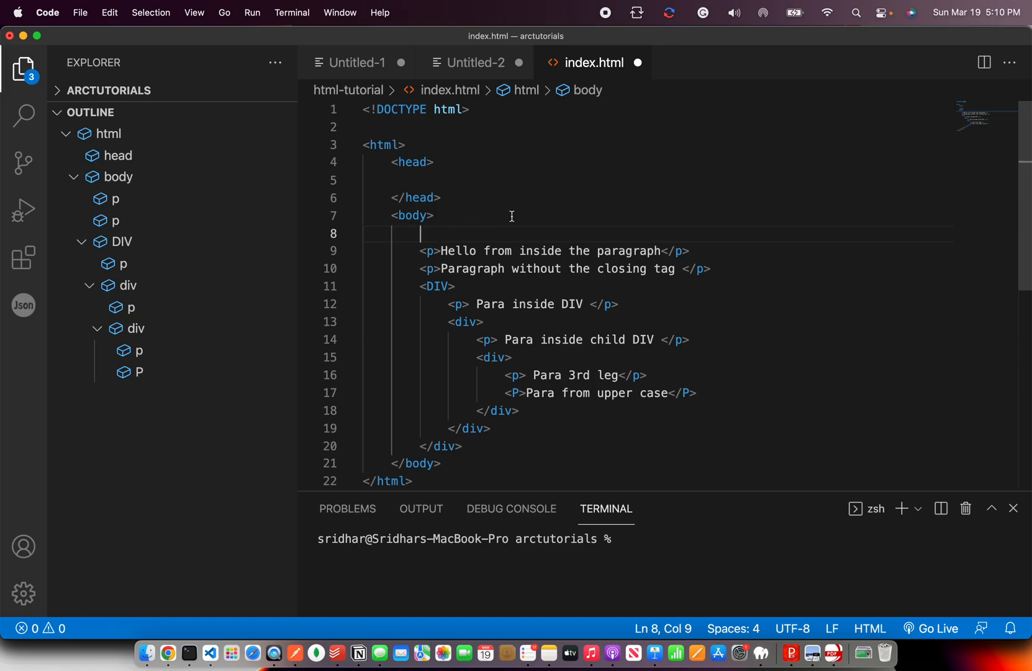
{"action": "left_click", "coordinate": [435, 216]}
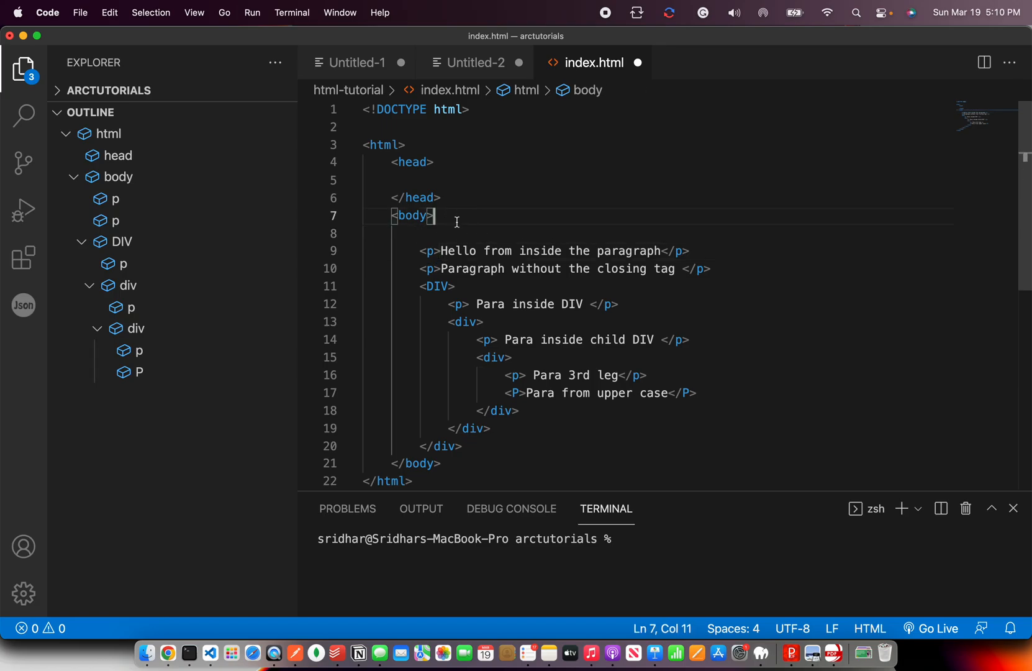
{"action": "left_click", "coordinate": [435, 251]}
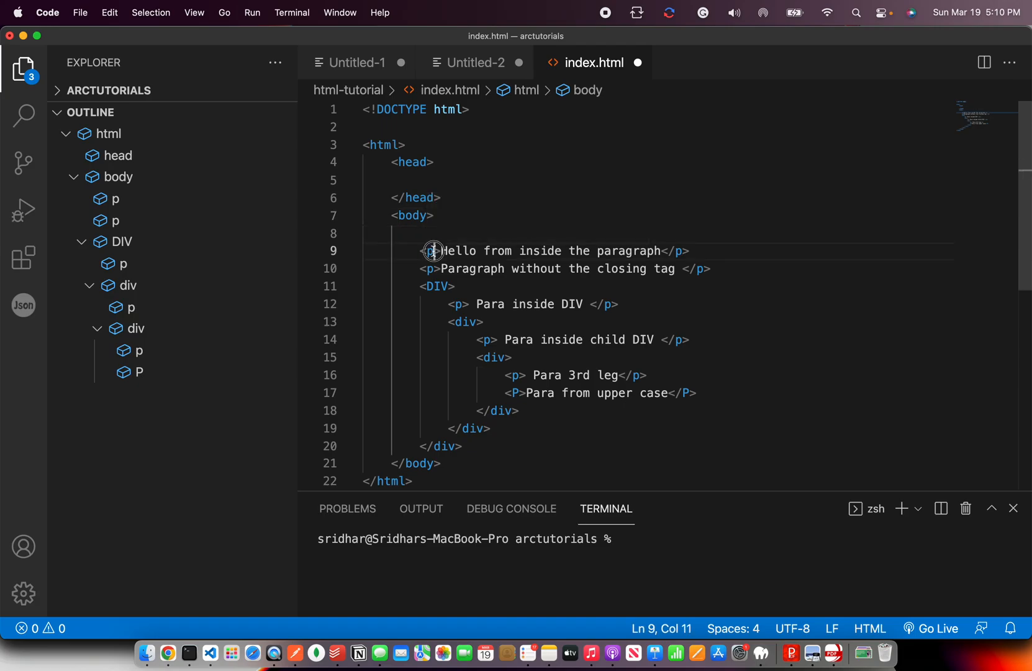
{"action": "left_click", "coordinate": [436, 251]}
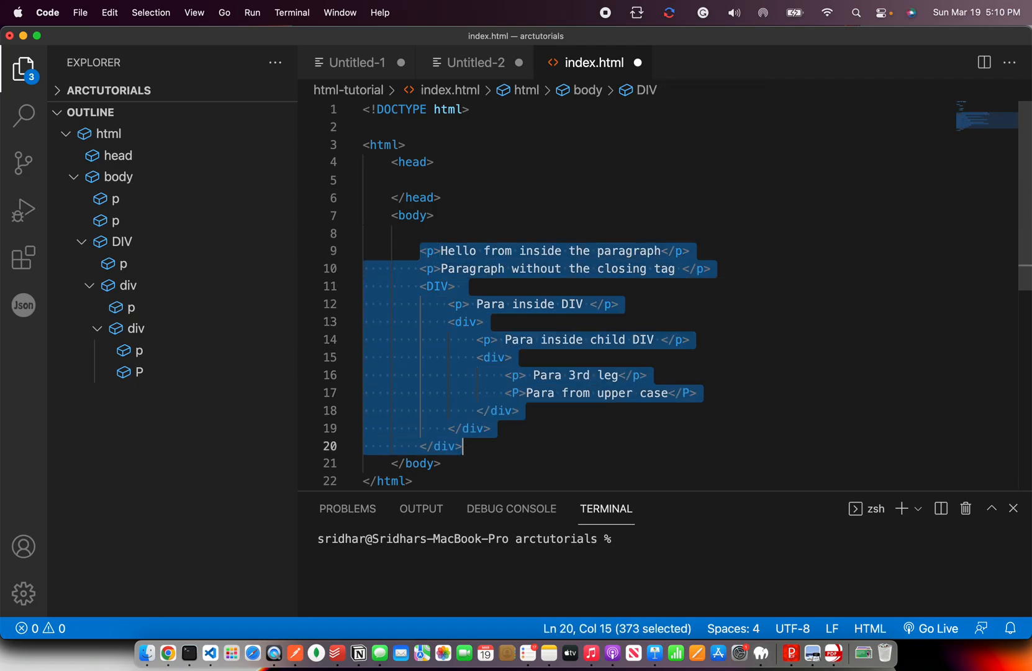
{"action": "key", "text": "Backspace"}
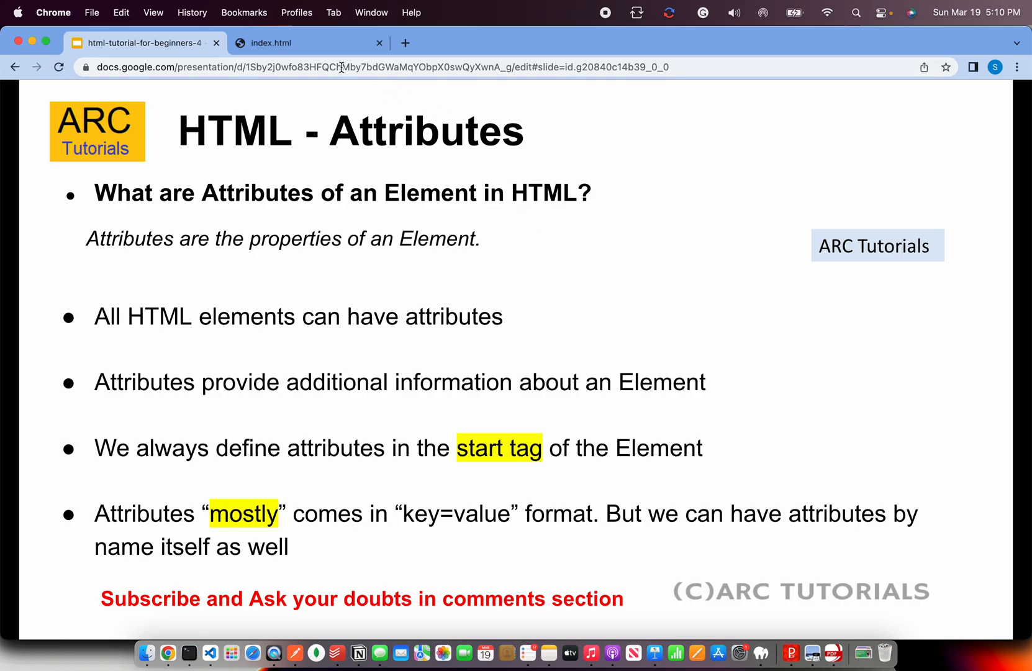
{"action": "left_click", "coordinate": [303, 43]}
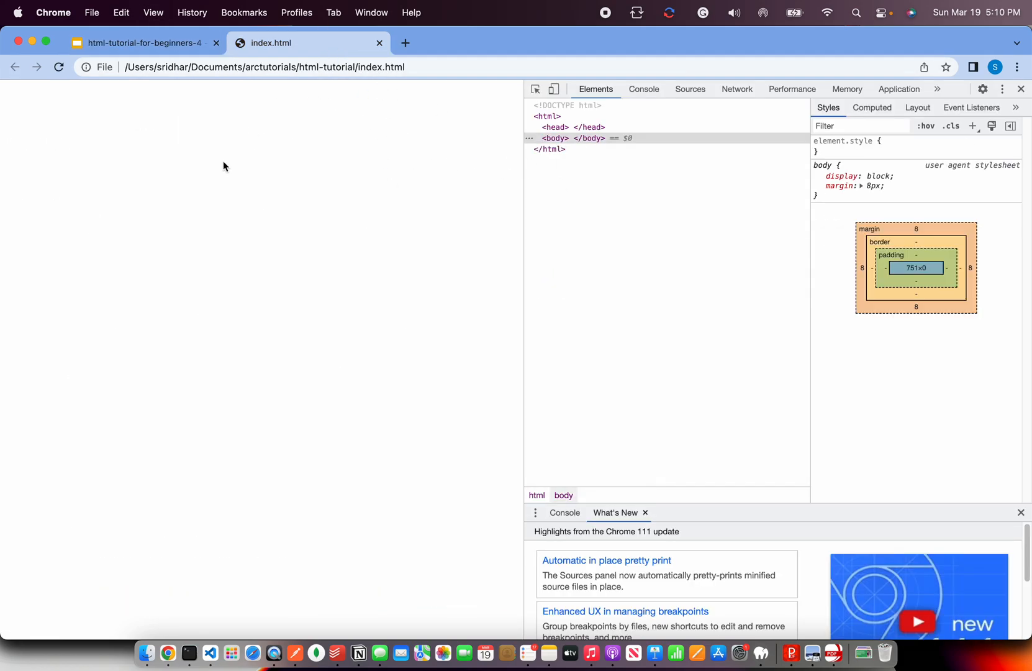
{"action": "left_click", "coordinate": [210, 652]}
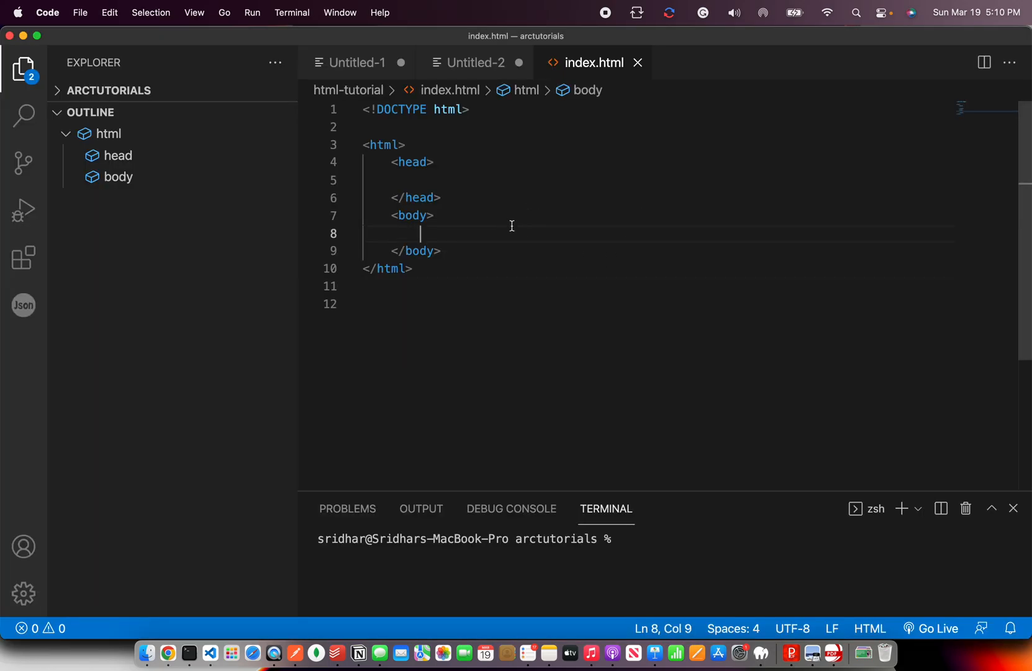
Step: Type an <h1> 'My First Webpage' and a <p> 'This is first webpage', then preview
{"action": "type", "text": "<h1></h1>"}
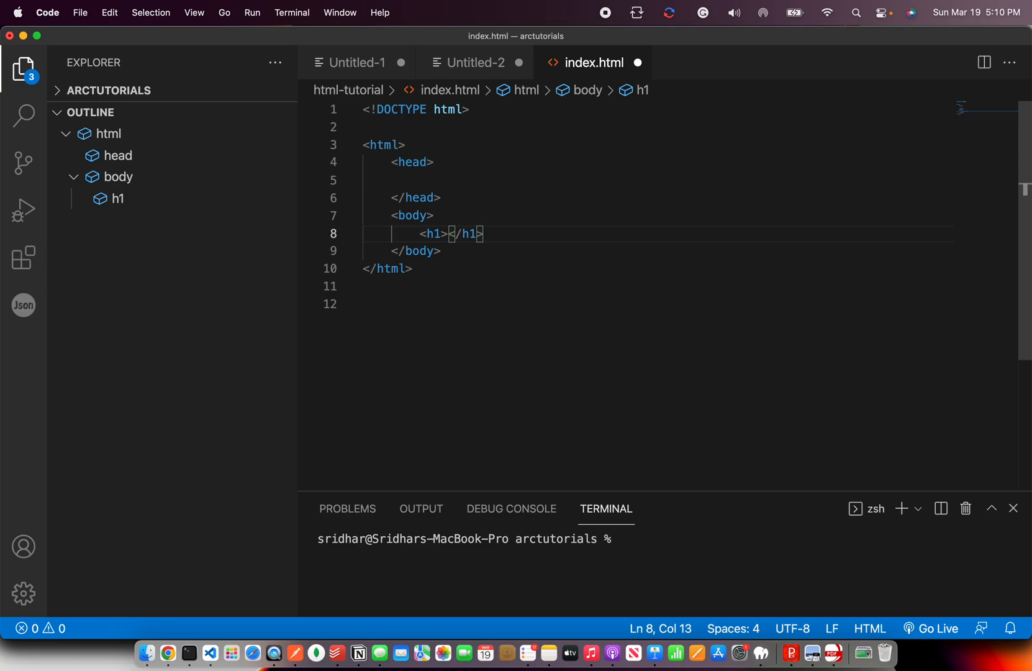
{"action": "type", "text": "My First"}
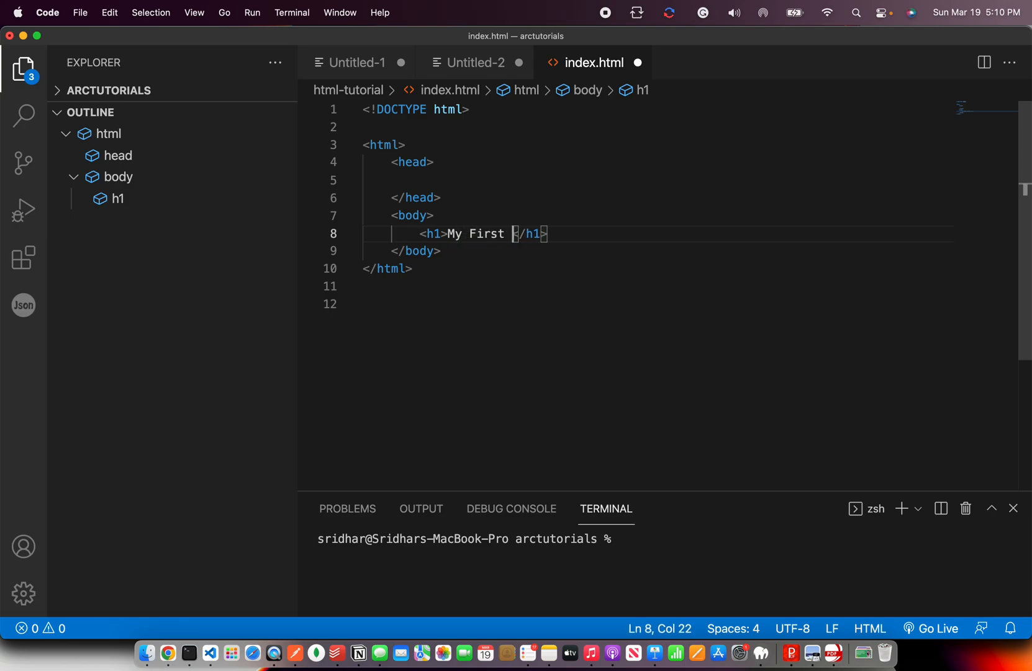
{"action": "type", "text": "Webpage"}
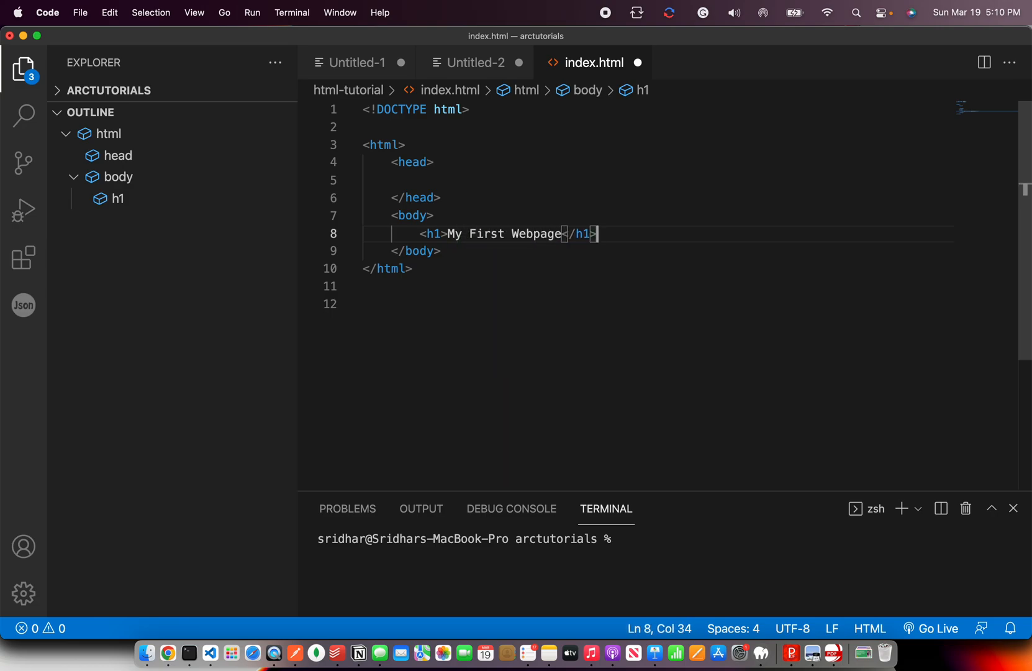
{"action": "key", "text": "enter"}
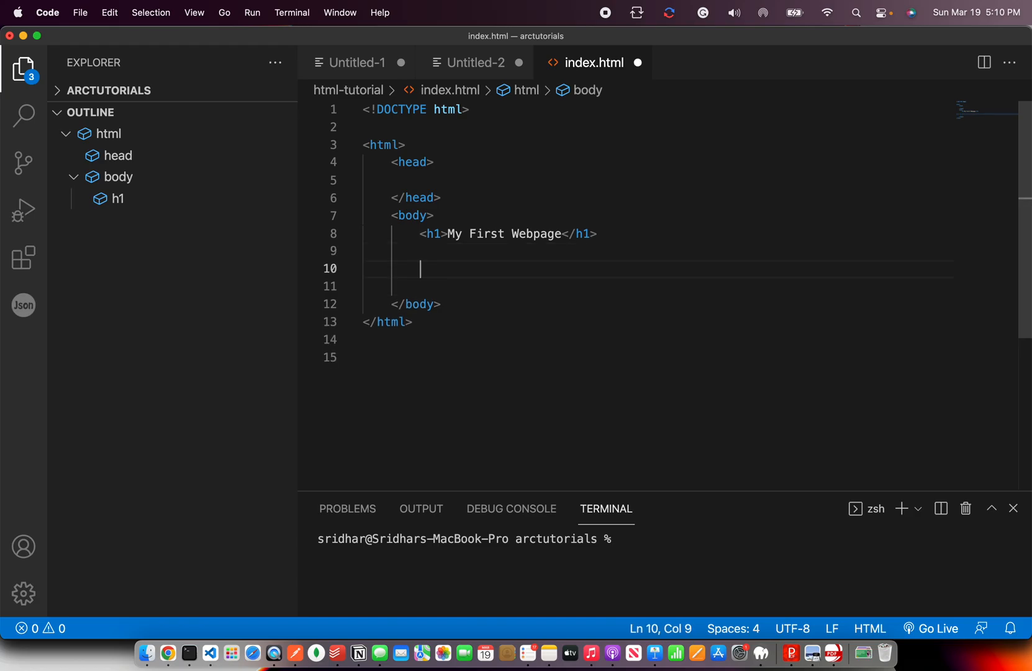
{"action": "type", "text": "<p>This is </p>"}
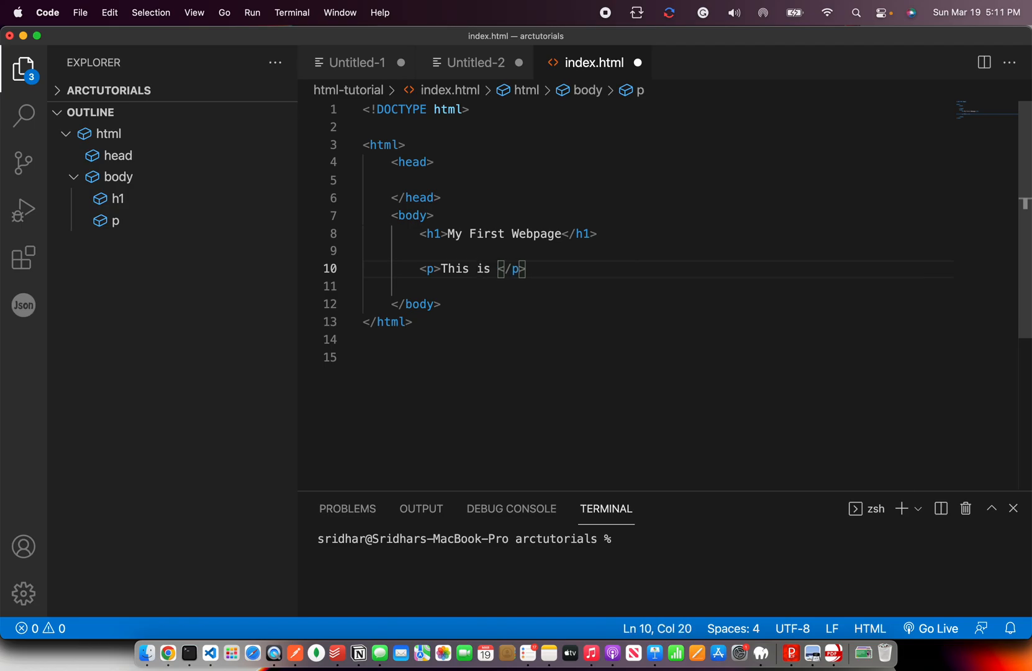
{"action": "type", "text": "first webpag"}
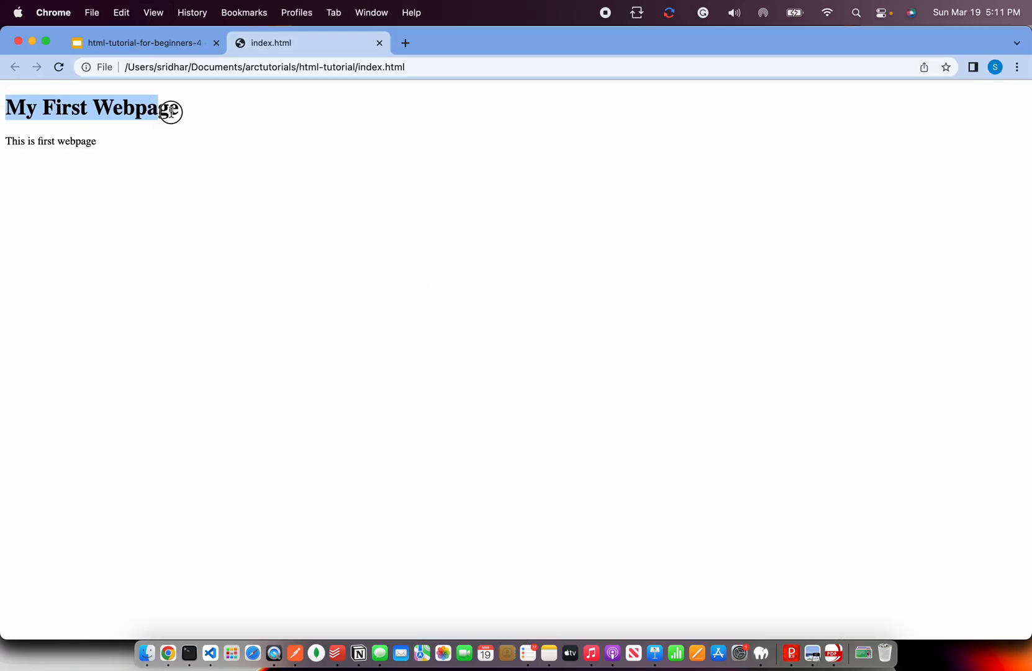
{"action": "left_click", "coordinate": [188, 652]}
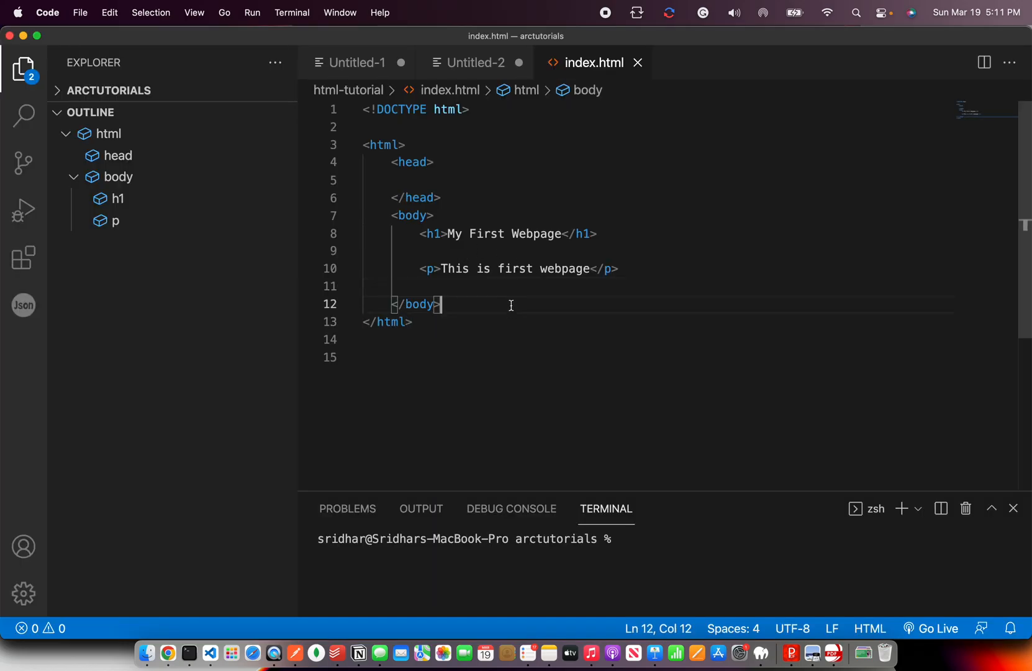
Step: Add style="background-color: aquamarine;" to the paragraph's opening tag and preview the result
{"action": "left_click", "coordinate": [438, 268]}
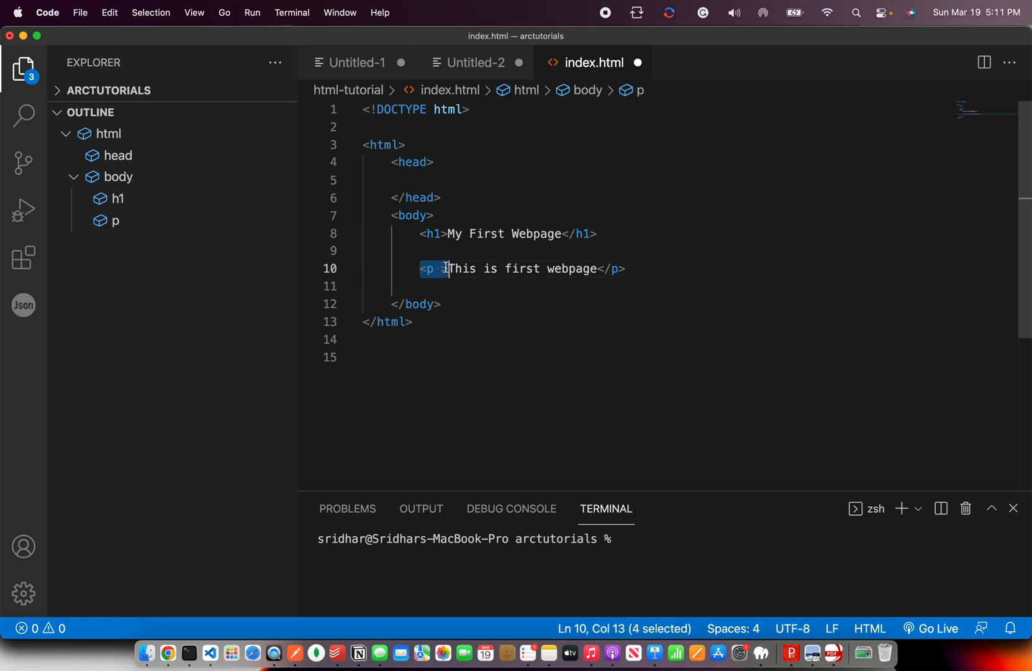
{"action": "left_click", "coordinate": [427, 268]}
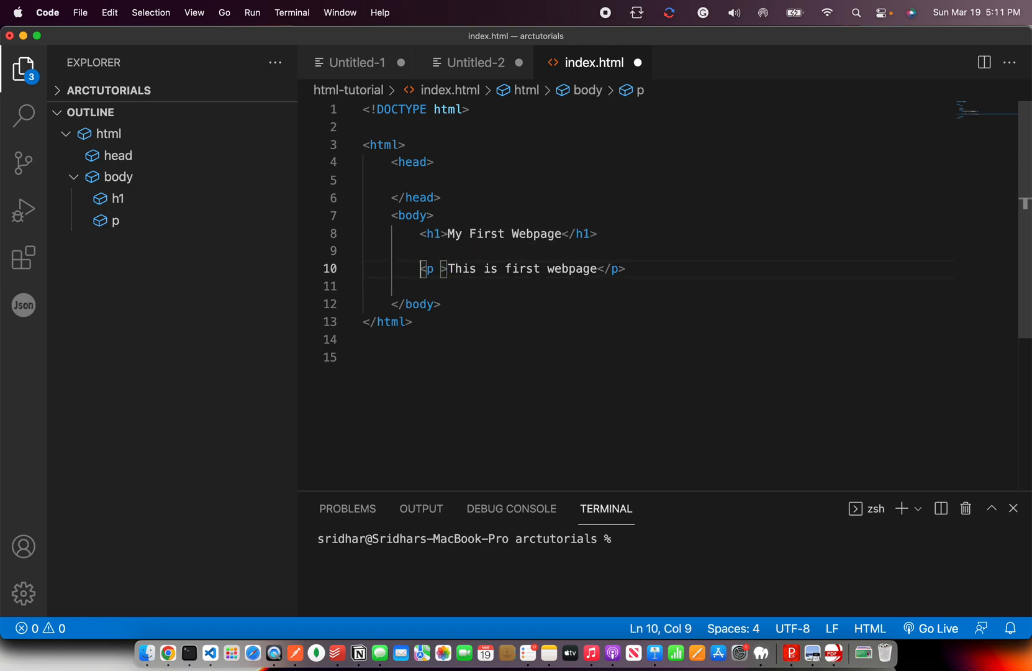
{"action": "type", "text": "style="}
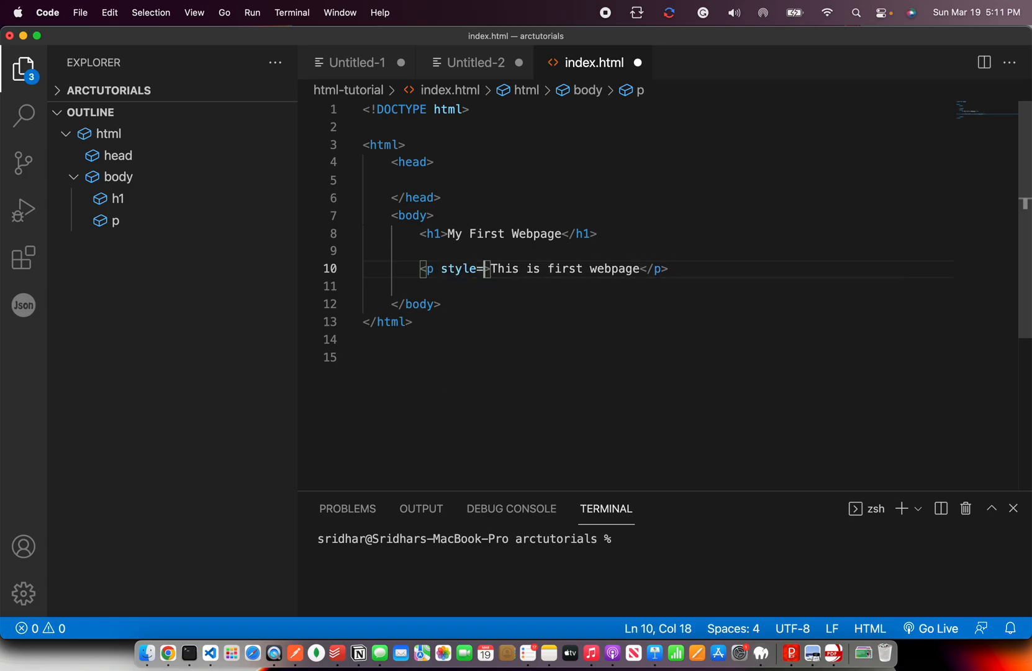
{"action": "type", "text": "\"background-color: aquamarine;"}
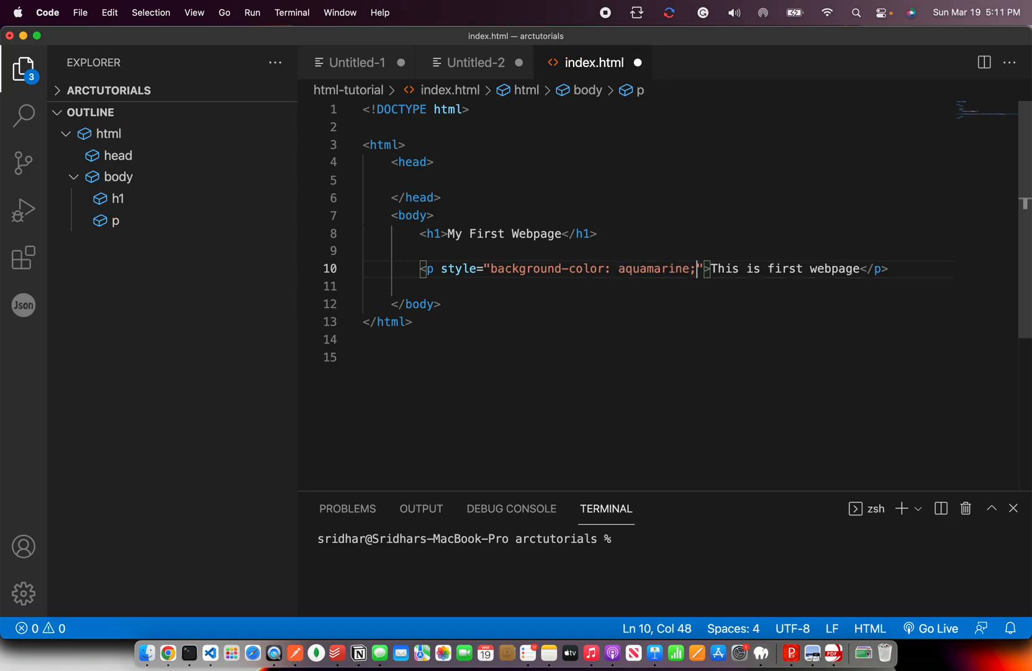
{"action": "type", "text": "color:\""}
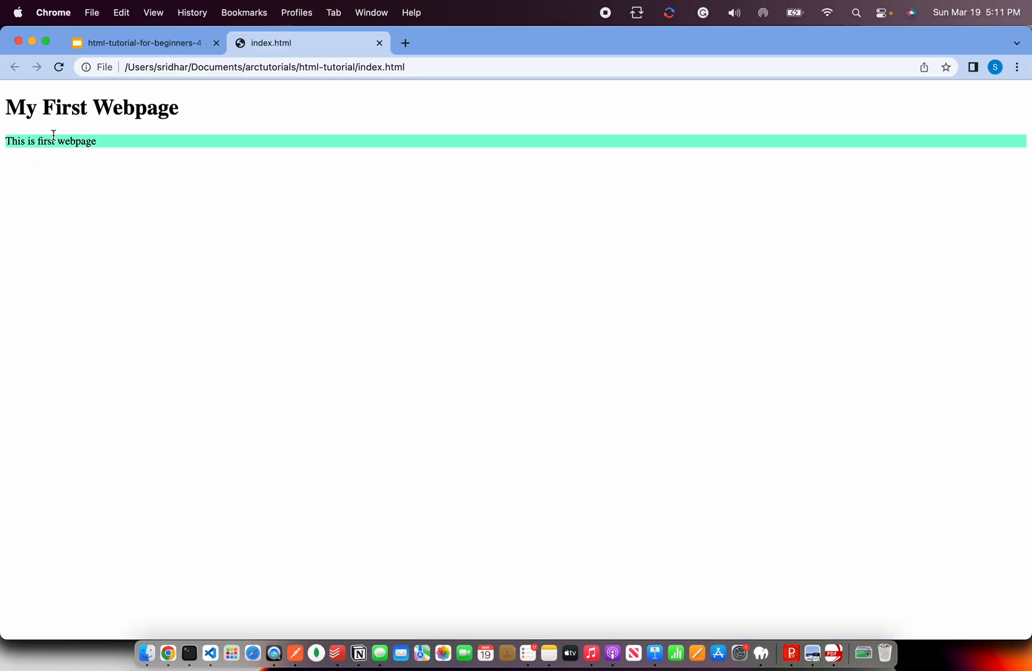
{"action": "mouse_move", "coordinate": [158, 156]}
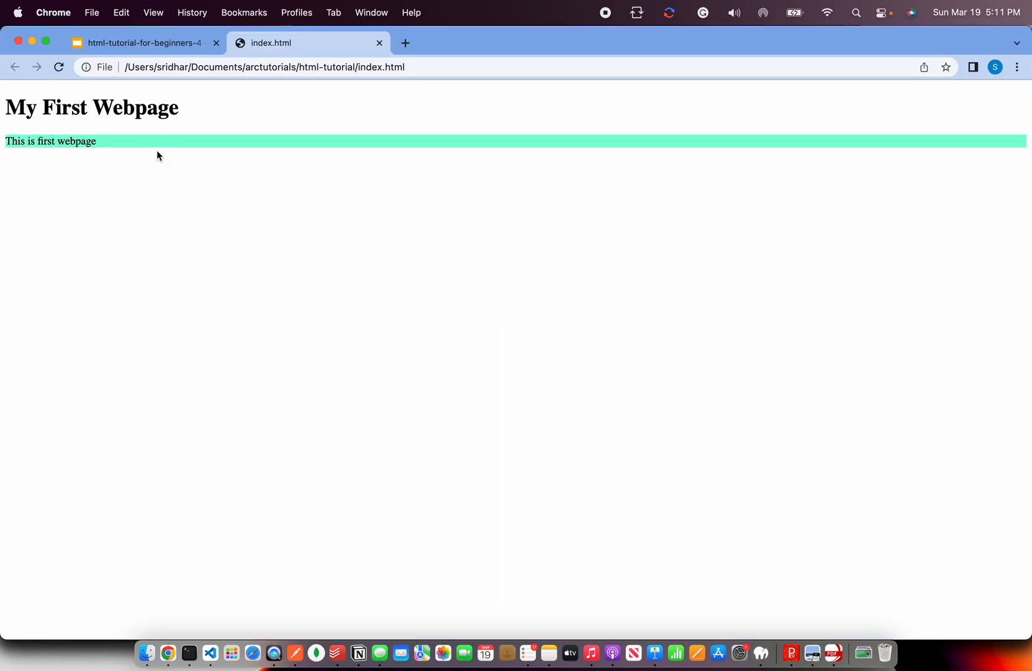
{"action": "left_click", "coordinate": [209, 652]}
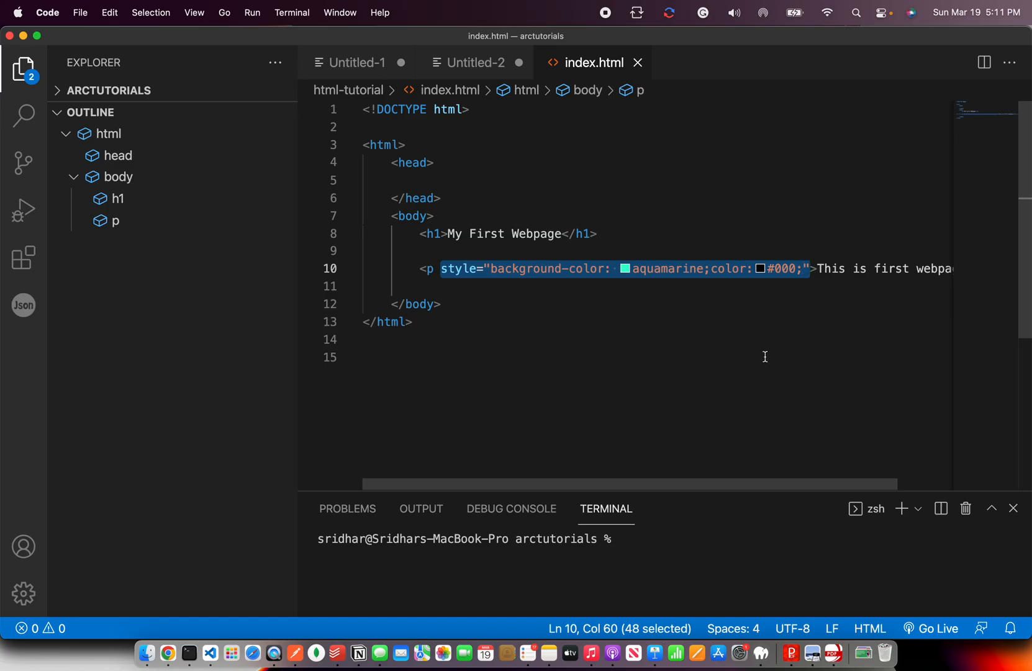
{"action": "mouse_move", "coordinate": [733, 389]}
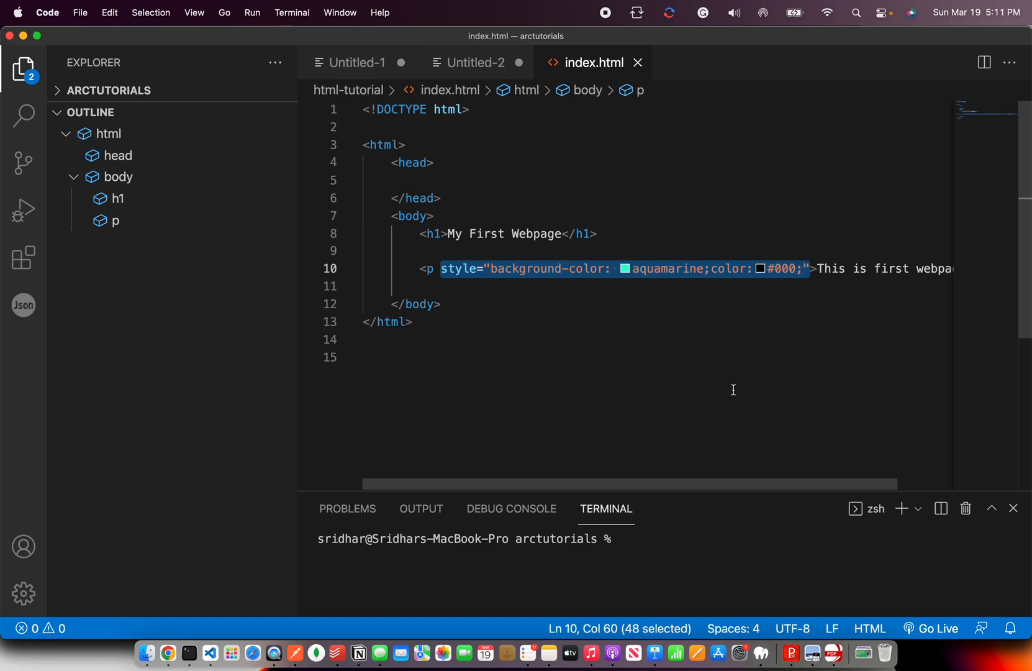
{"action": "mouse_move", "coordinate": [419, 265]}
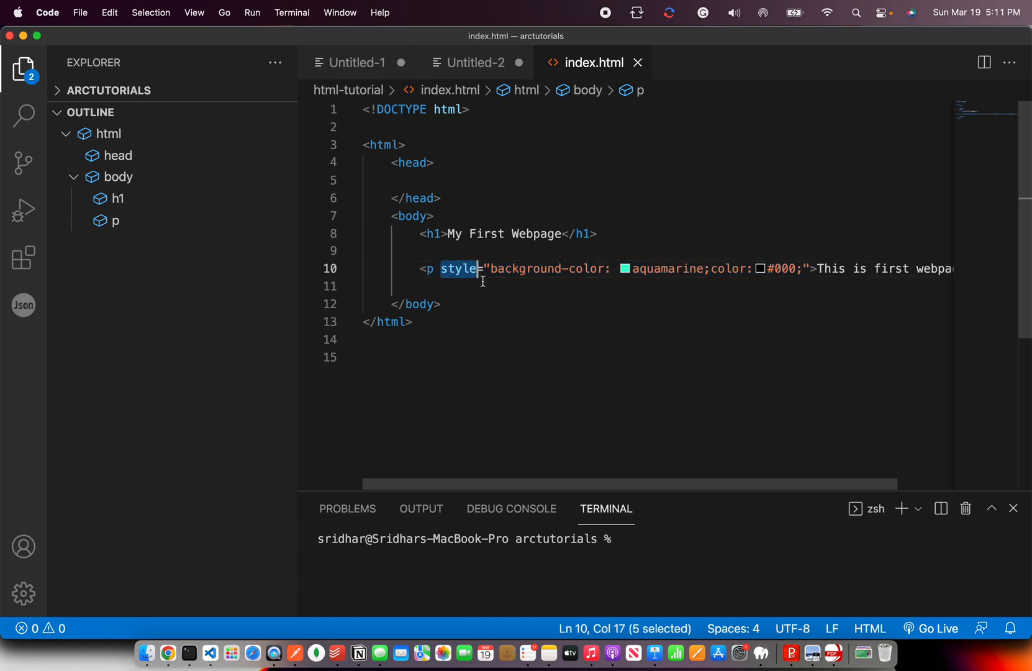
Step: Add a self-closing <input type="text" /> on a new line below the paragraph
{"action": "left_click", "coordinate": [428, 268]}
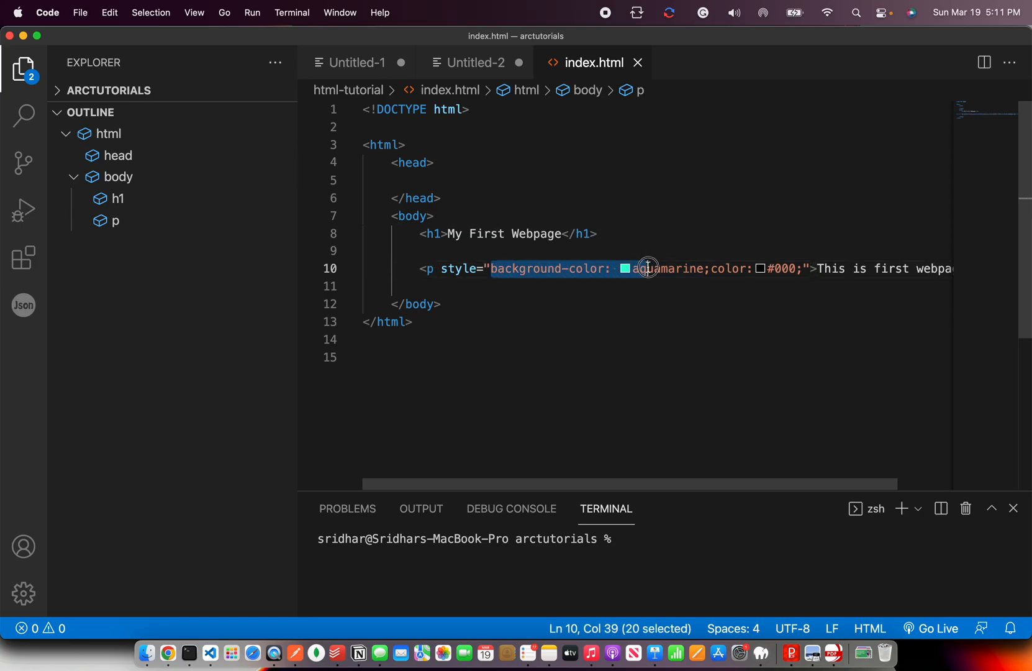
{"action": "left_click", "coordinate": [480, 268]}
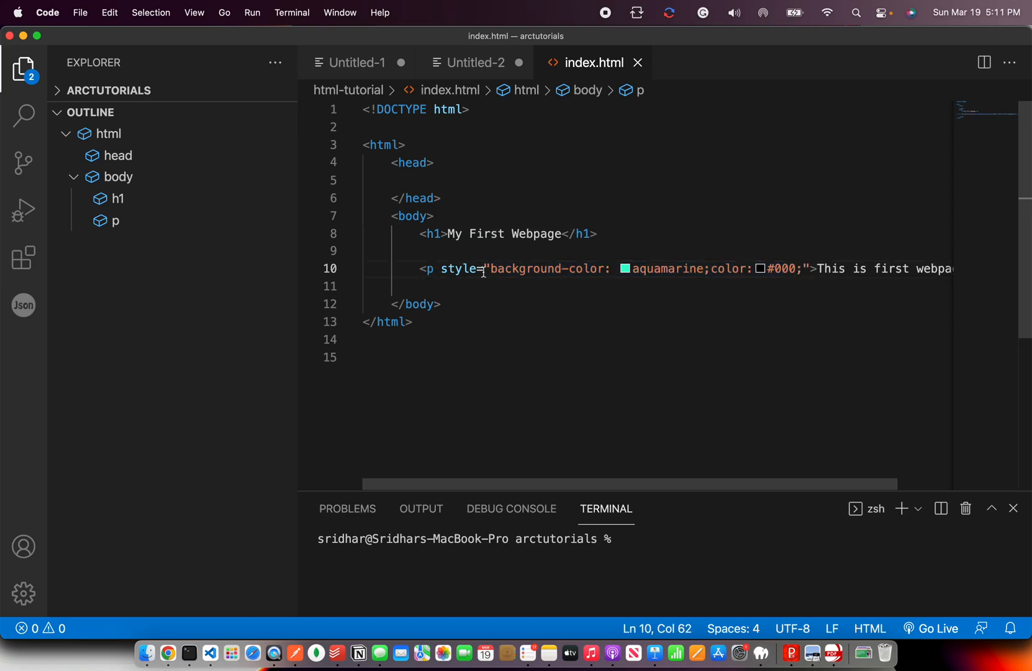
{"action": "key", "text": "enter"}
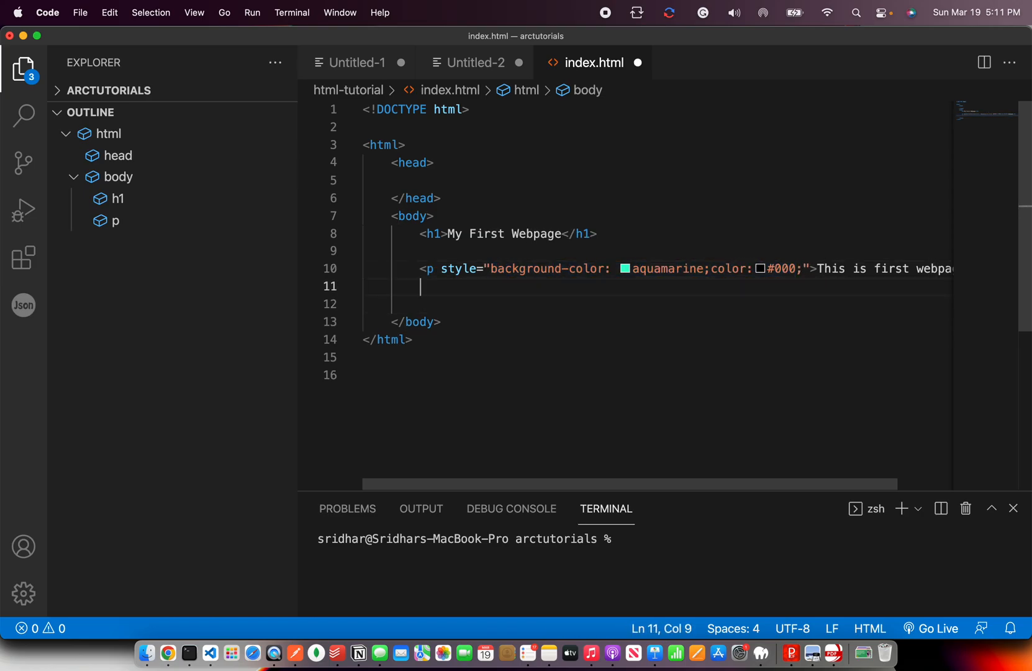
{"action": "type", "text": "<inpu"}
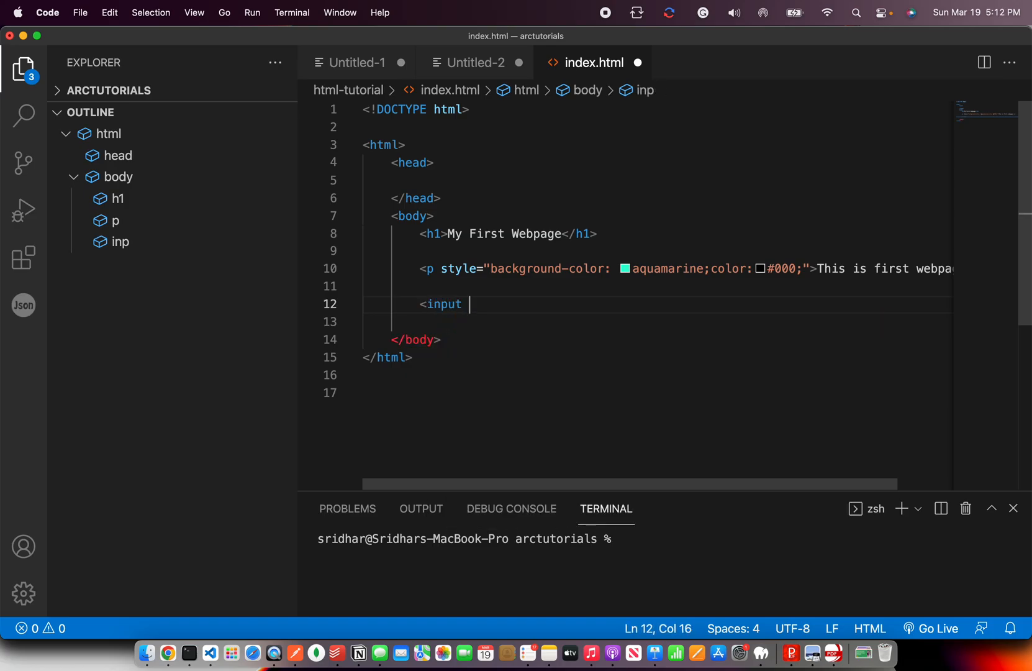
{"action": "type", "text": "type=\"text\""}
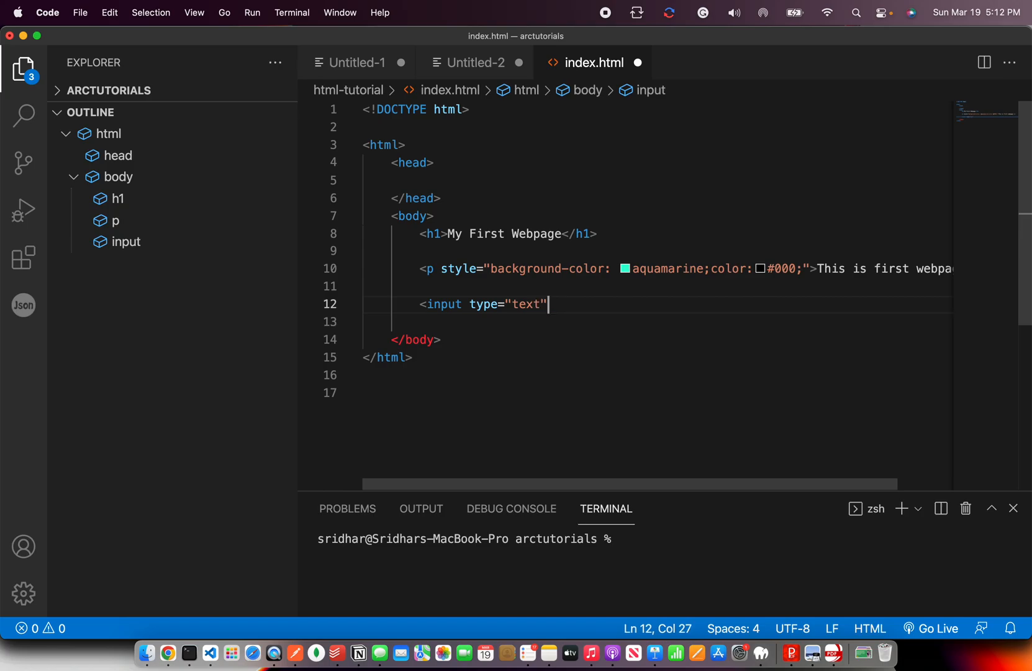
{"action": "type", "text": "/>"}
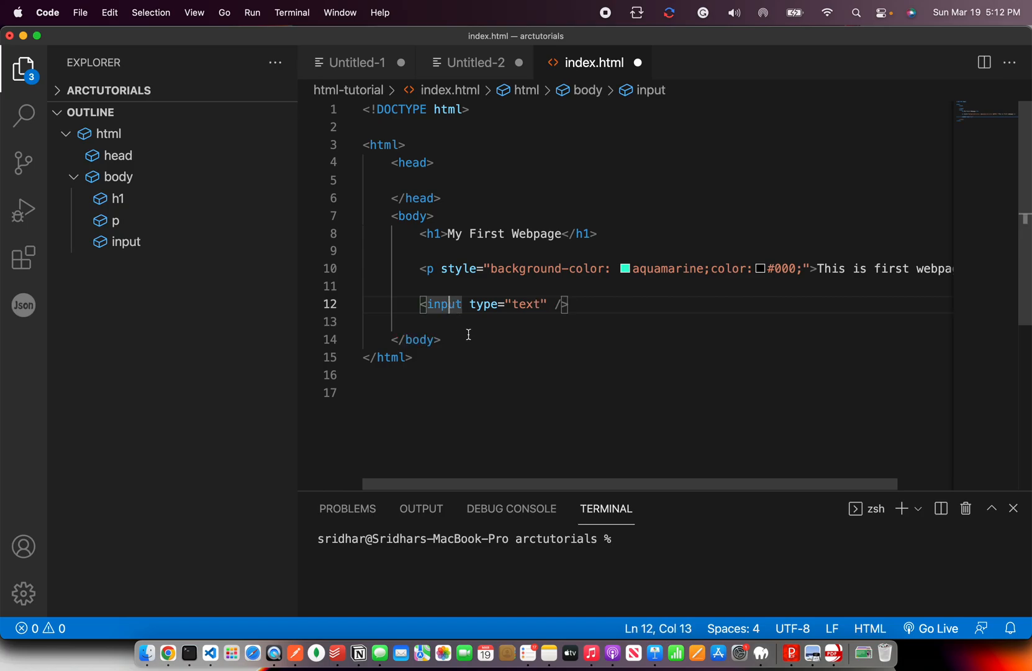
Step: Highlight the input's type attribute and its text value, then switch to Chrome
{"action": "left_click", "coordinate": [415, 357]}
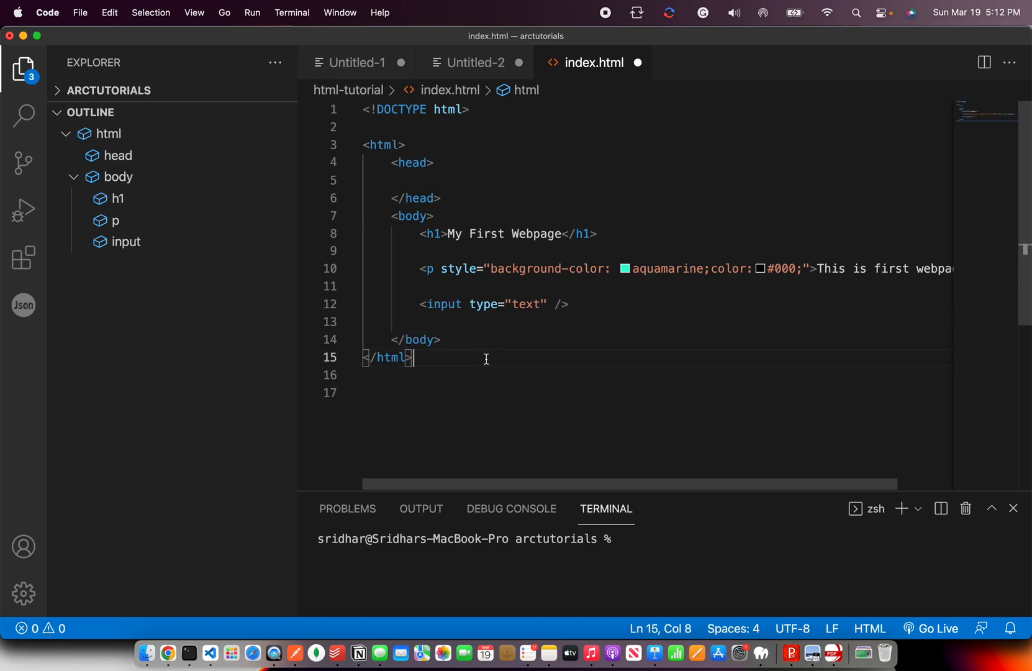
{"action": "left_click", "coordinate": [474, 392]}
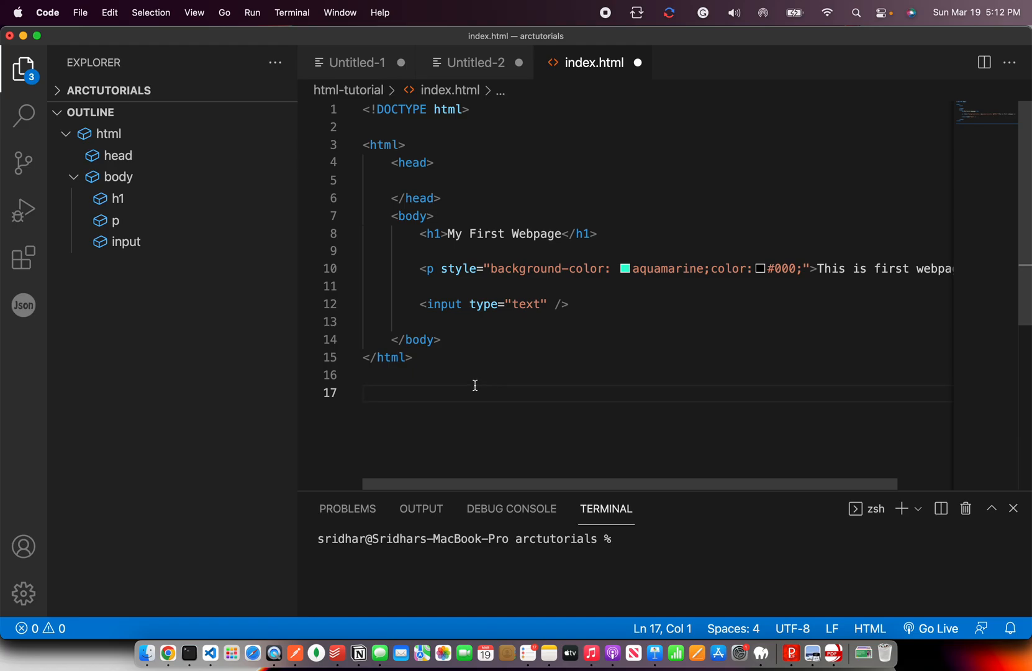
{"action": "double_click", "coordinate": [483, 304]}
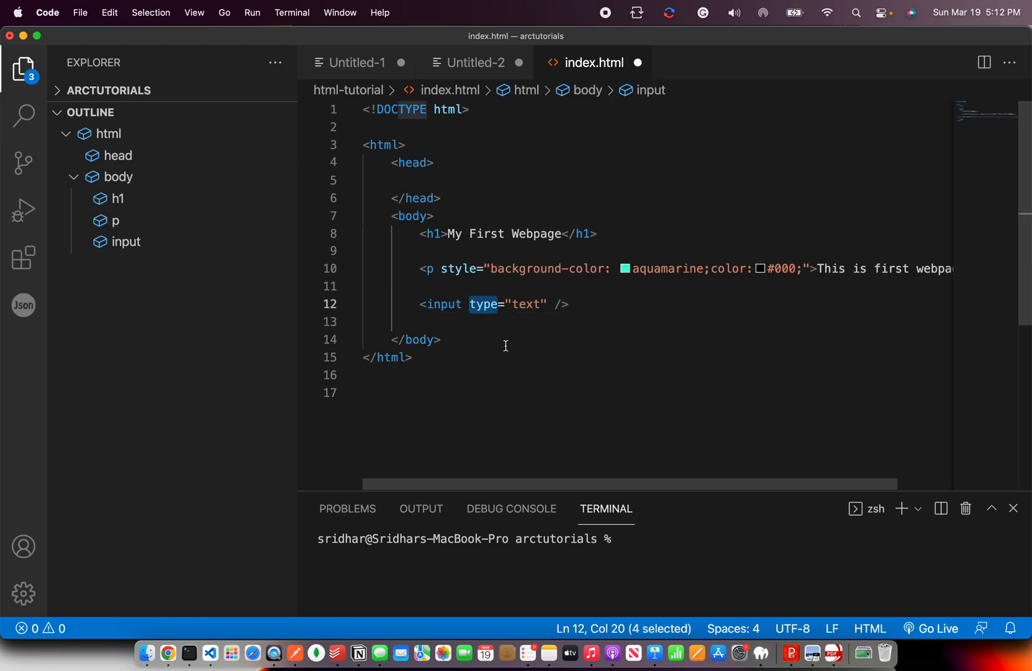
{"action": "left_click", "coordinate": [528, 305]}
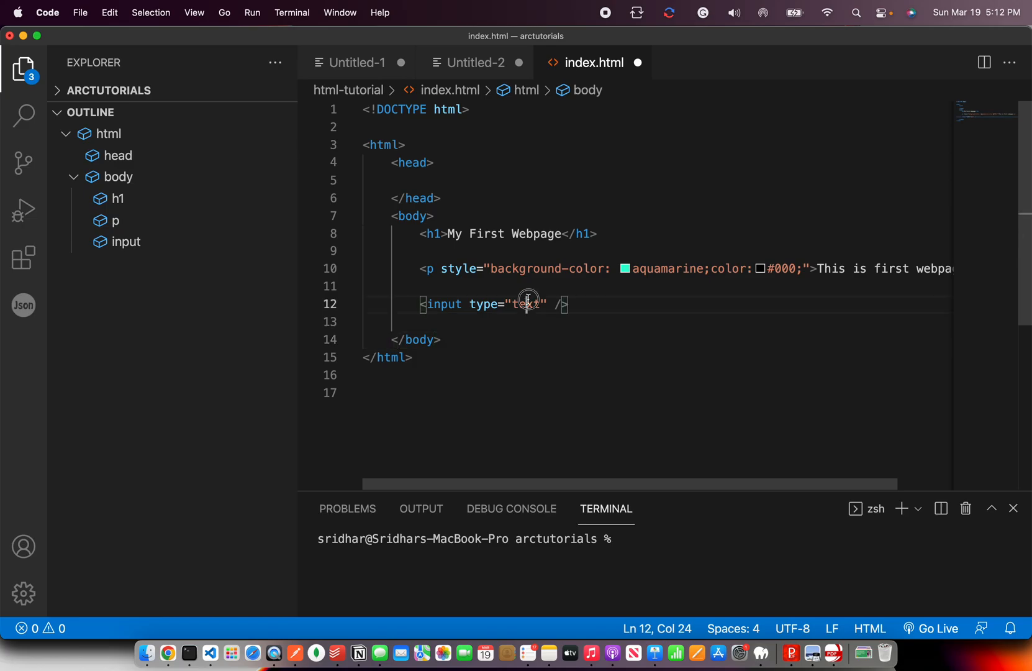
{"action": "left_click", "coordinate": [167, 652]}
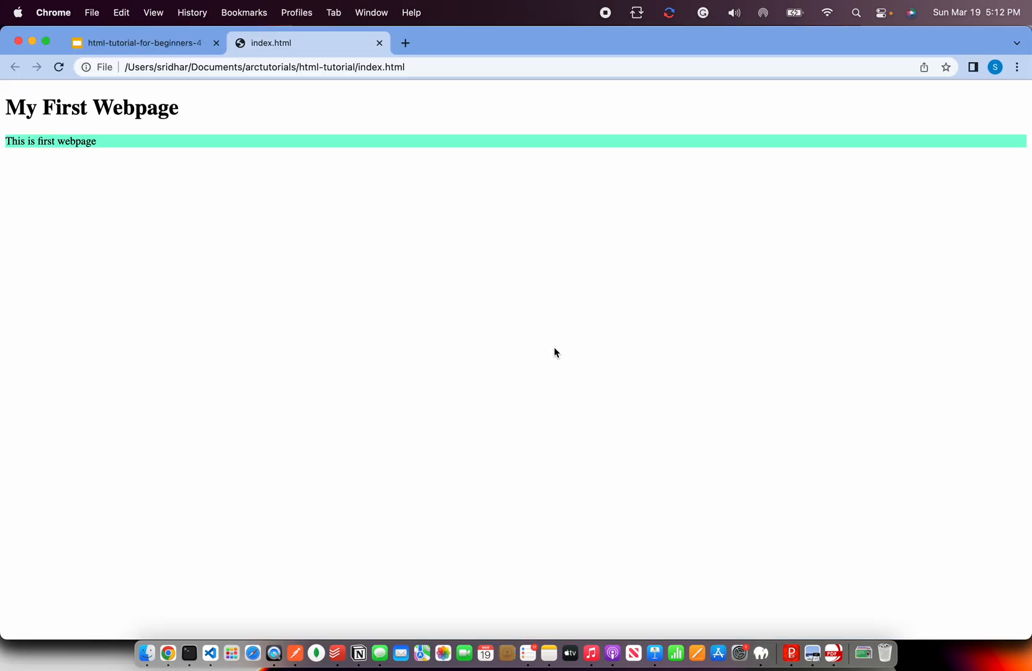
Step: Check the new text box in Chrome, then return to the index.html source
{"action": "left_click", "coordinate": [188, 652]}
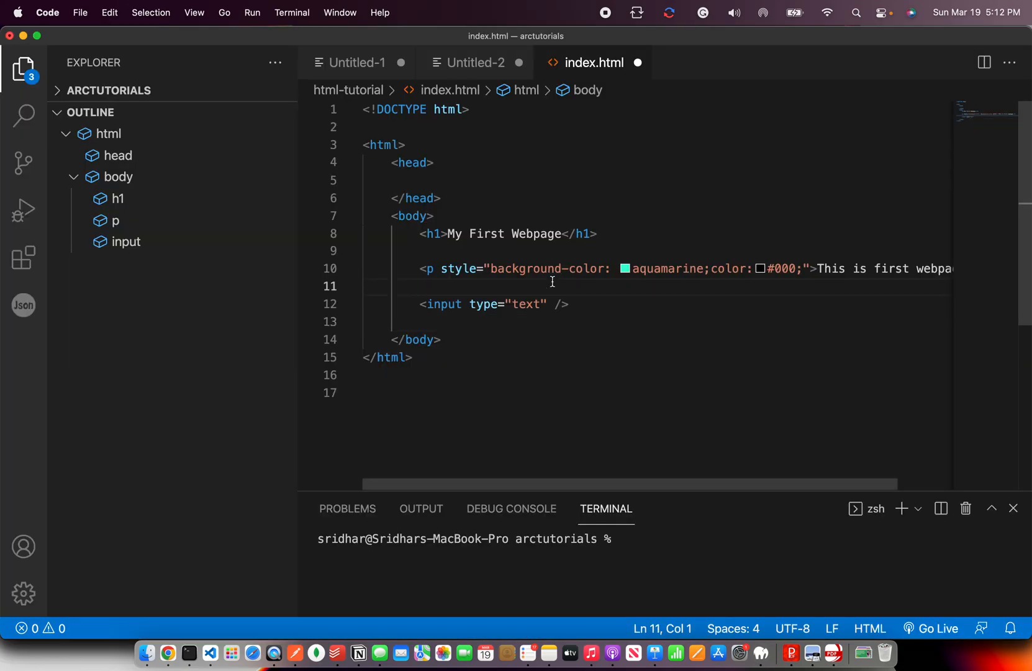
{"action": "mouse_move", "coordinate": [623, 63]}
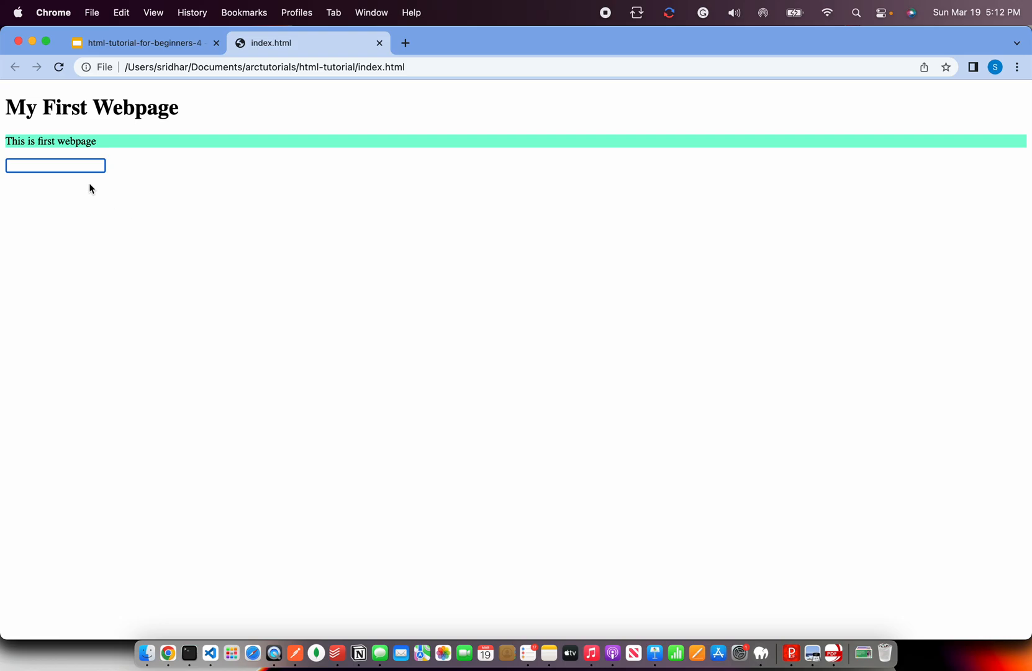
{"action": "left_click", "coordinate": [188, 653]}
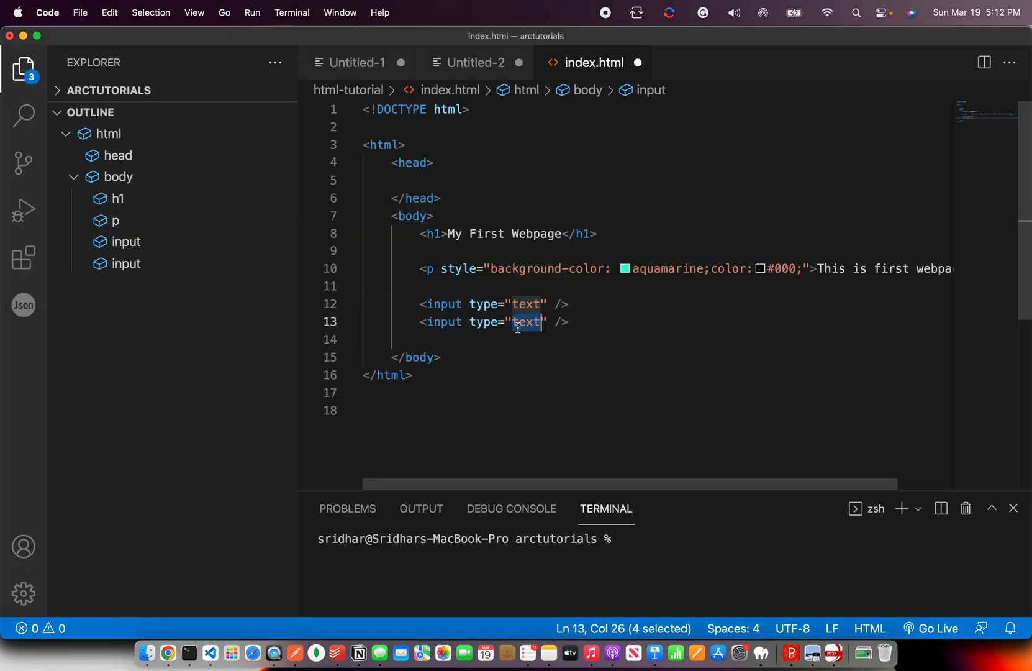
Step: Change the duplicated input's type to radio and label it Male
{"action": "type", "text": "radio"}
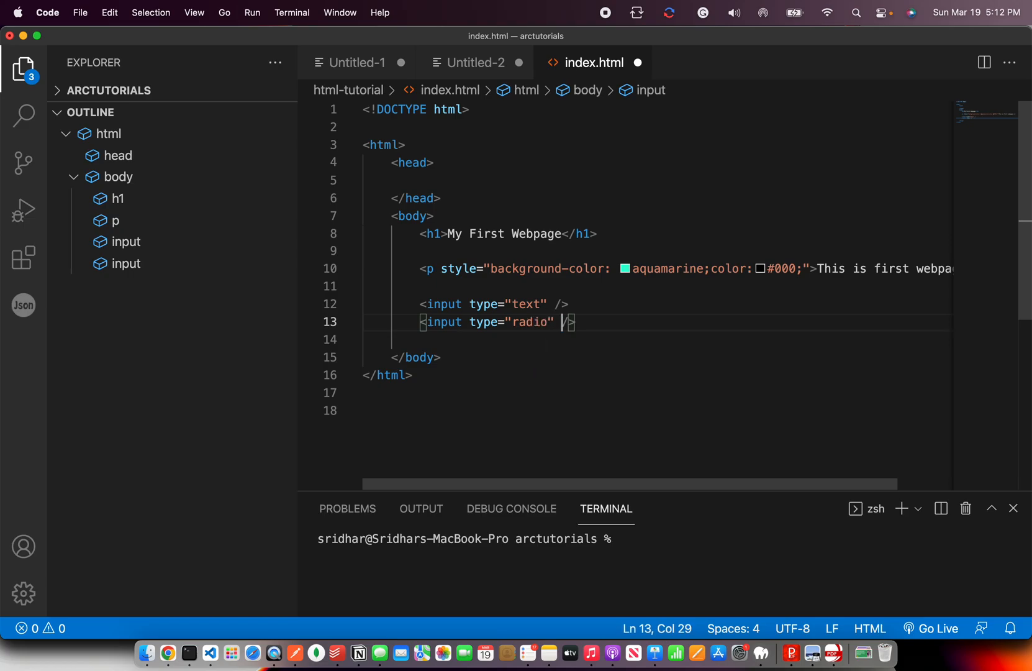
{"action": "type", "text": "M"}
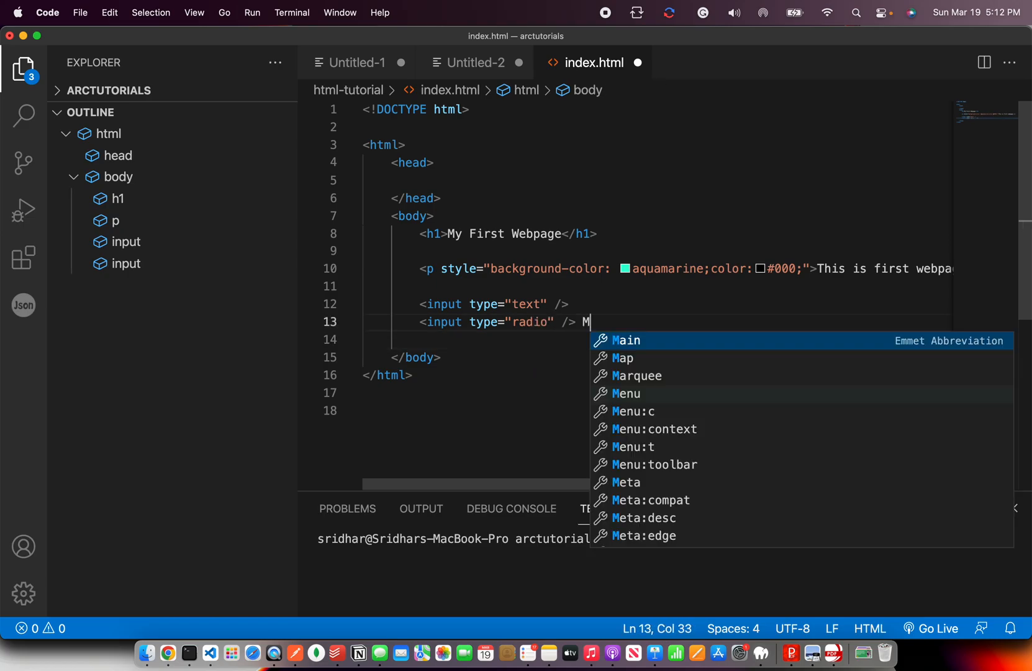
{"action": "type", "text": "ale"}
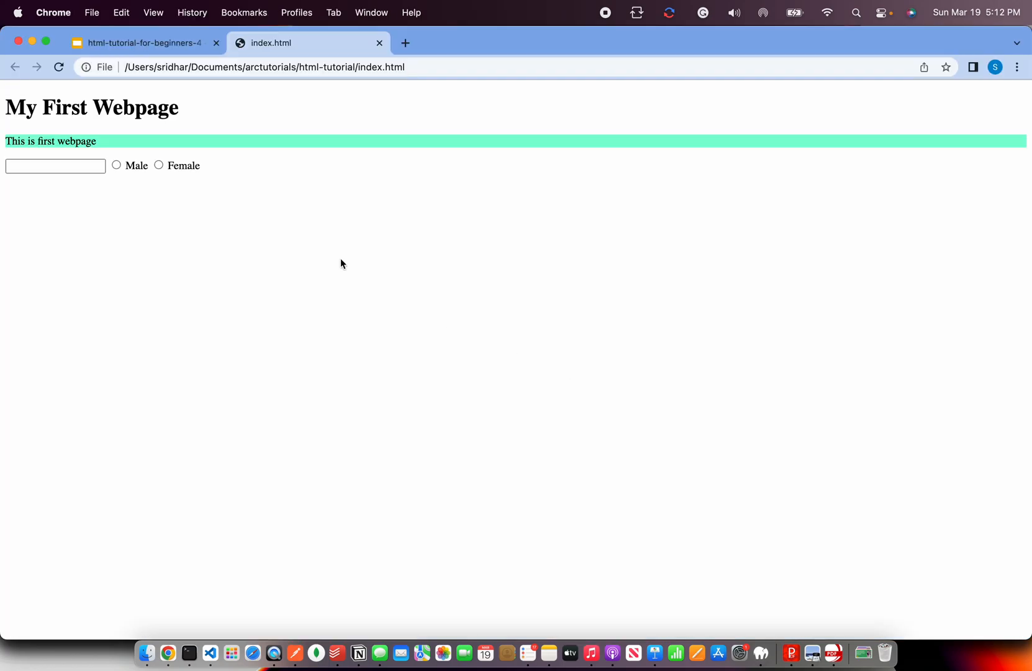
Step: Click the Male and Female radios in Chrome, showing both can be selected
{"action": "left_click", "coordinate": [117, 166]}
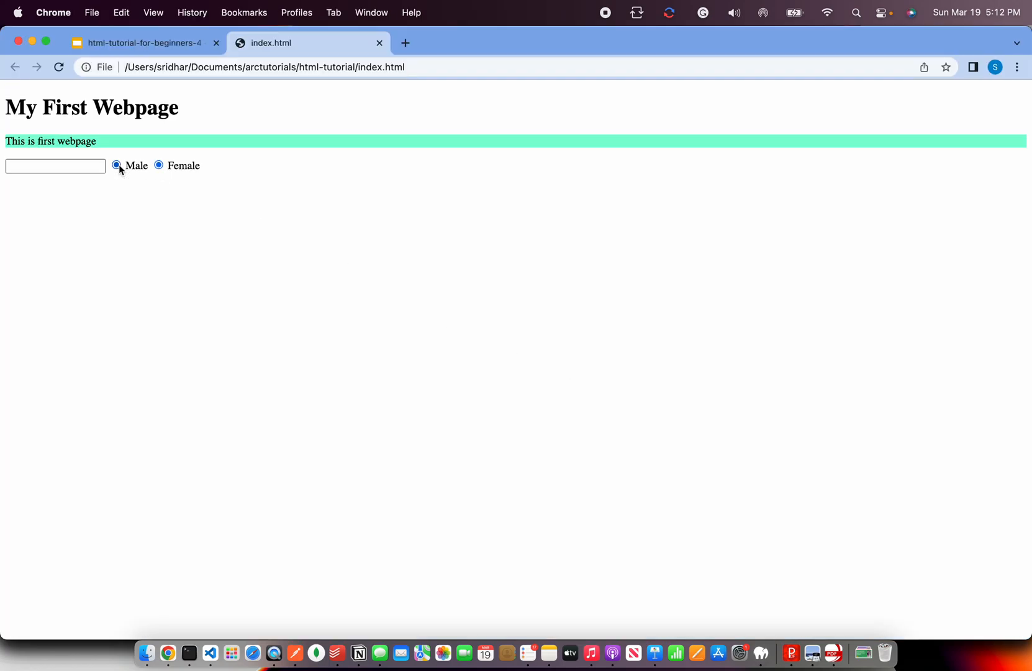
{"action": "left_click", "coordinate": [188, 656]}
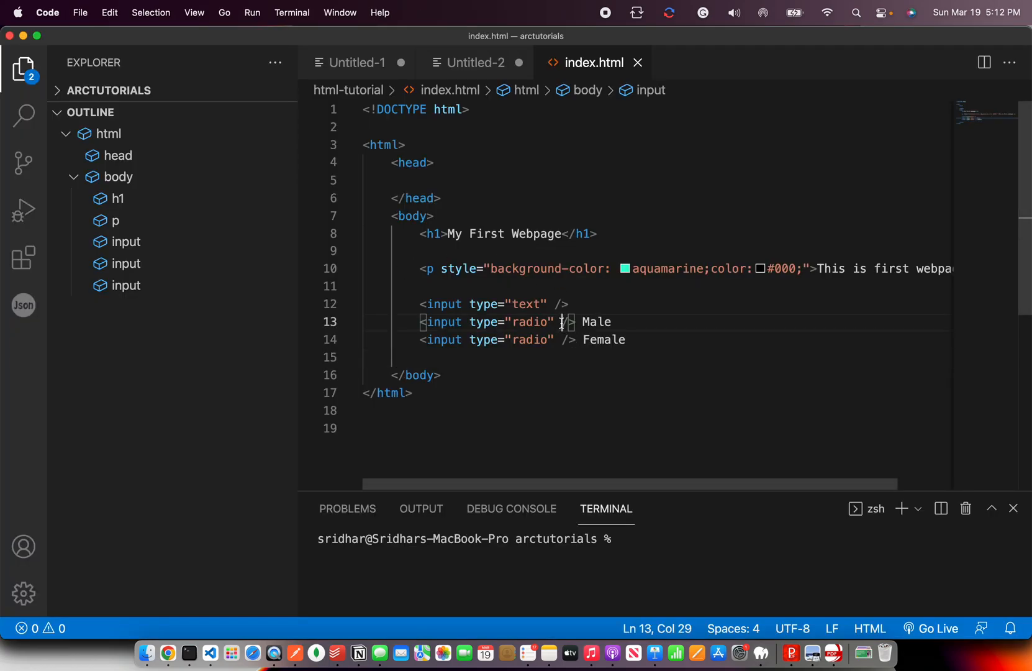
{"action": "left_click", "coordinate": [168, 652]}
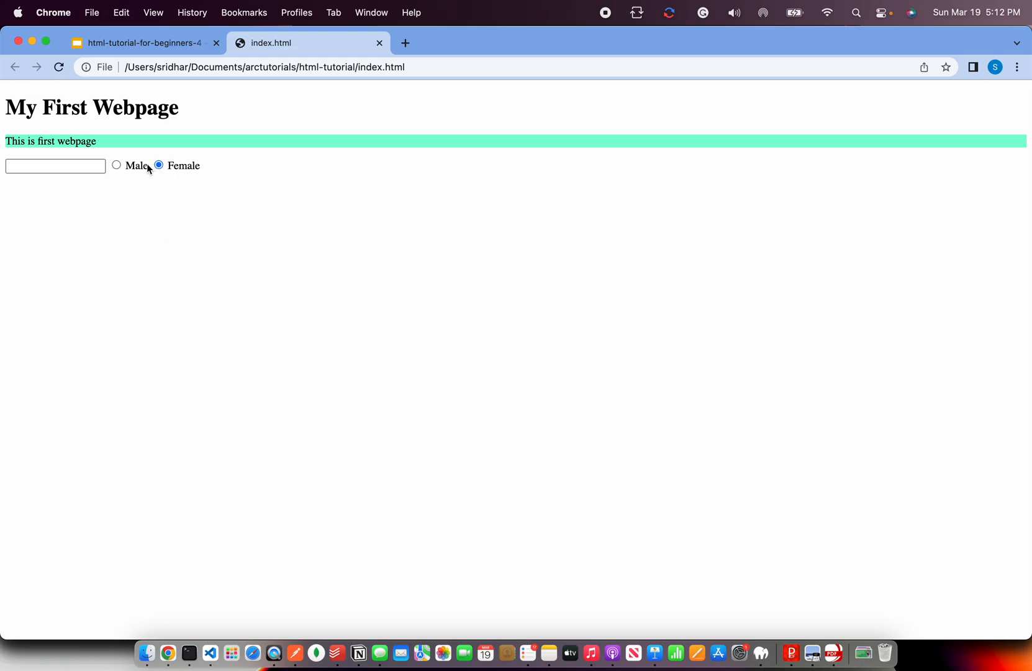
{"action": "left_click", "coordinate": [116, 165]}
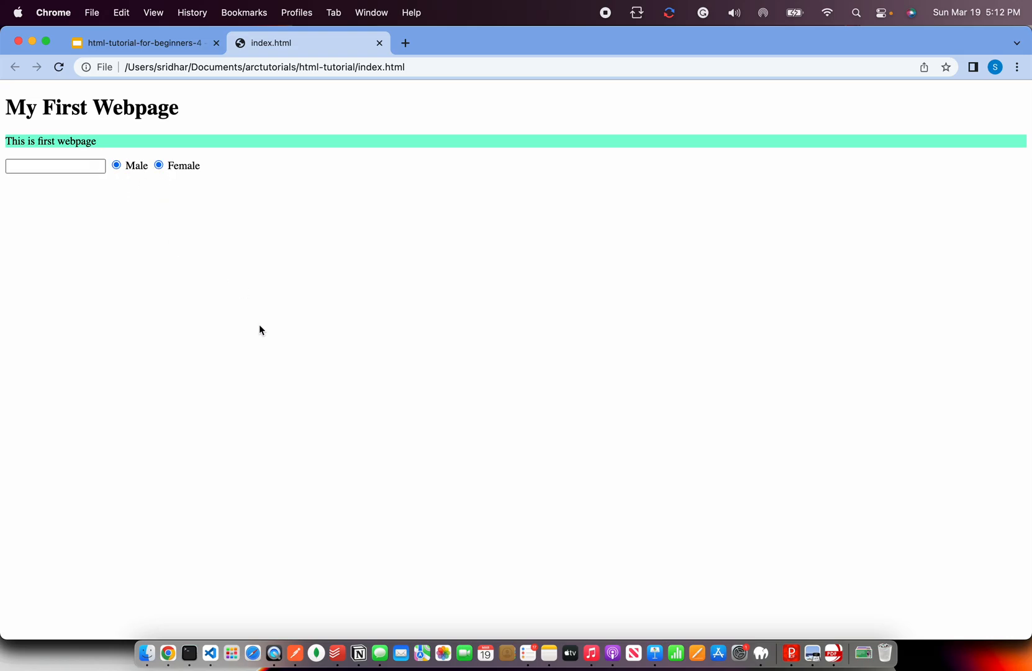
{"action": "left_click", "coordinate": [189, 652]}
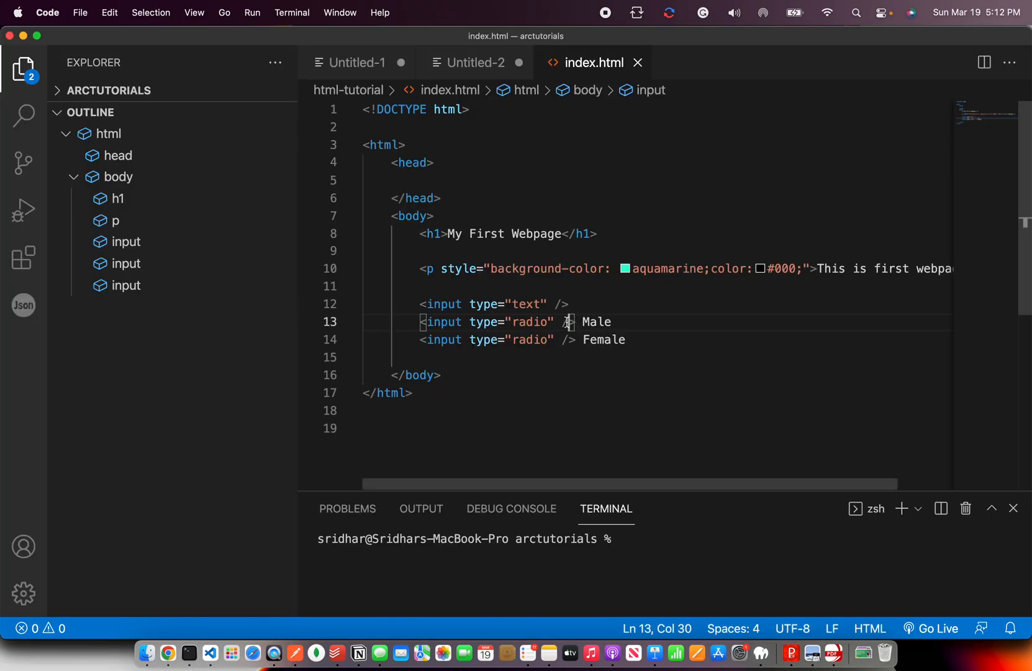
Step: Add name="gender" to both the Male and Female radio inputs
{"action": "type", "text": "name="}
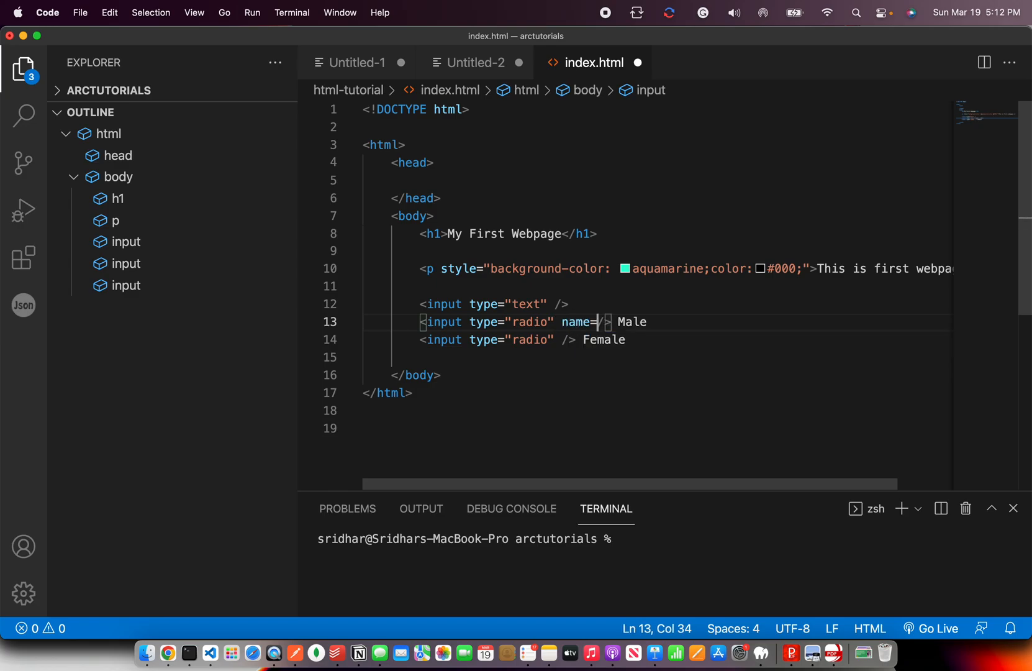
{"action": "type", "text": "\""}
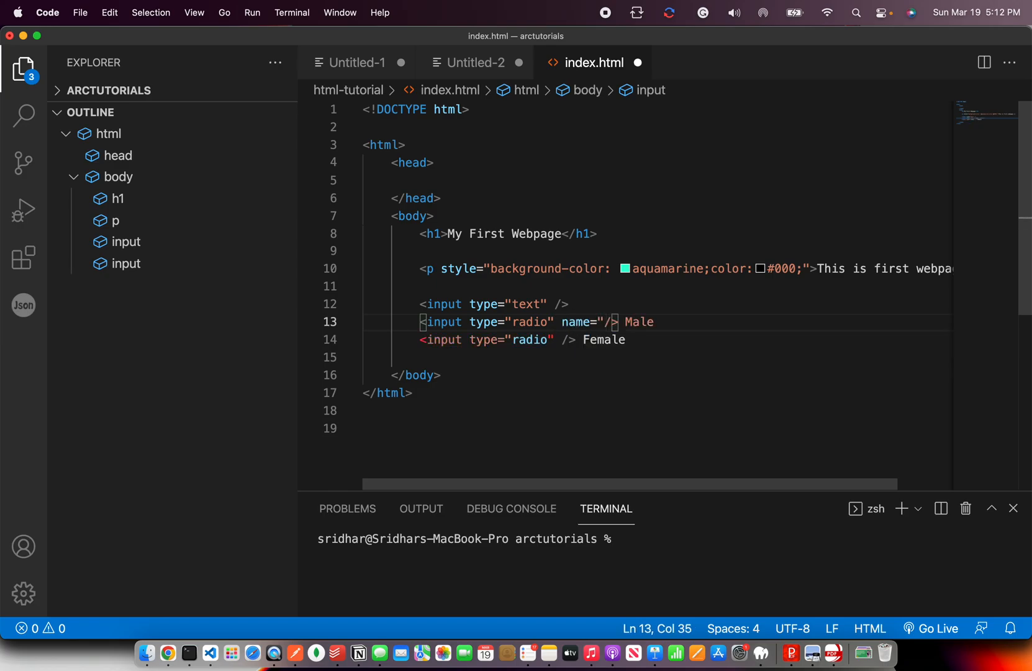
{"action": "type", "text": "g"}
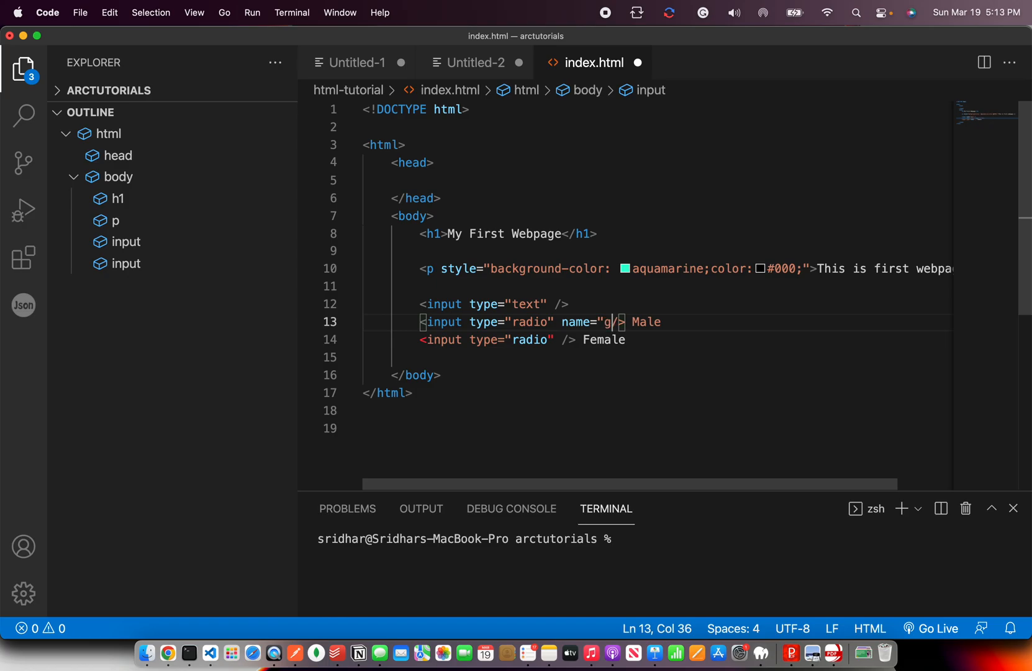
{"action": "type", "text": "ender"}
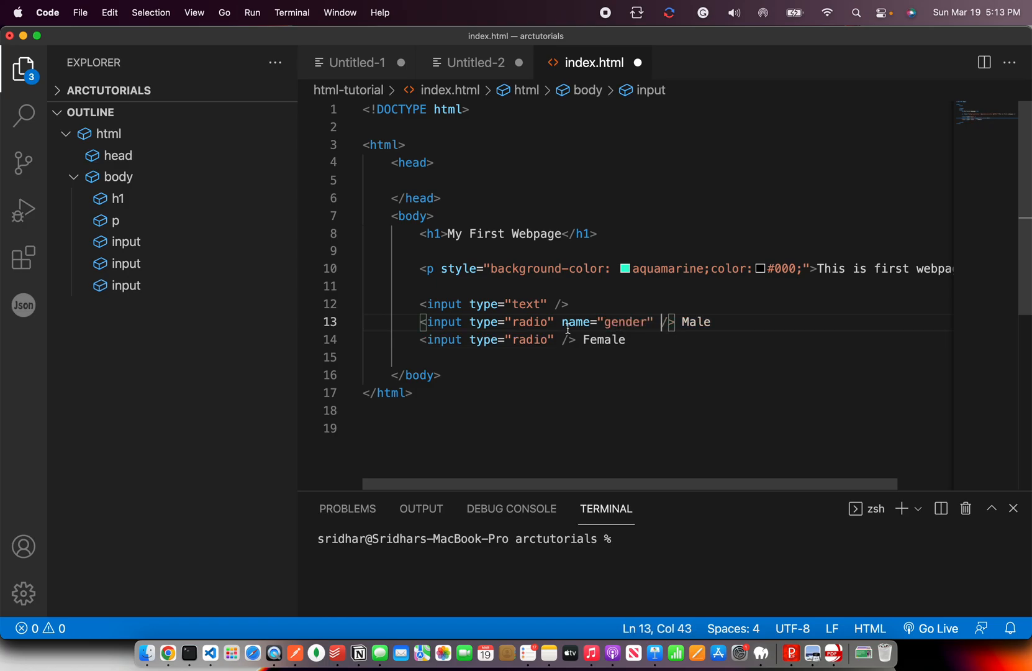
{"action": "type", "text": "name=\"\""}
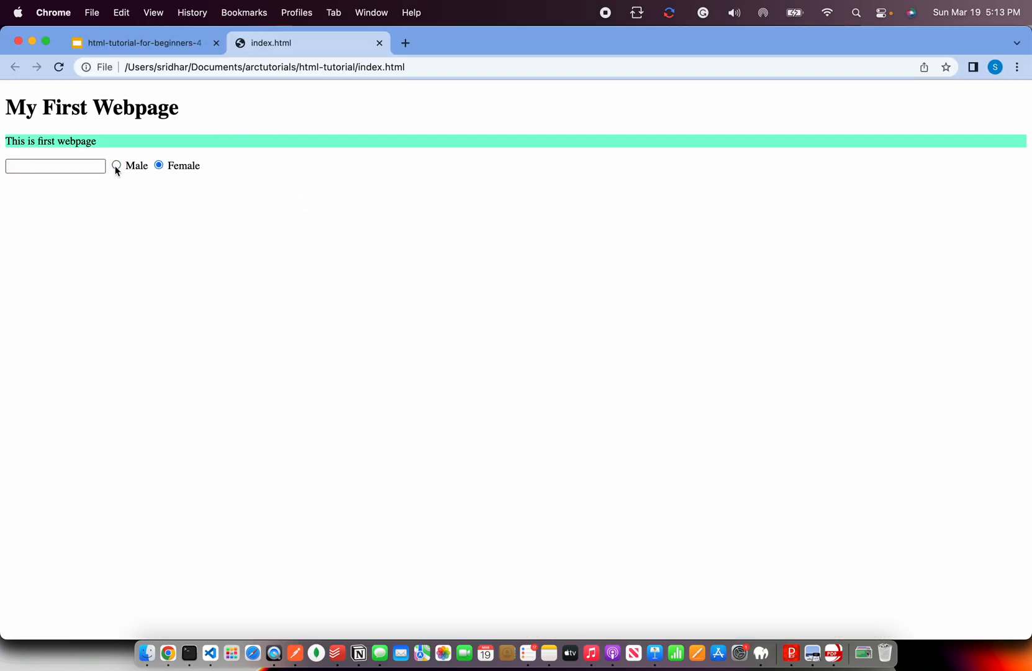
Step: Test in Chrome that selecting one gender radio deselects the other
{"action": "left_click", "coordinate": [116, 165]}
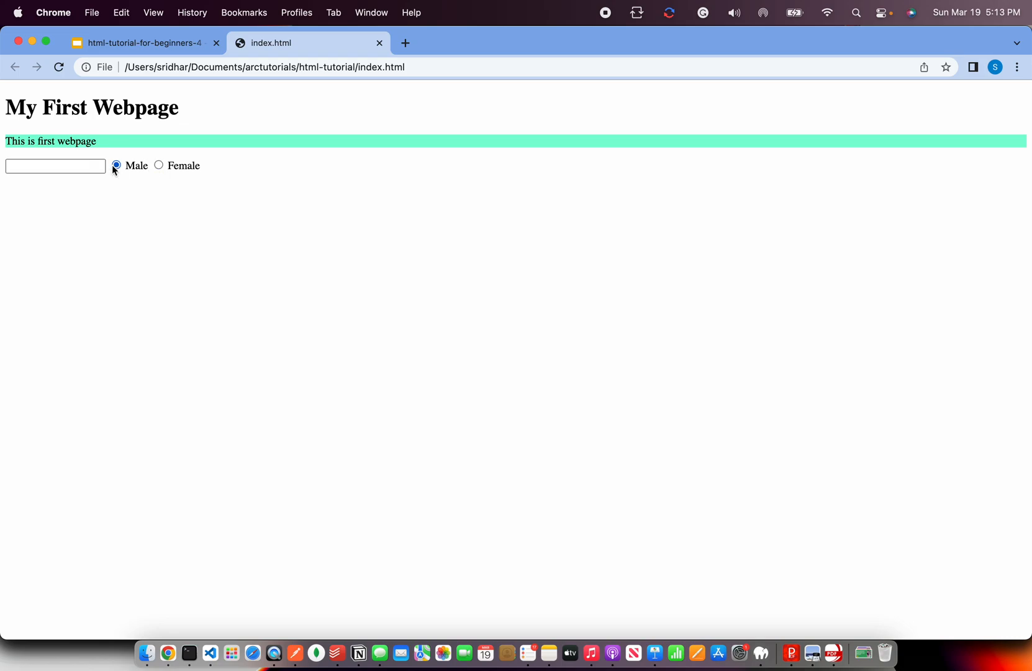
{"action": "left_click", "coordinate": [159, 165]}
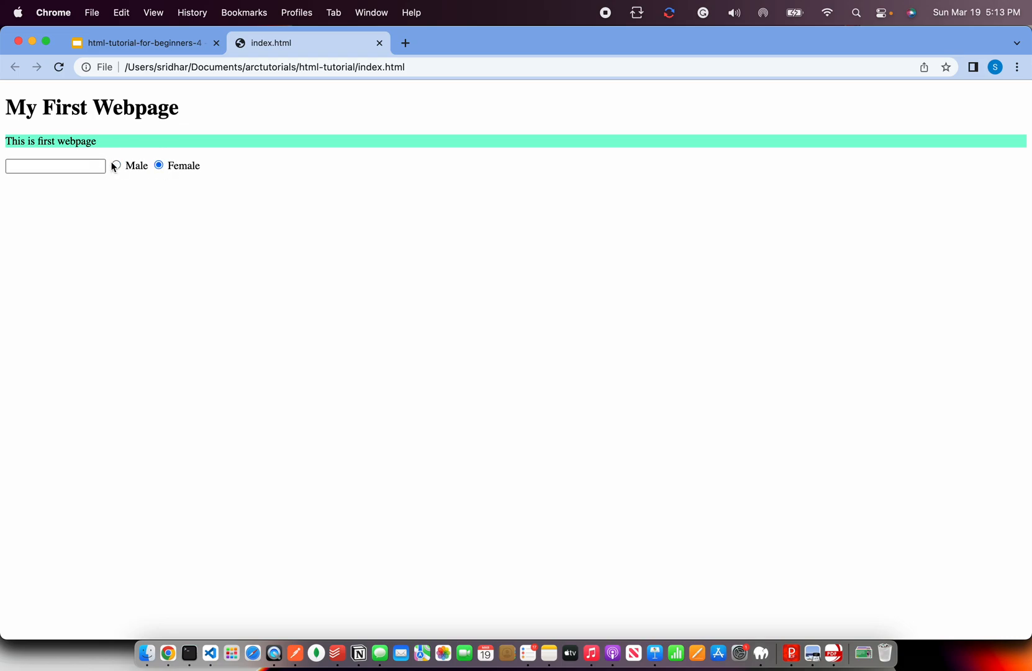
{"action": "mouse_move", "coordinate": [117, 169]}
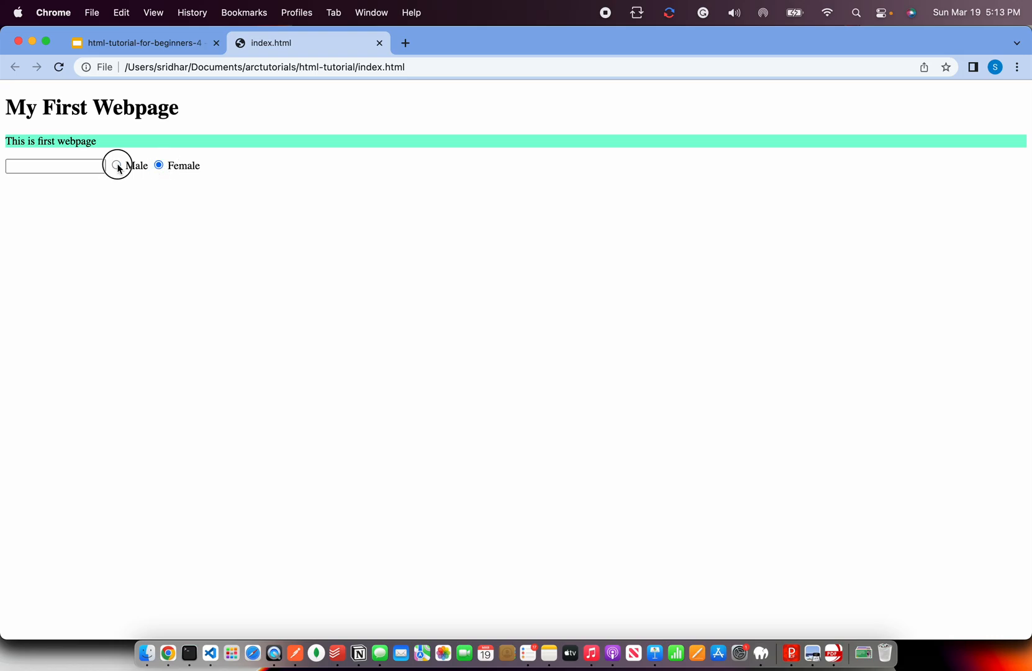
{"action": "left_click", "coordinate": [187, 653]}
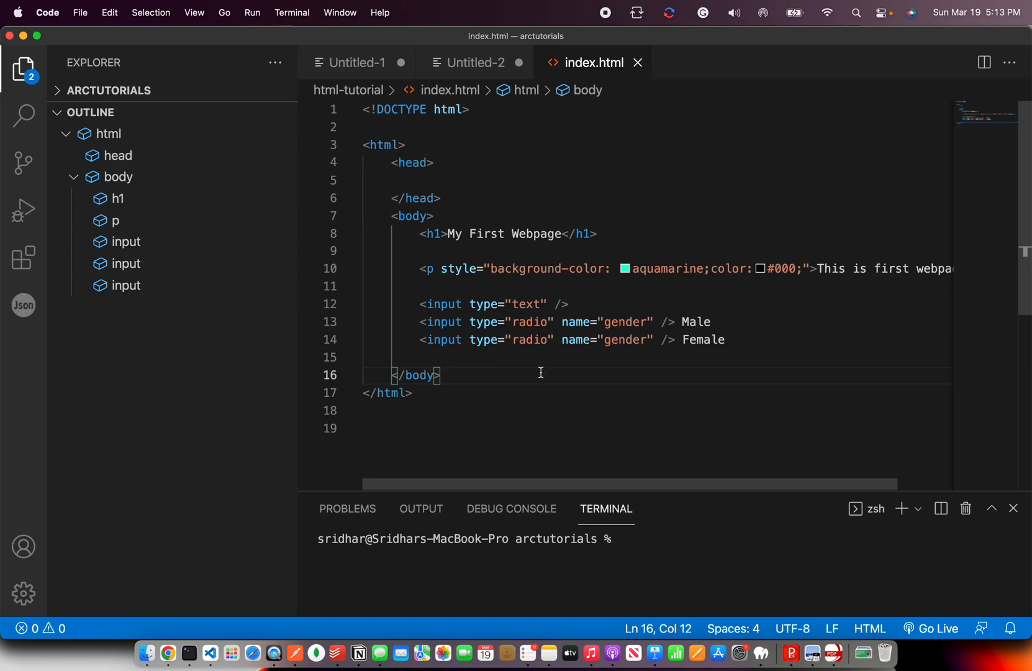
Step: Highlight the style attribute and input tag names in index.html, then open Untitled-2
{"action": "left_click", "coordinate": [375, 356]}
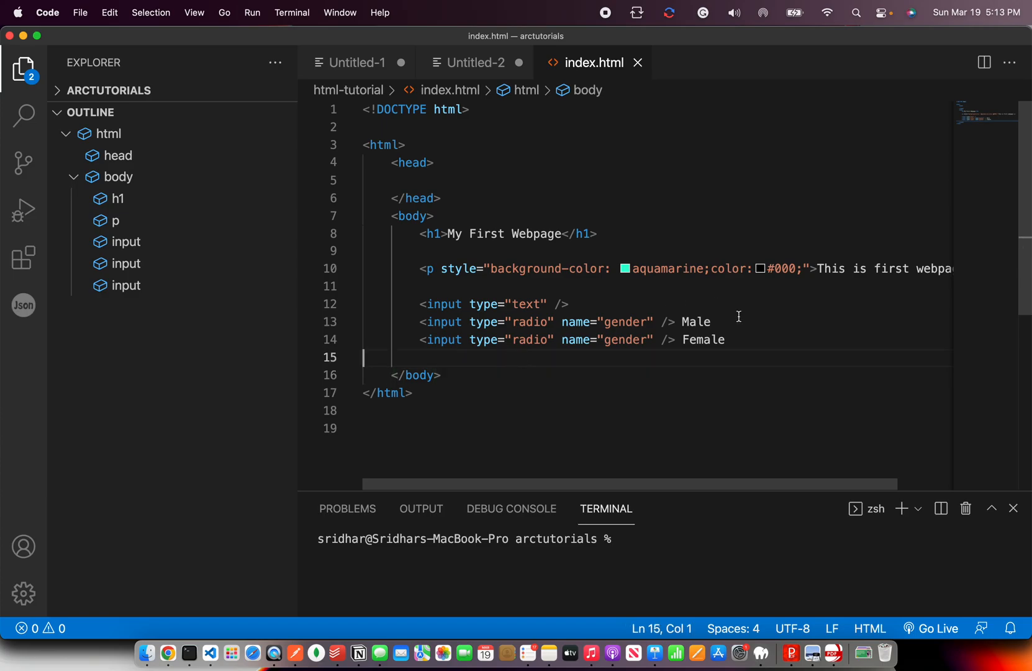
{"action": "left_click", "coordinate": [718, 322]}
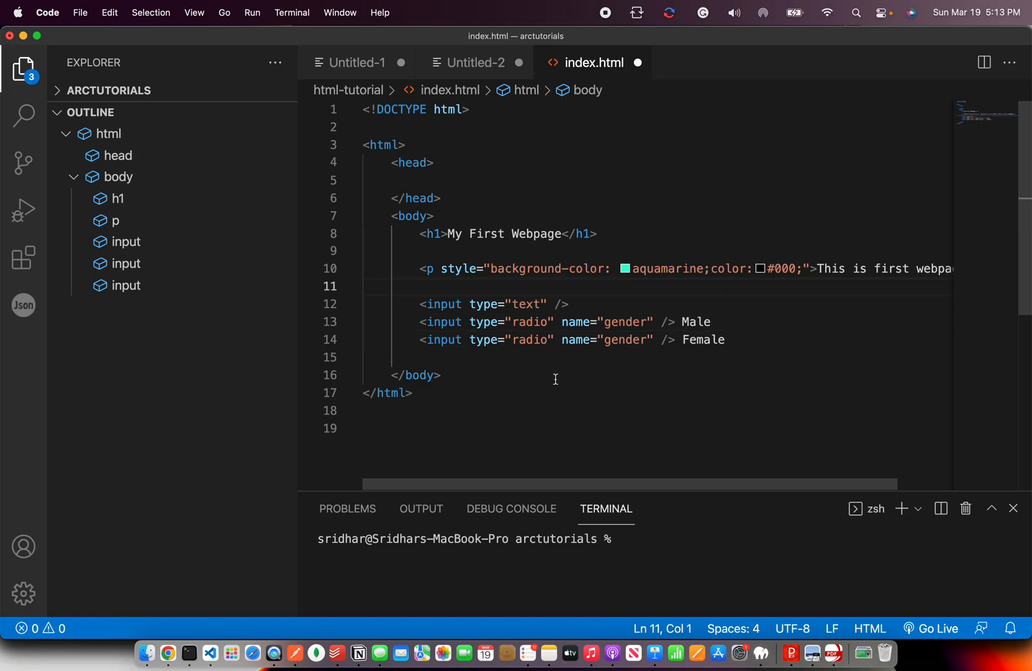
{"action": "double_click", "coordinate": [484, 341]}
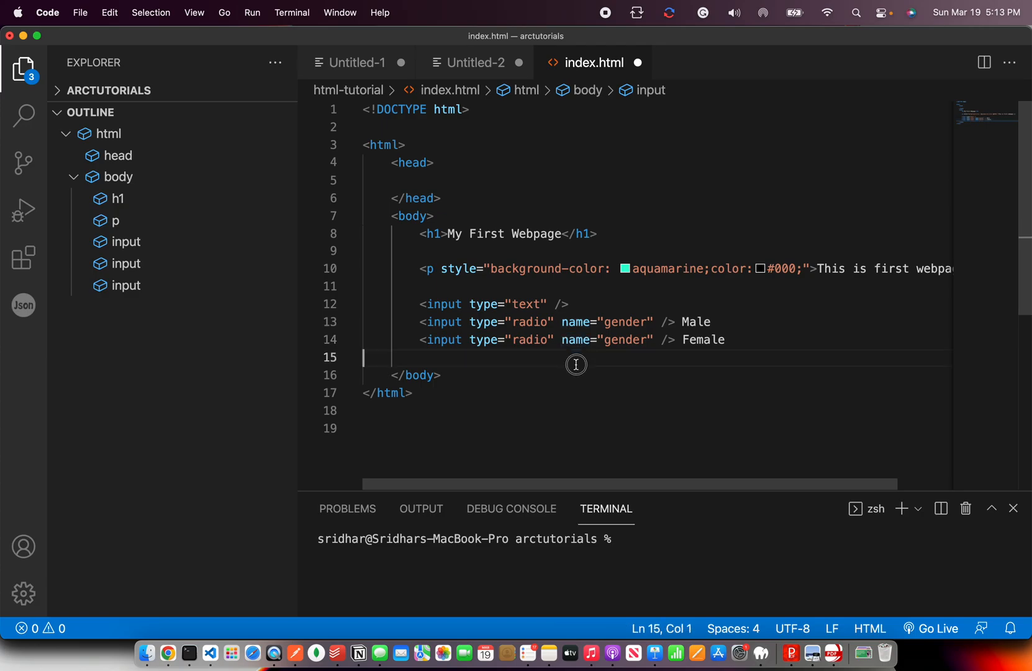
{"action": "double_click", "coordinate": [458, 268]}
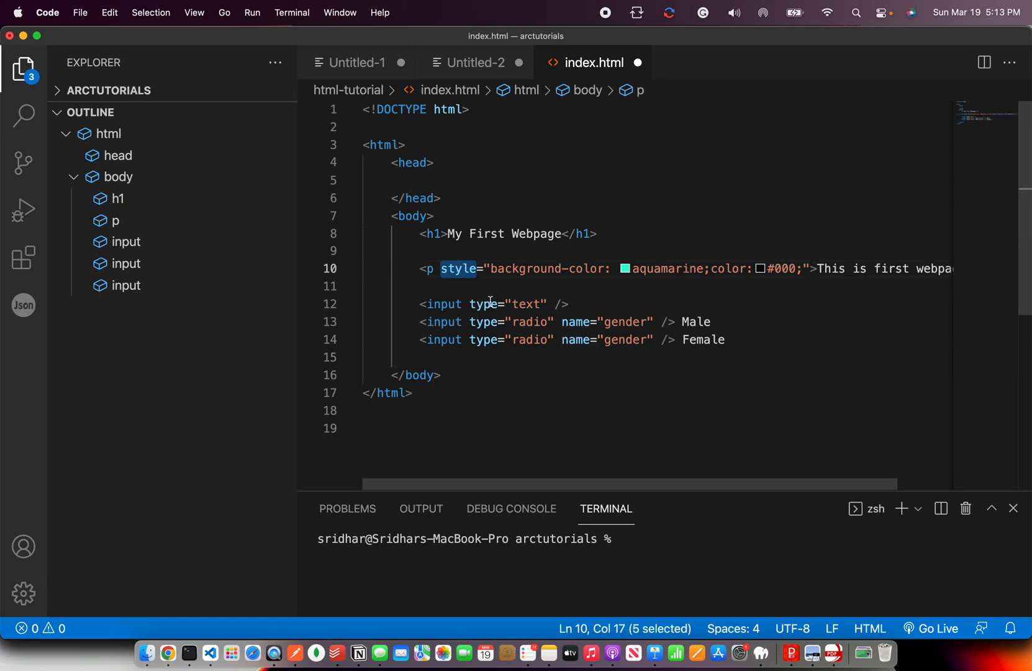
{"action": "left_click", "coordinate": [440, 375]}
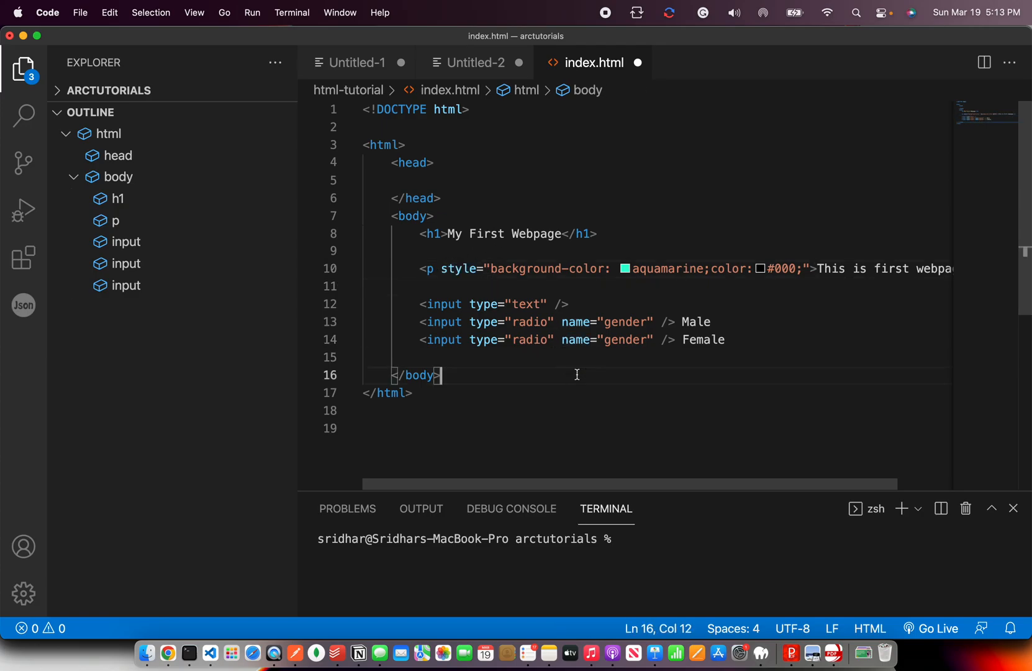
{"action": "mouse_move", "coordinate": [463, 340]}
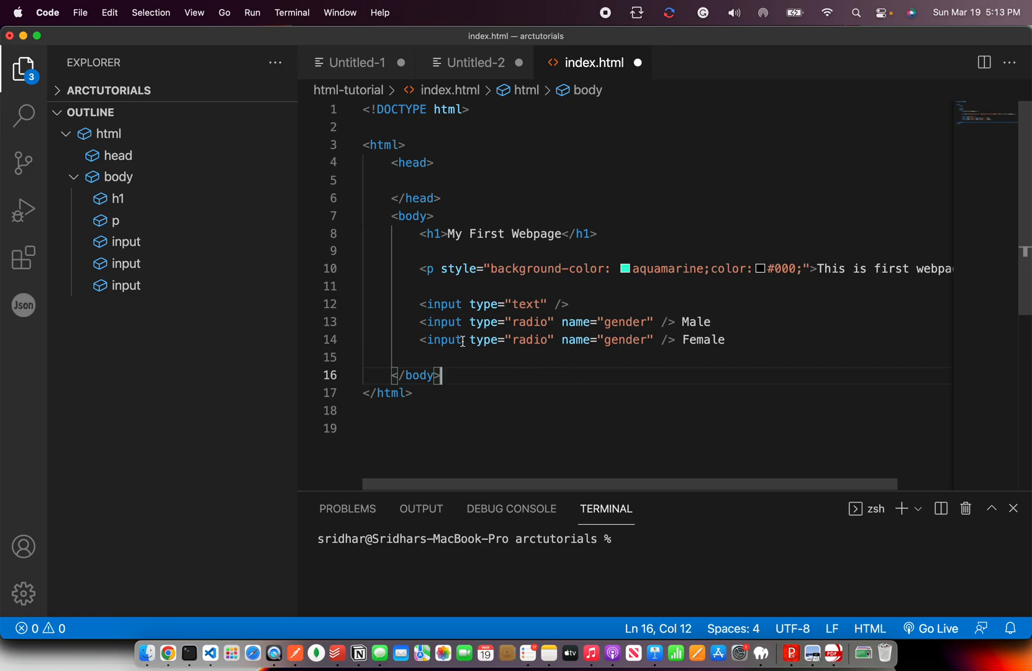
{"action": "double_click", "coordinate": [443, 340]}
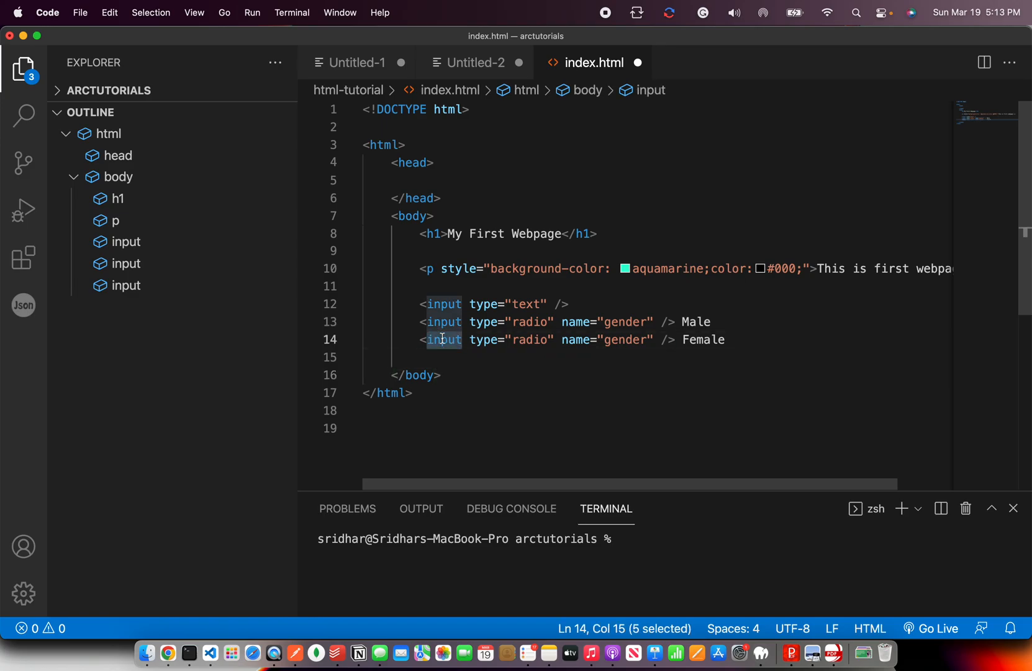
{"action": "left_click", "coordinate": [522, 288]}
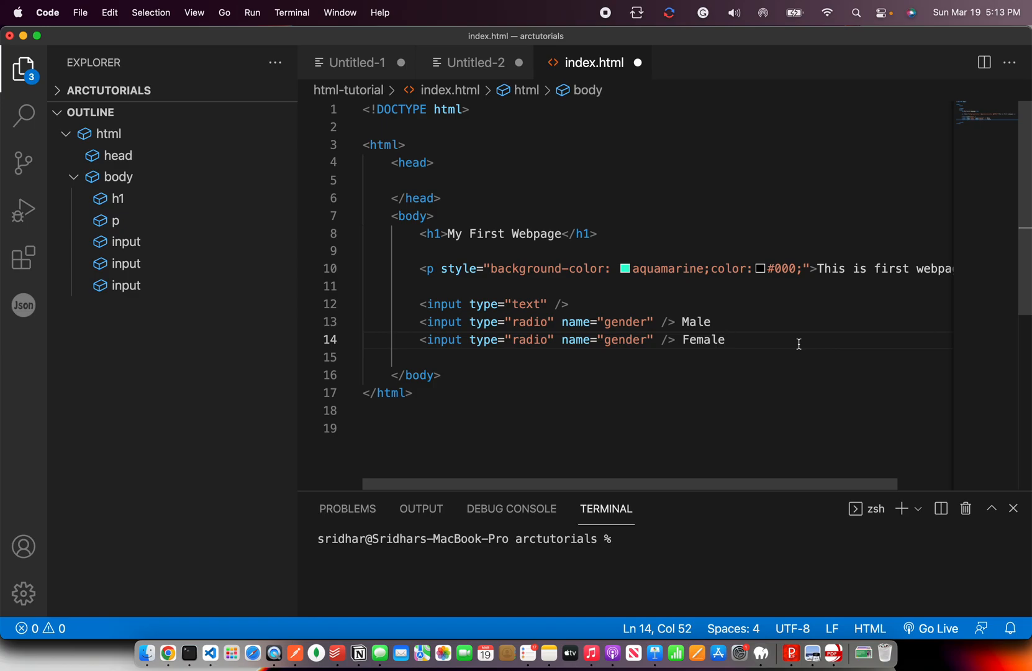
{"action": "mouse_move", "coordinate": [483, 76]}
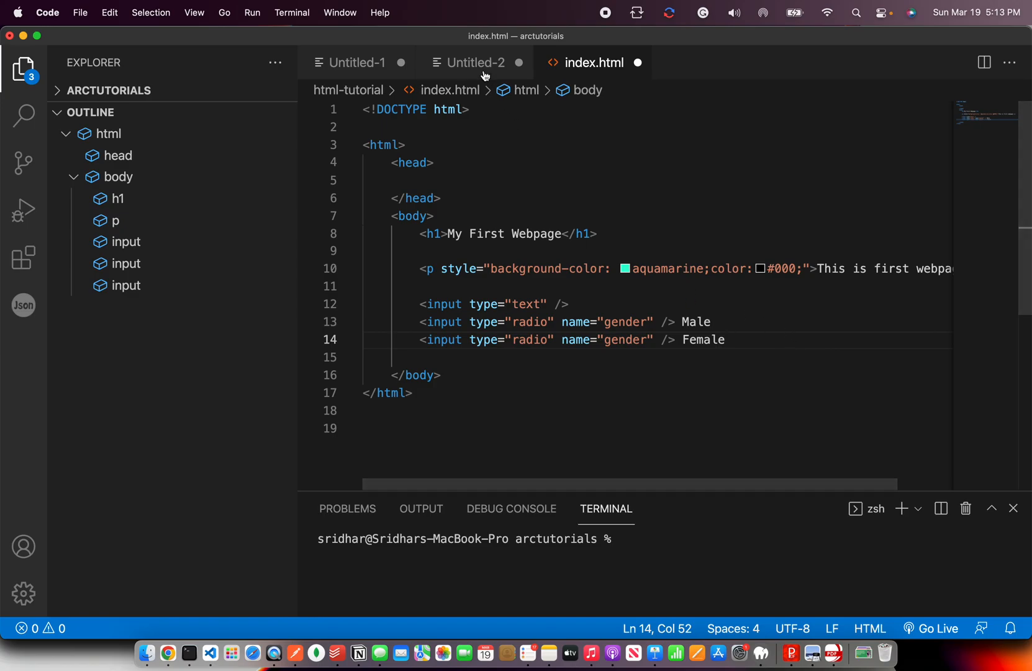
{"action": "left_click", "coordinate": [469, 62]}
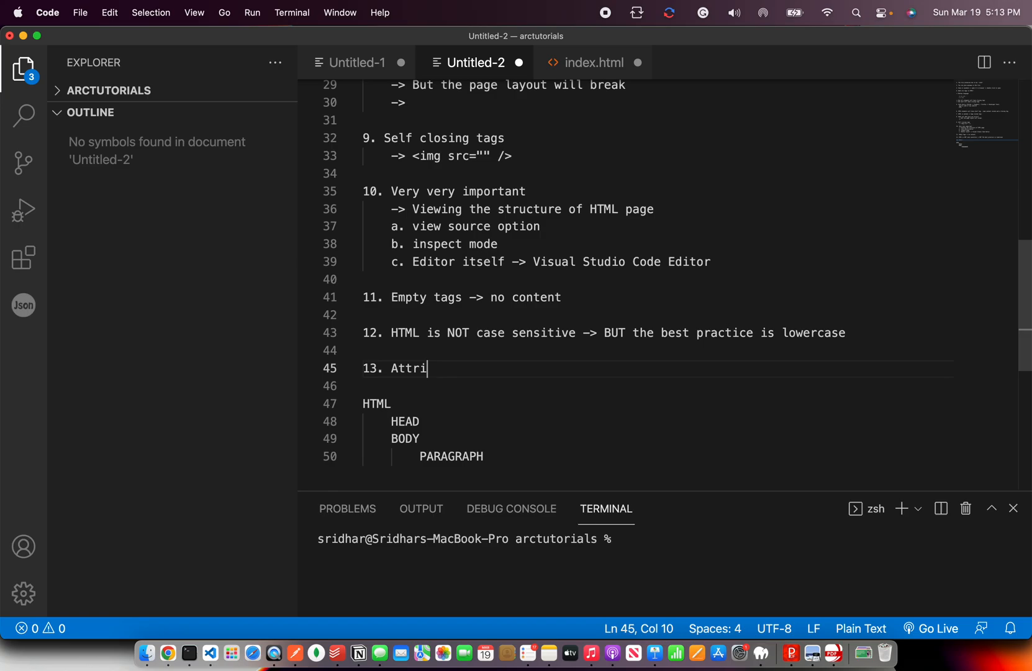
Step: Complete note 13: 'Attributes -> Properties of element is called Attributes'
{"action": "type", "text": "bute"}
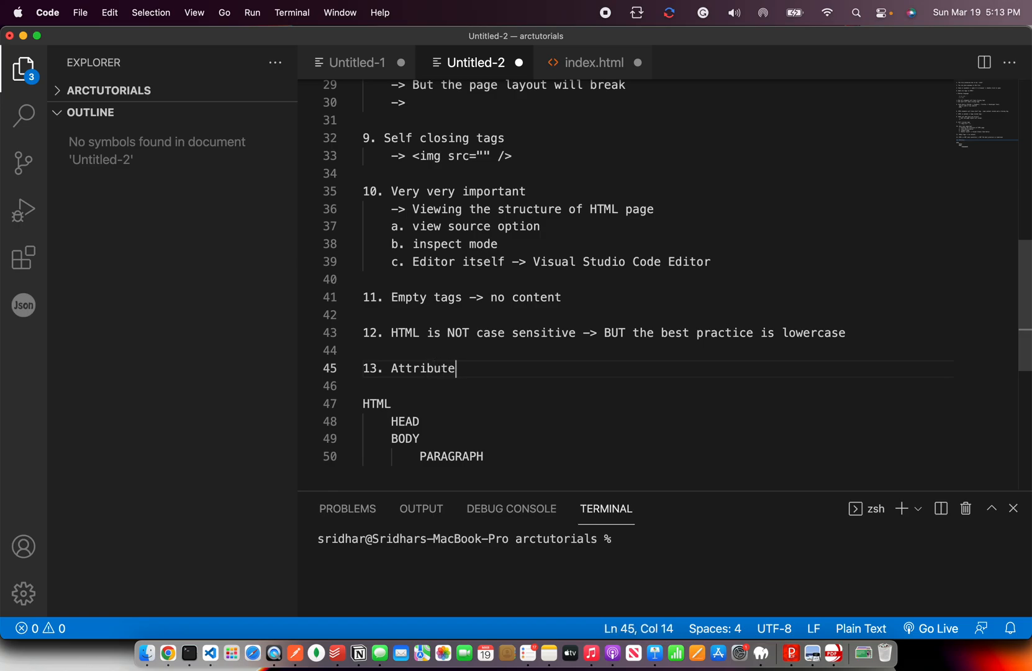
{"action": "type", "text": "s"}
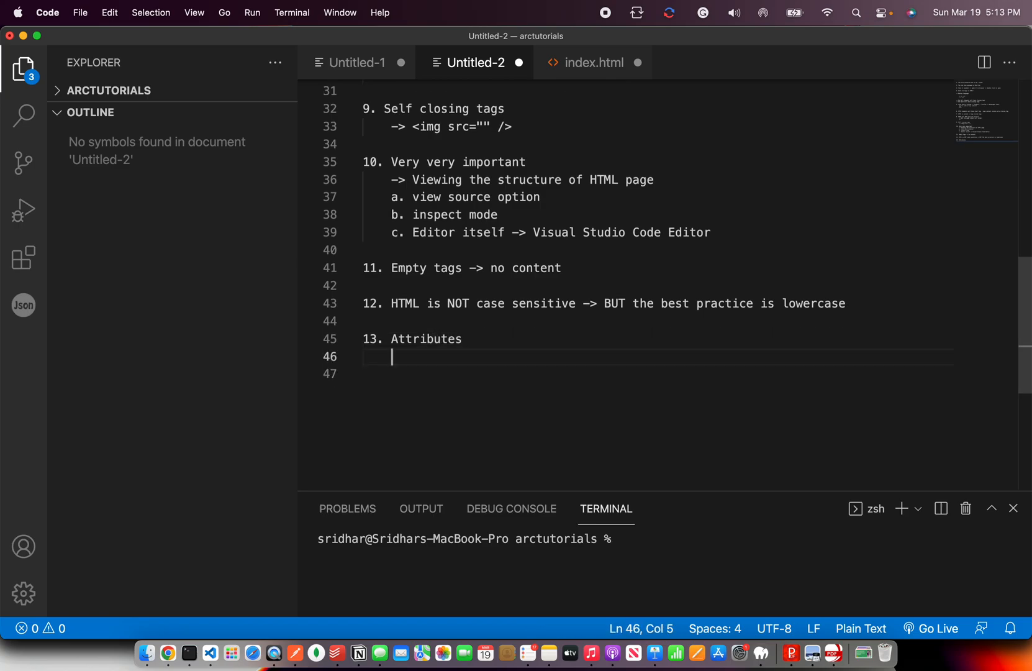
{"action": "type", "text": "-> P"}
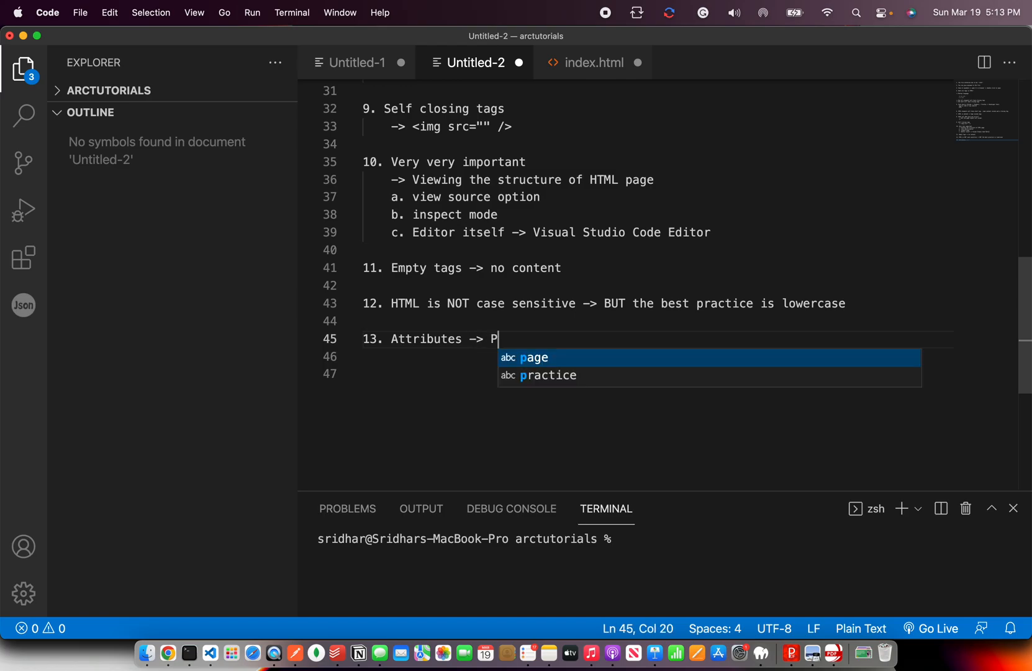
{"action": "type", "text": "ropertoies of element is called Attr"}
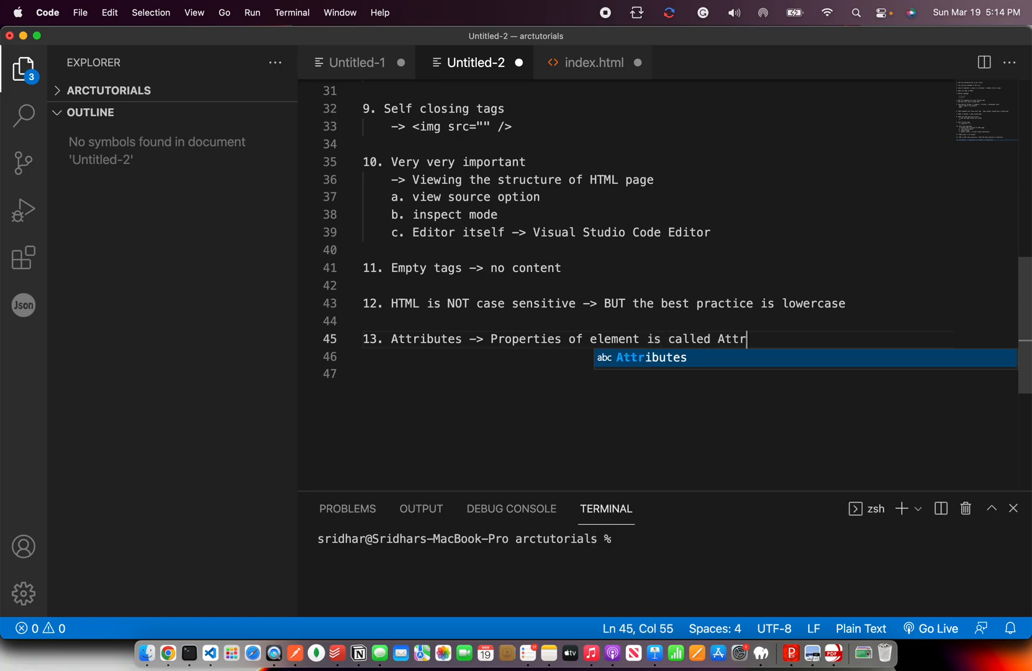
{"action": "type", "text": "ibutes"}
{"action": "left_click", "coordinate": [653, 373]}
{"action": "type", "text": "1"}
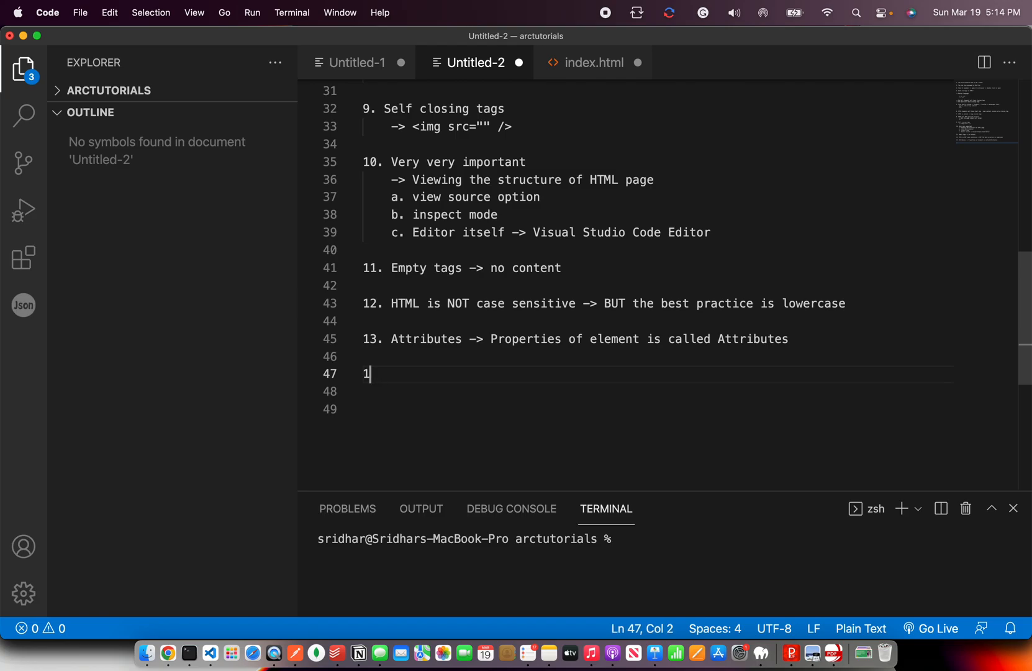
Step: Add the line 'Attributes come in format "key=value" format' below note 13
{"action": "key", "text": "backspace"}
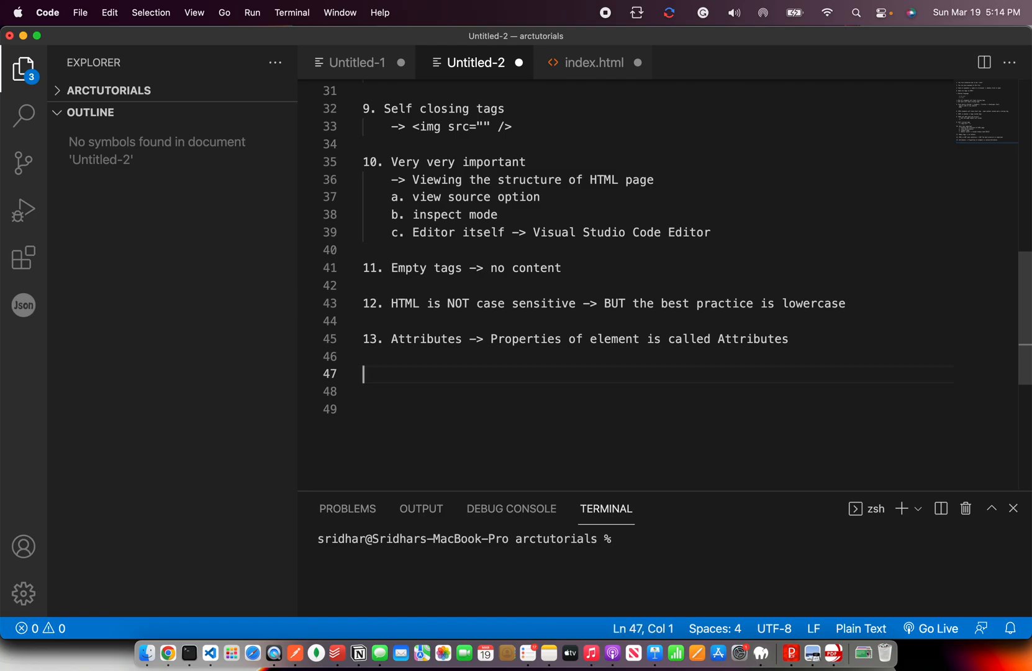
{"action": "type", "text": "Attributes come"}
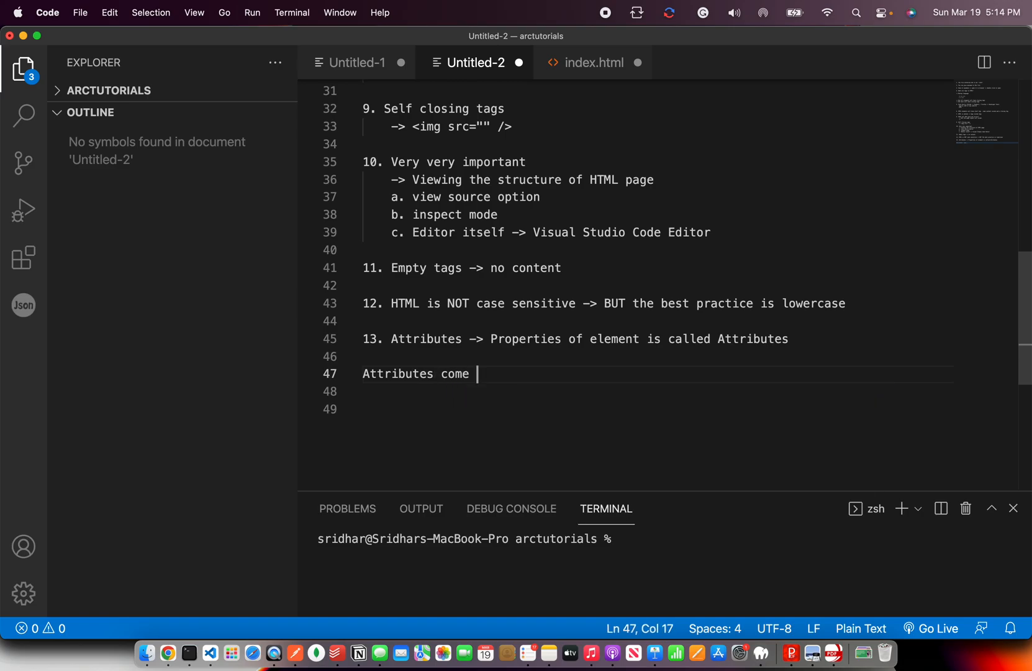
{"action": "type", "text": "in format"}
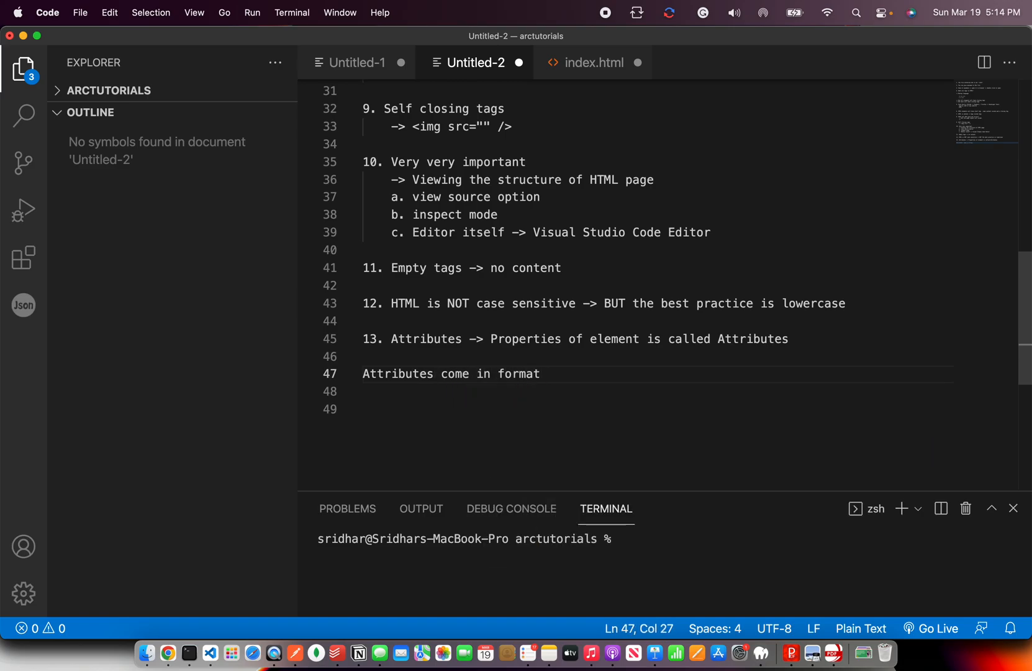
{"action": "type", "text": "\"key="}
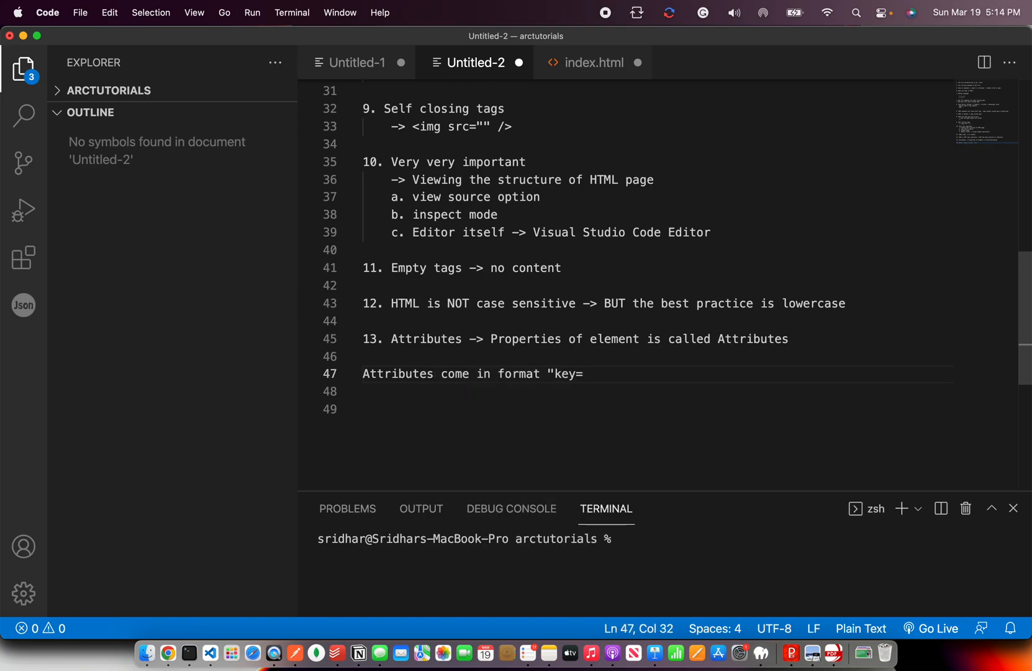
{"action": "type", "text": "value\" format"}
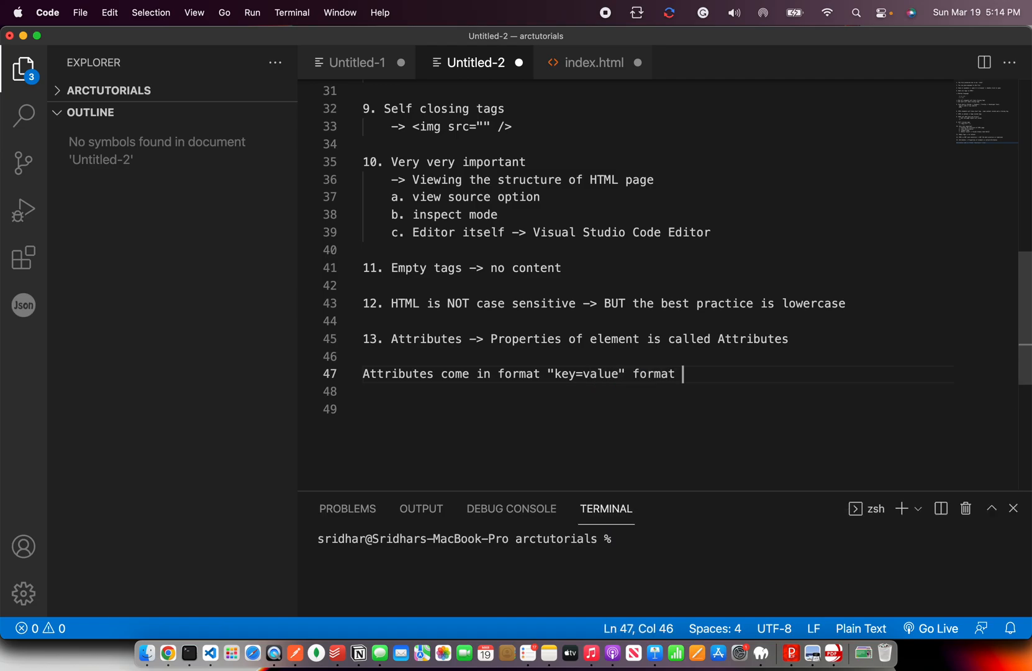
Step: Highlight the Female radio's gender name value and radio type value, then return to Untitled-2
{"action": "left_click", "coordinate": [591, 62]}
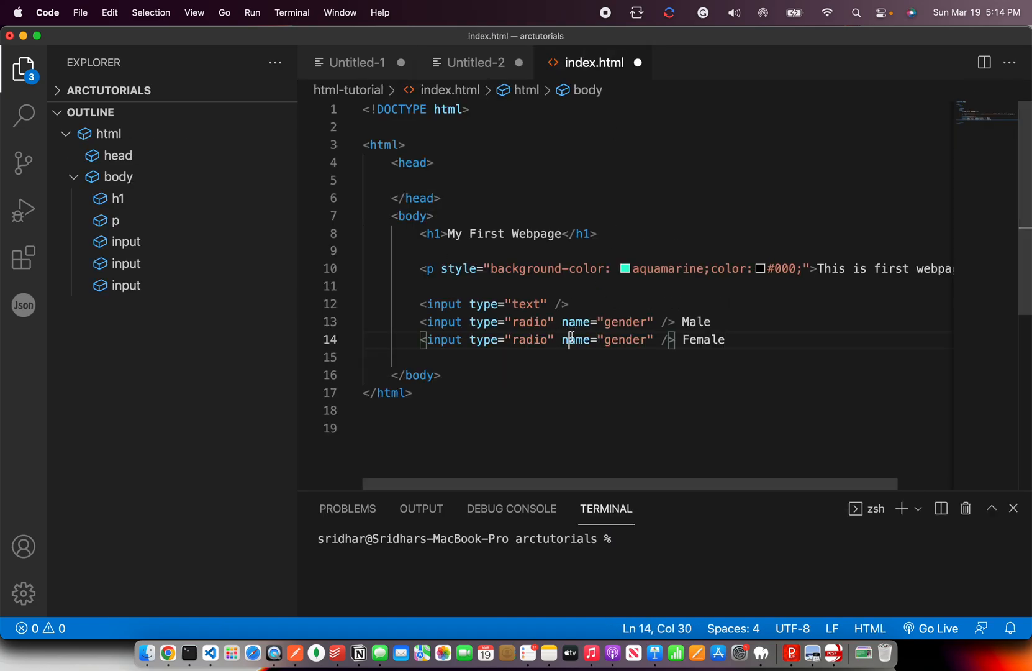
{"action": "double_click", "coordinate": [624, 340]}
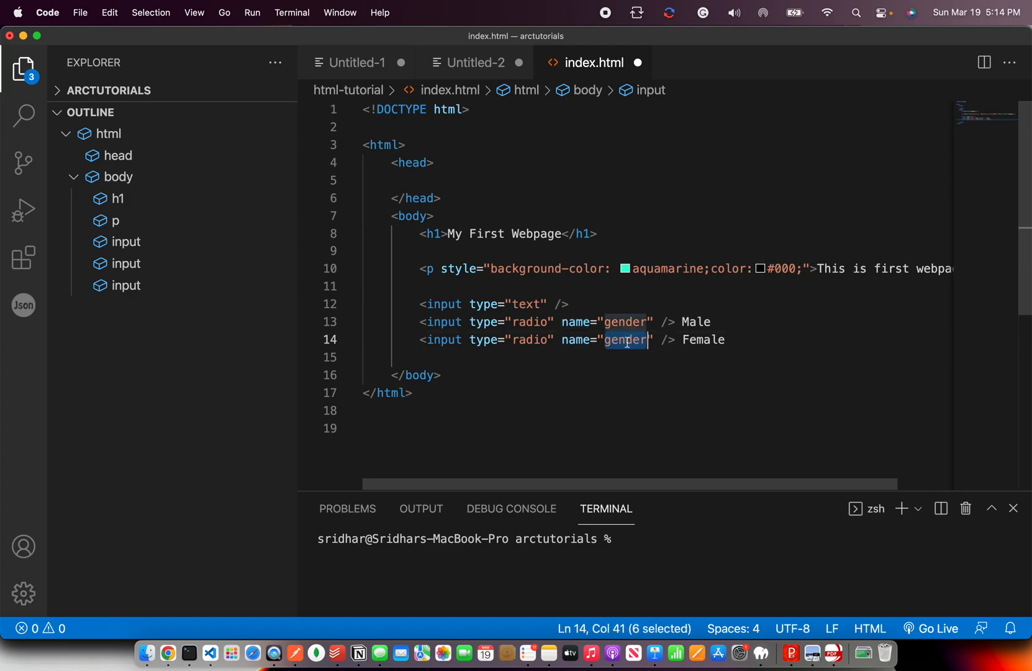
{"action": "double_click", "coordinate": [530, 339]}
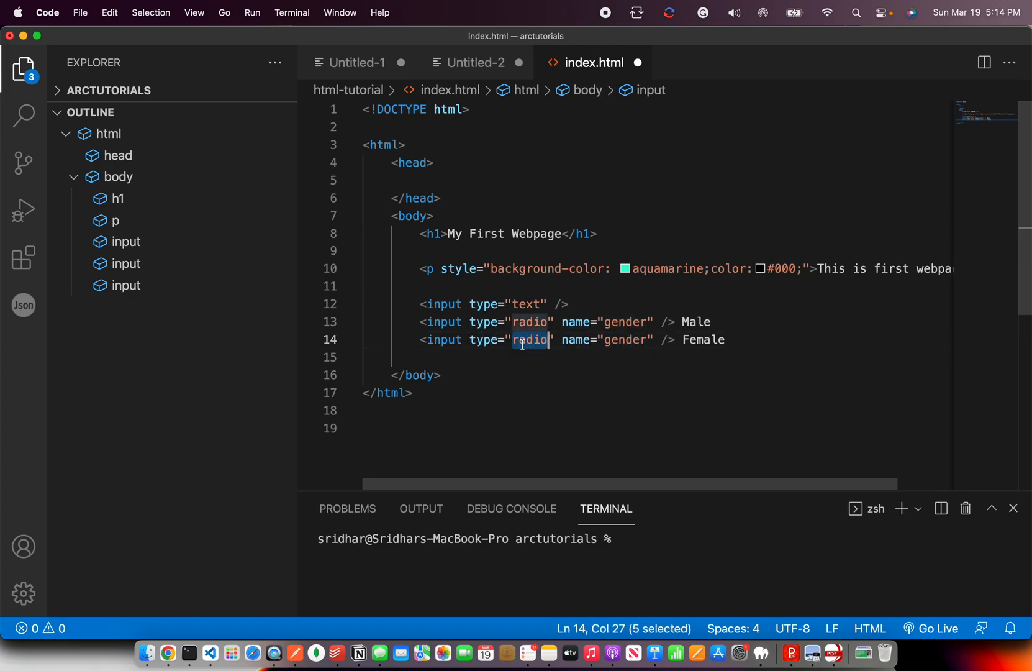
{"action": "left_click", "coordinate": [520, 273]}
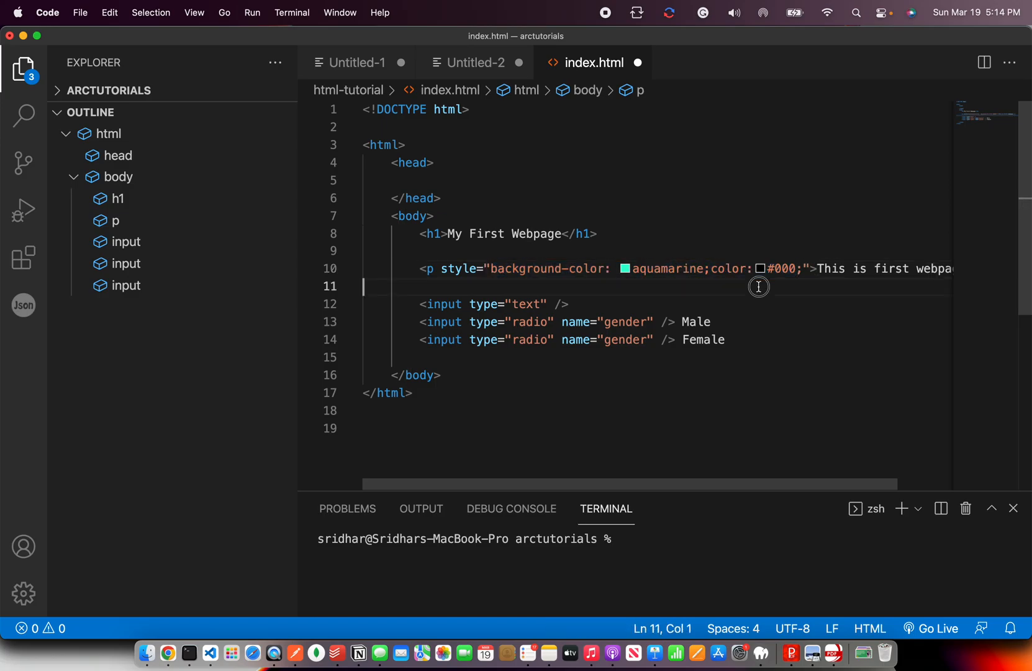
{"action": "left_click", "coordinate": [473, 62]}
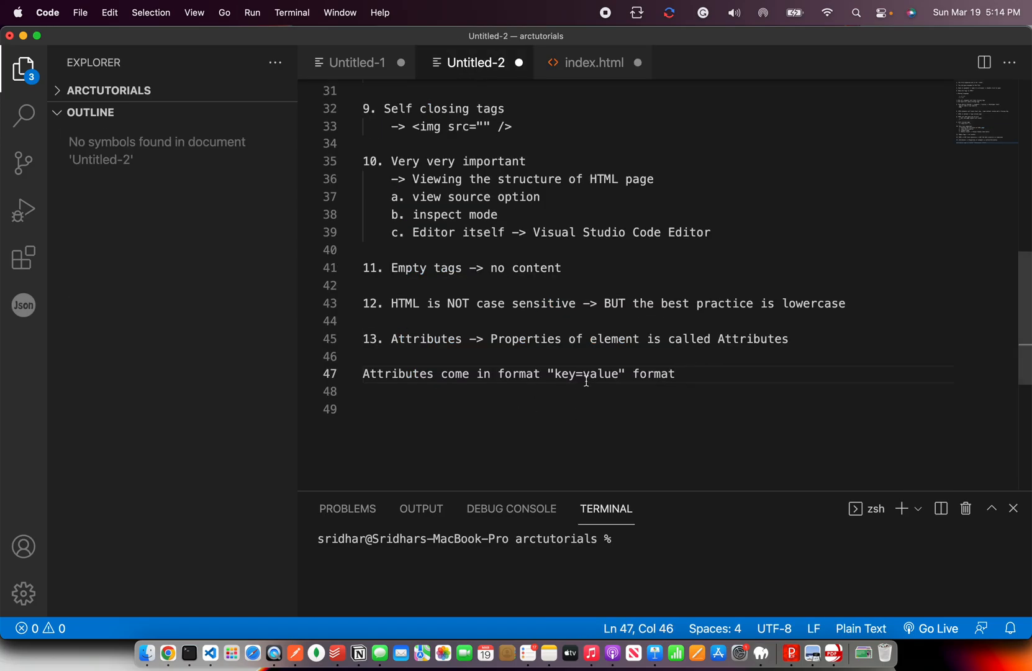
Step: Write note 14 about the predefined set of attributes, then go back to index.html
{"action": "type", "text": "15"}
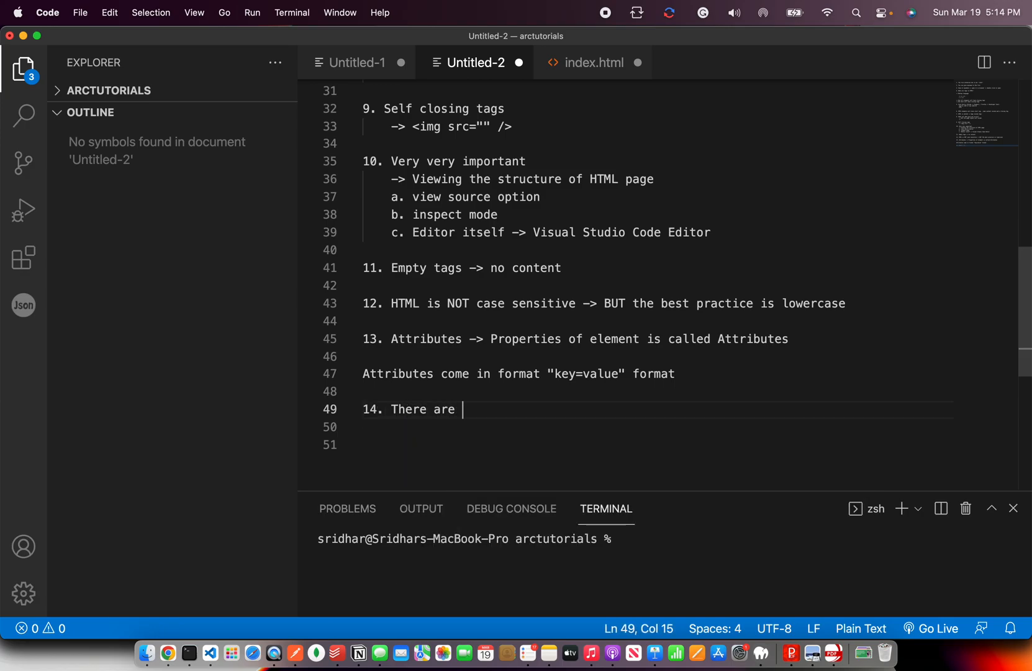
{"action": "type", "text": "predefined set of Attributes that we can u"}
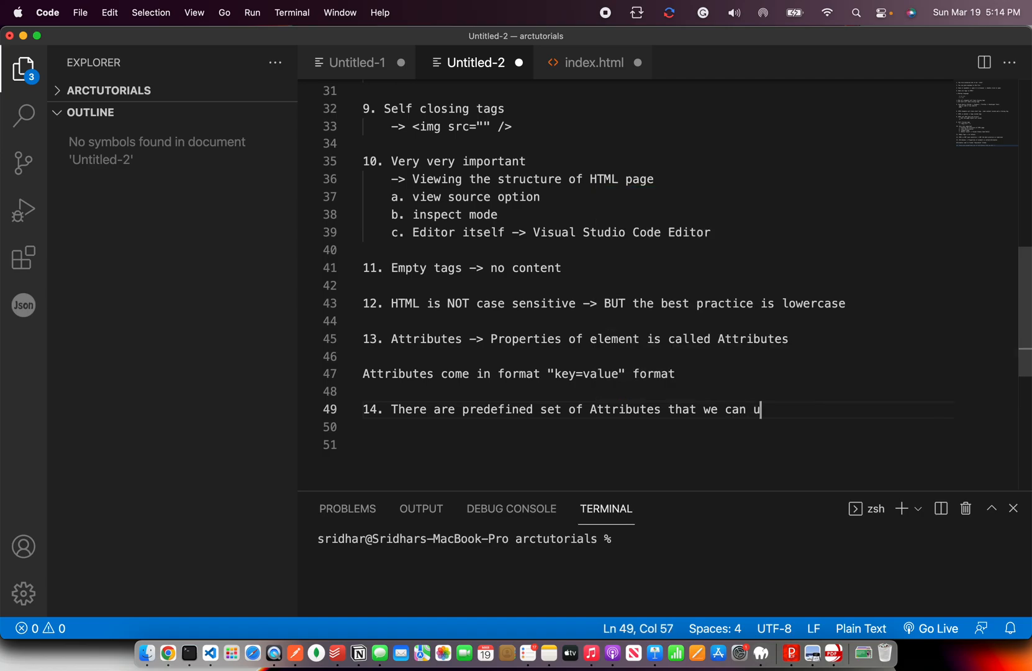
{"action": "left_click", "coordinate": [592, 62]}
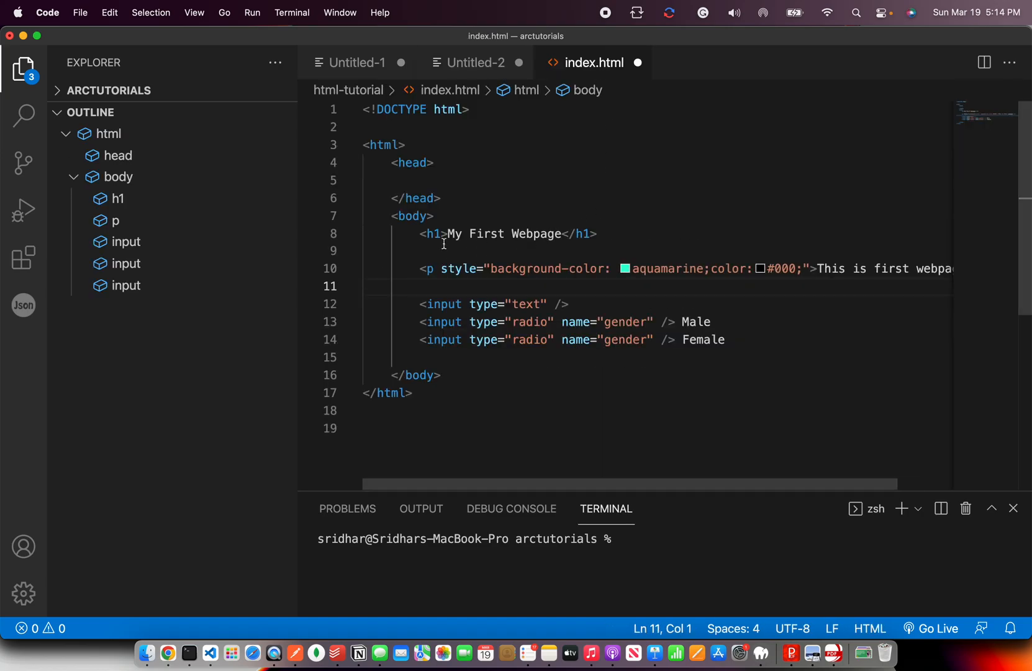
Step: Add id="myheading" to the My First Webpage <h1> tag and highlight the id attribute
{"action": "type", "text": "id="}
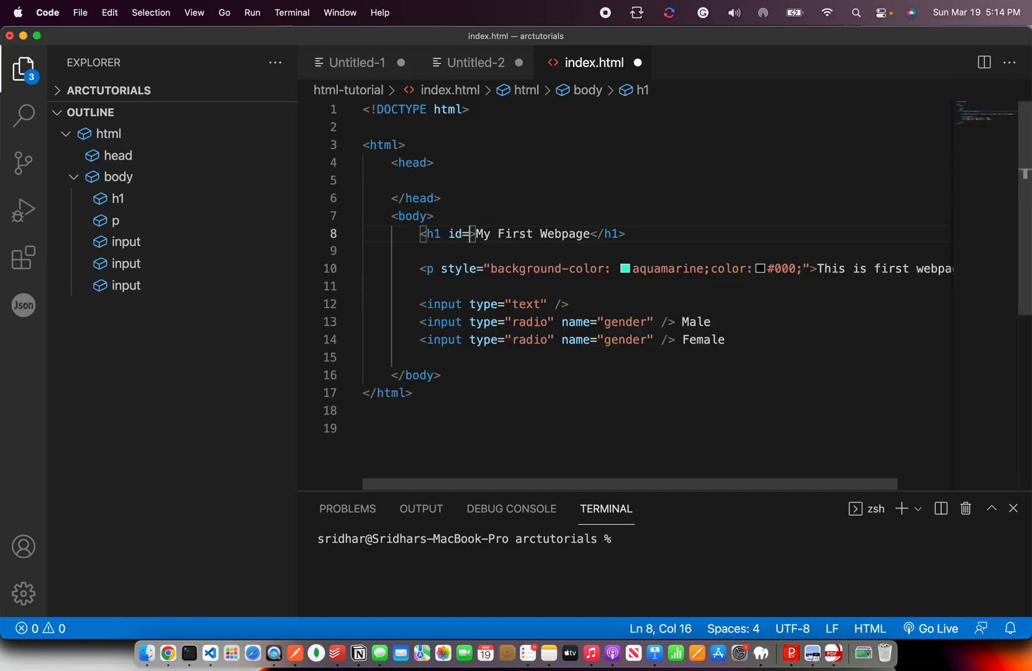
{"action": "type", "text": "myheading\">"}
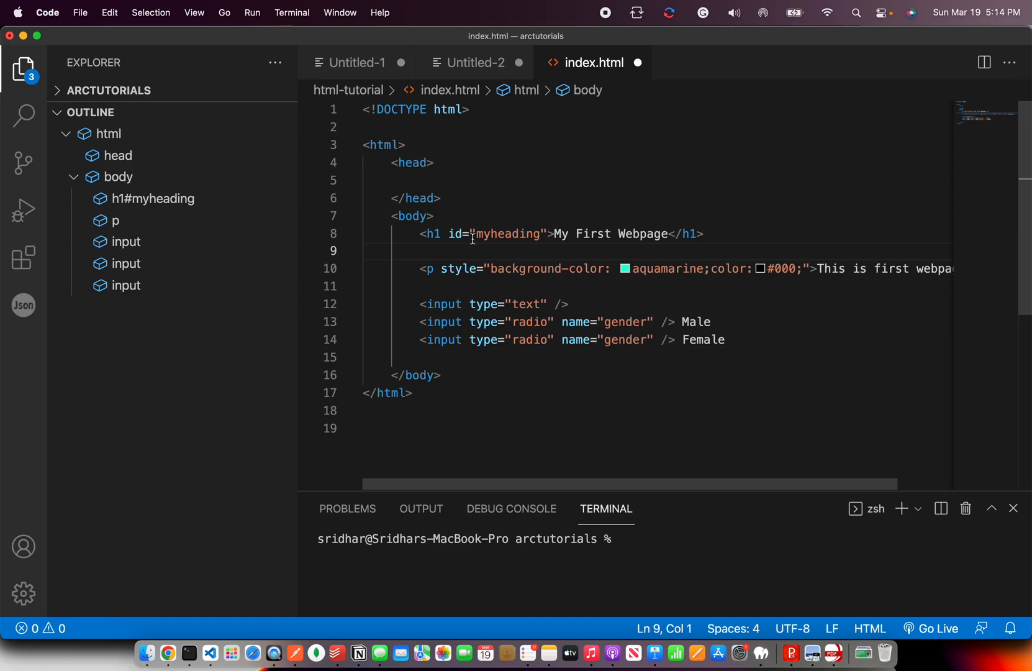
{"action": "double_click", "coordinate": [454, 234]}
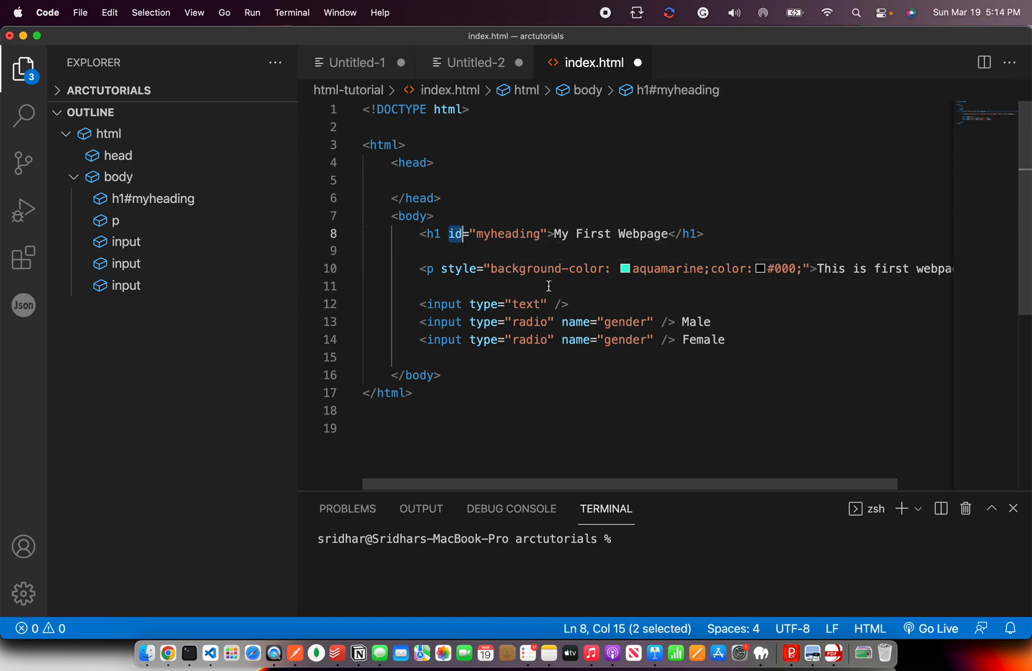
Step: Write note 15, 'We can also custom defined Attributes [revisit down the line]'
{"action": "left_click", "coordinate": [473, 62]}
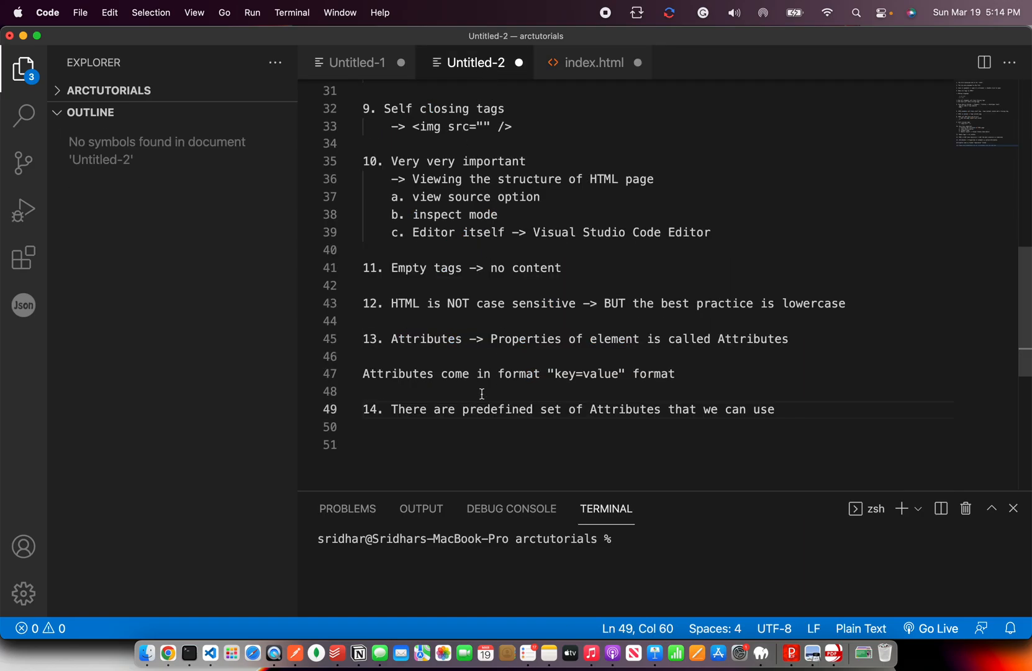
{"action": "mouse_move", "coordinate": [828, 419]}
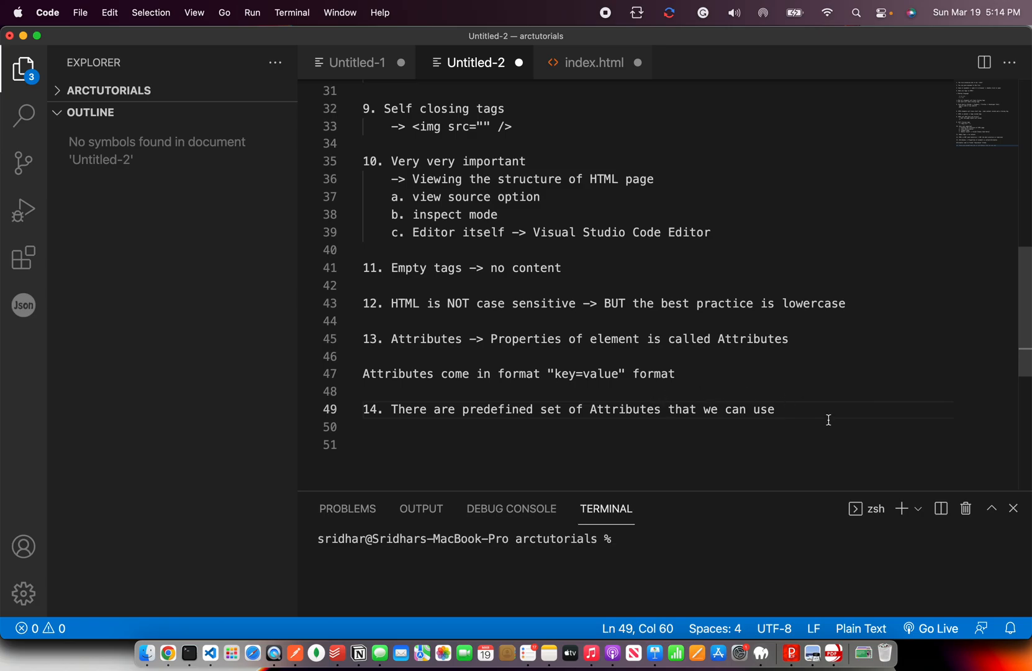
{"action": "type", "text": "15. We can also custom de"}
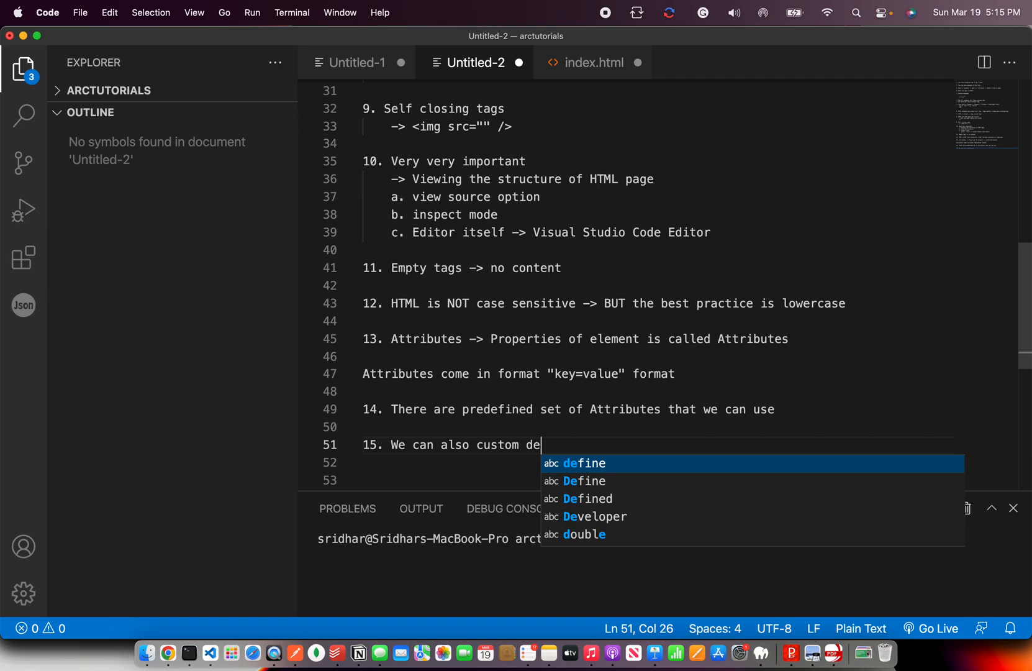
{"action": "type", "text": "fined attributes"}
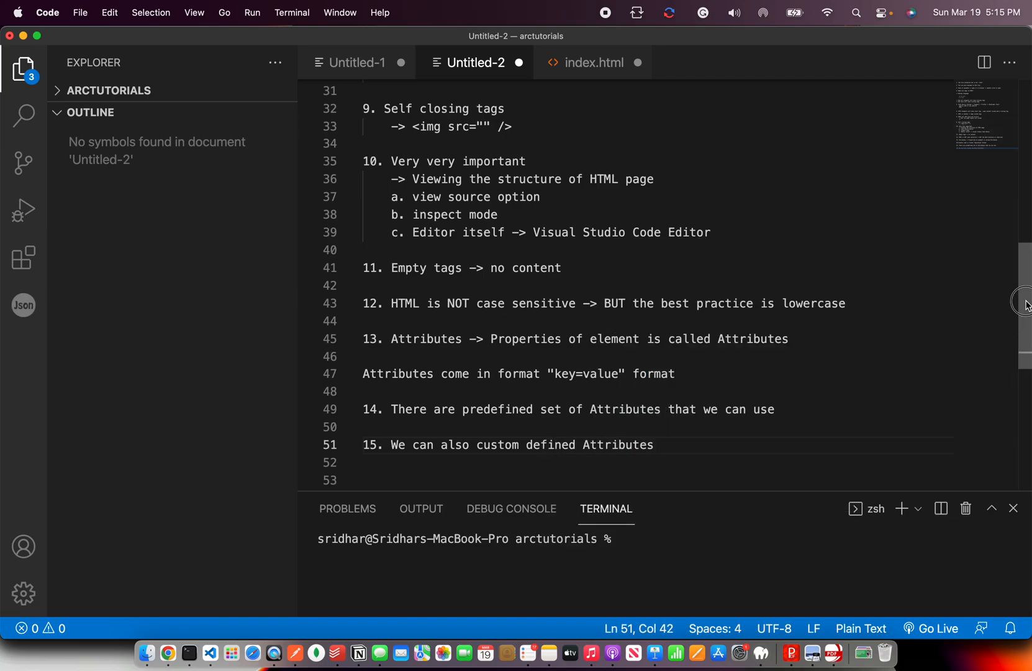
{"action": "type", "text": "[]"}
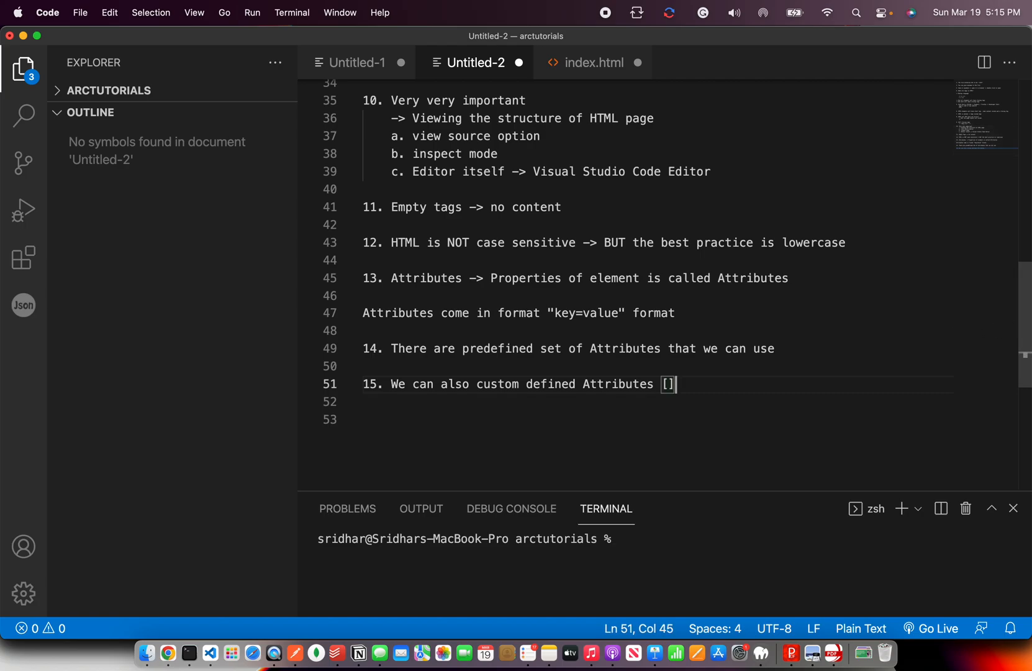
{"action": "type", "text": "revisit"}
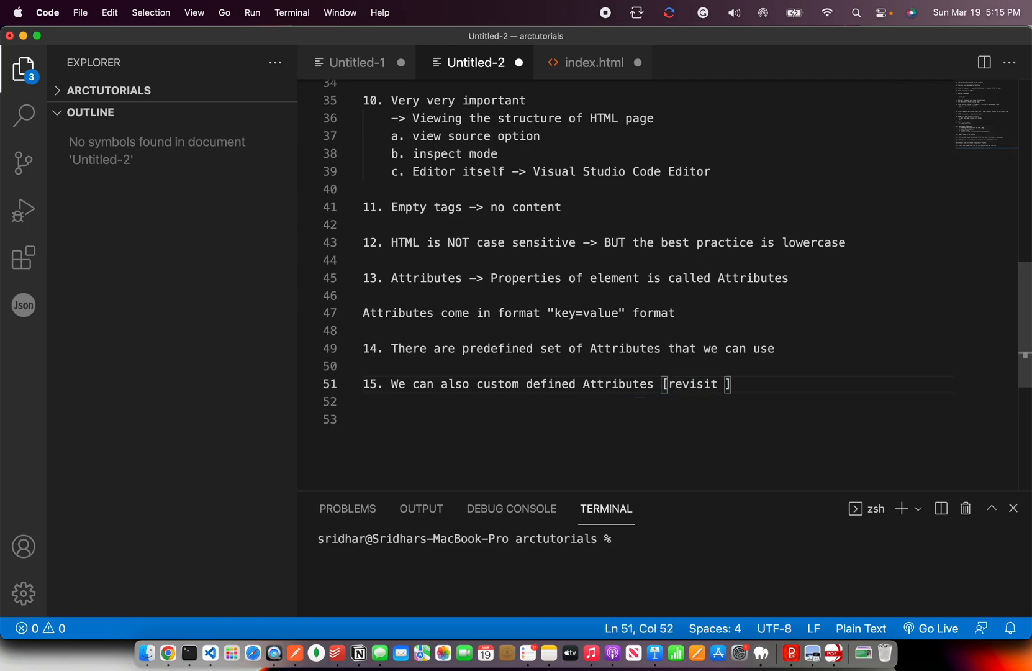
{"action": "type", "text": "down the line"}
{"action": "left_click", "coordinate": [656, 420]}
{"action": "type", "text": "16."}
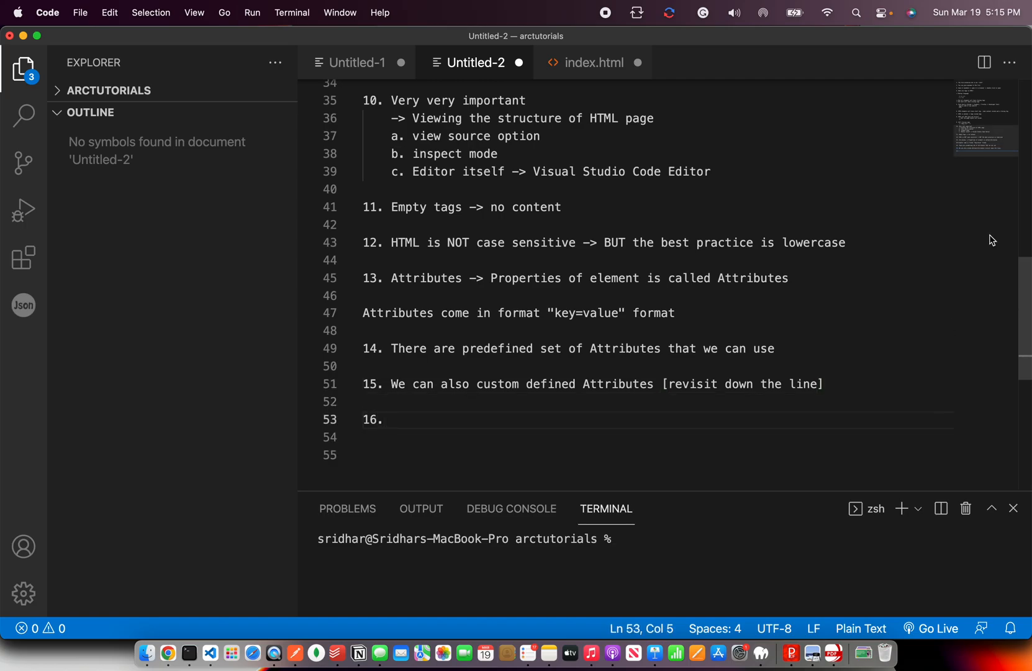
Step: Review the text input line in index.html against the notes
{"action": "left_click", "coordinate": [593, 62]}
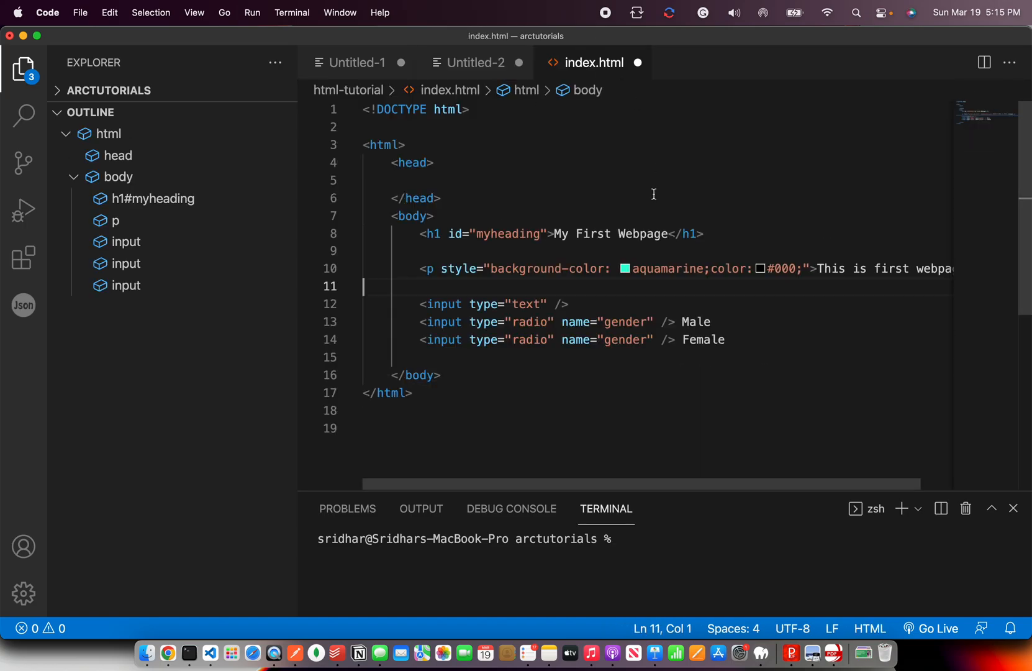
{"action": "mouse_move", "coordinate": [457, 244]}
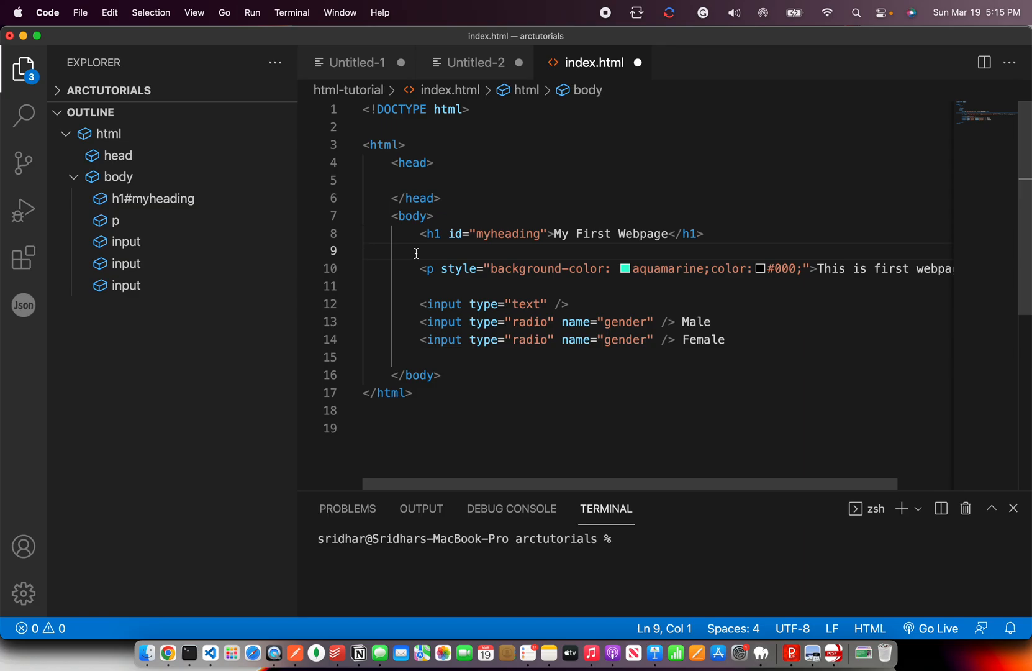
{"action": "mouse_move", "coordinate": [525, 345]}
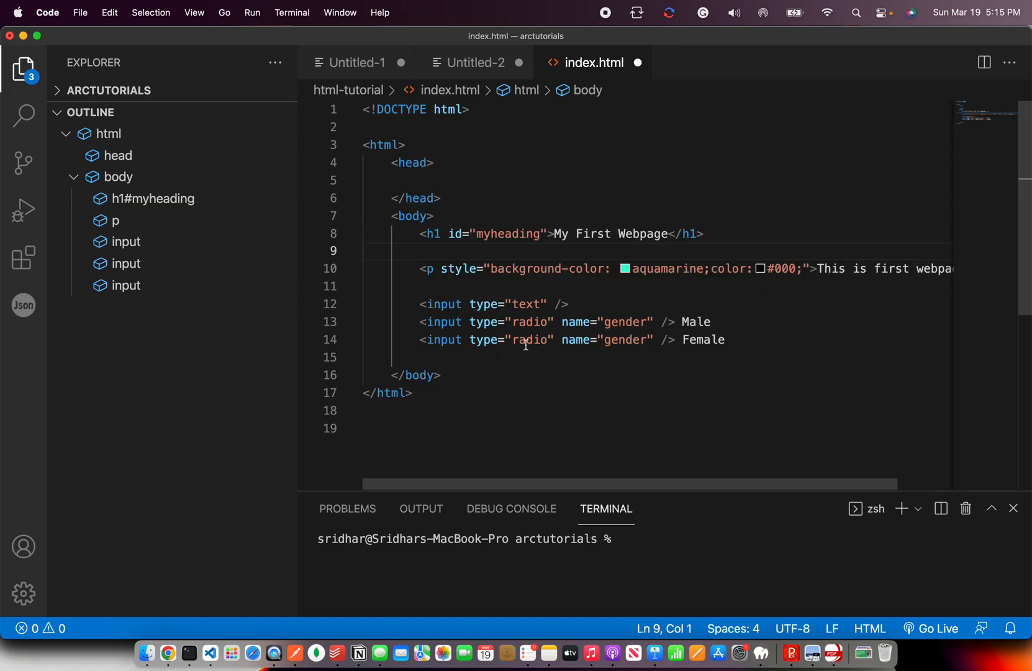
{"action": "left_click", "coordinate": [566, 304]}
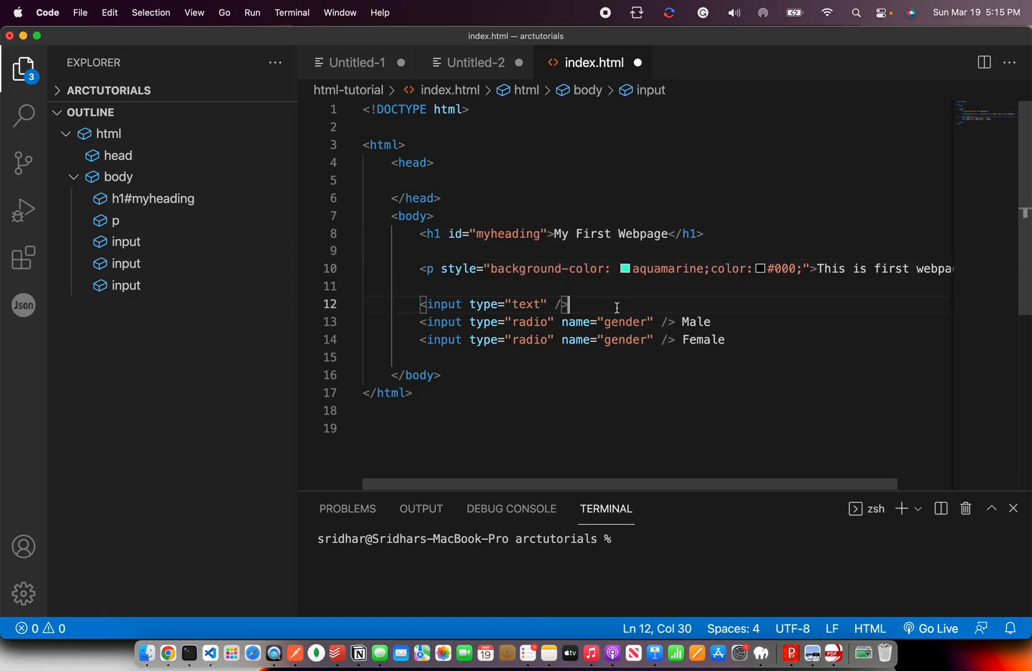
{"action": "left_click", "coordinate": [476, 62]}
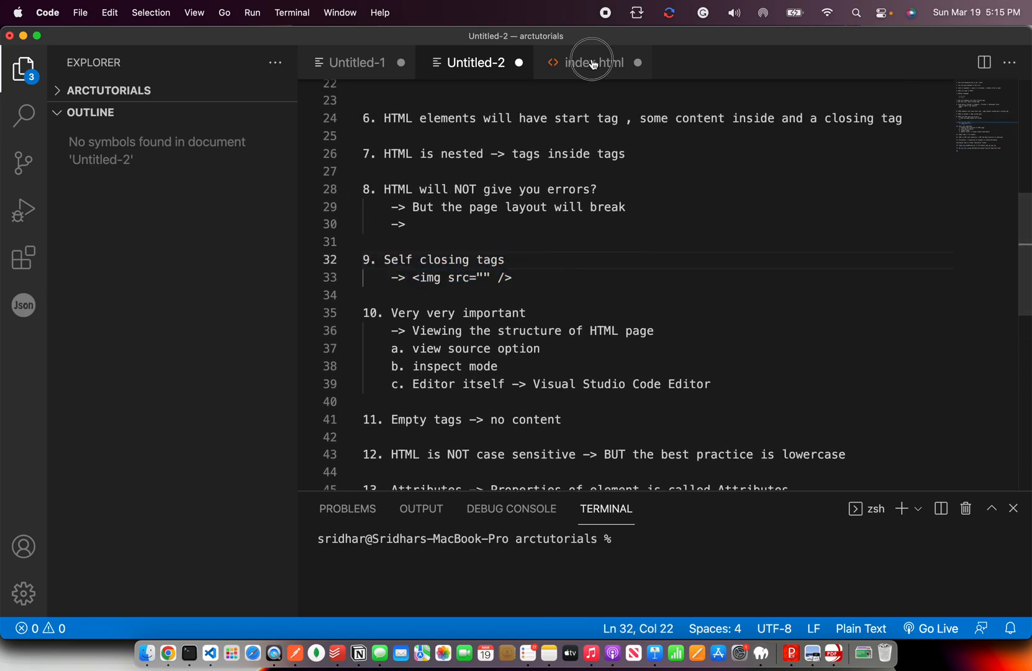
{"action": "left_click", "coordinate": [592, 62]}
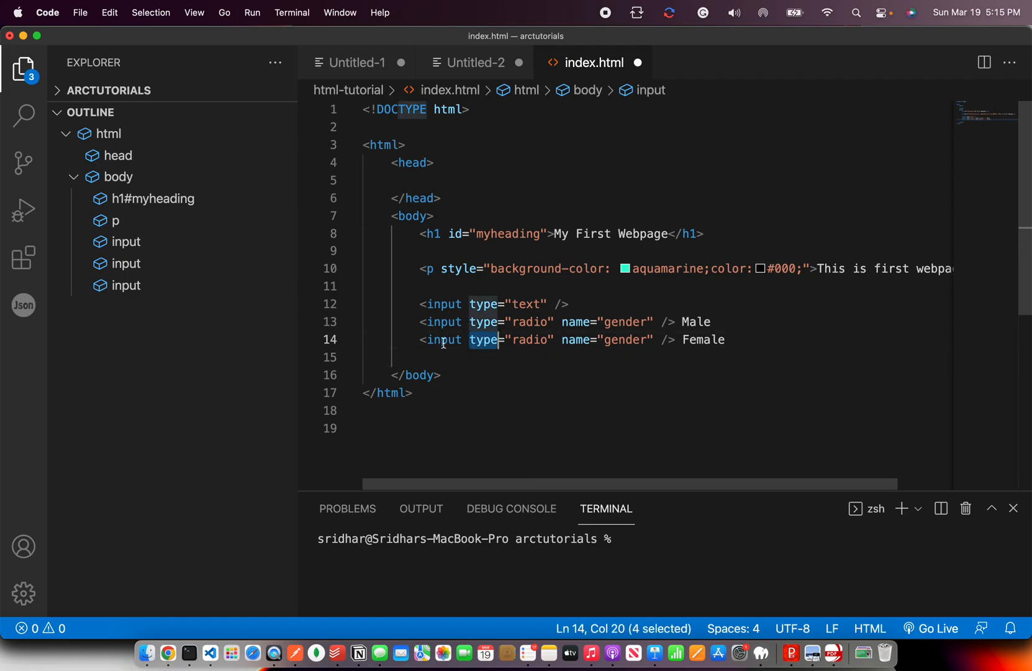
Step: Point out the Female radio input and myheading id, then scroll the notes to item 16
{"action": "left_click", "coordinate": [428, 340]}
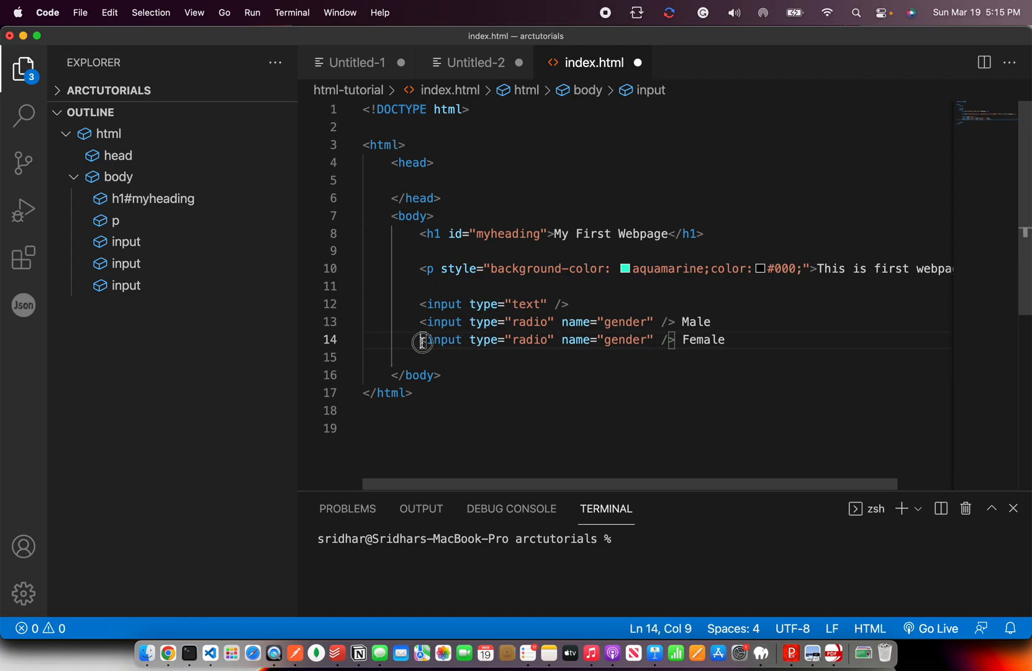
{"action": "left_click", "coordinate": [440, 375]}
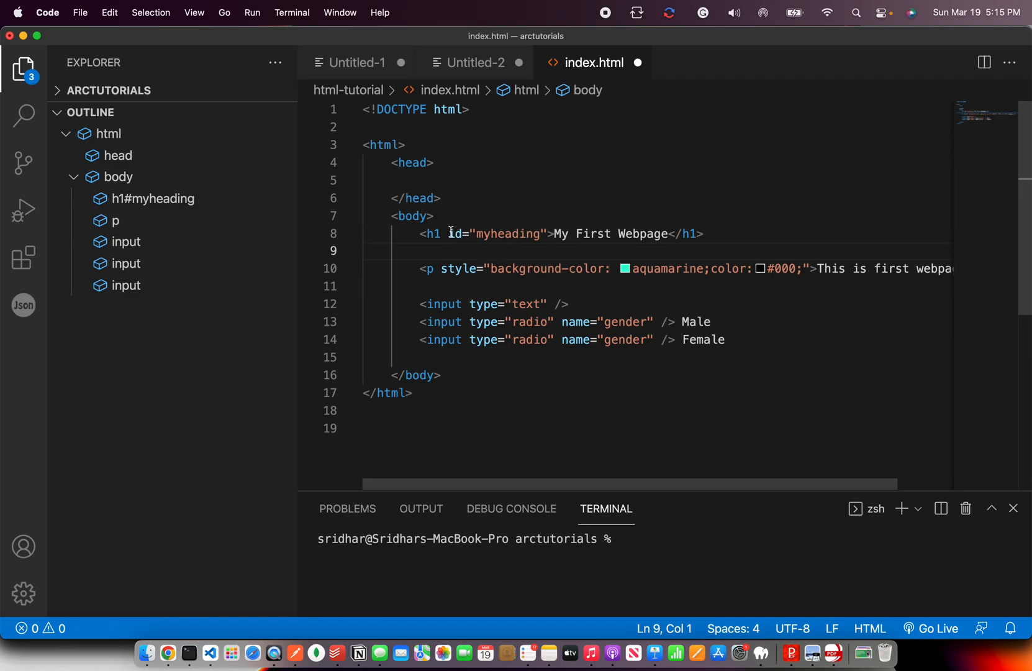
{"action": "double_click", "coordinate": [507, 233]}
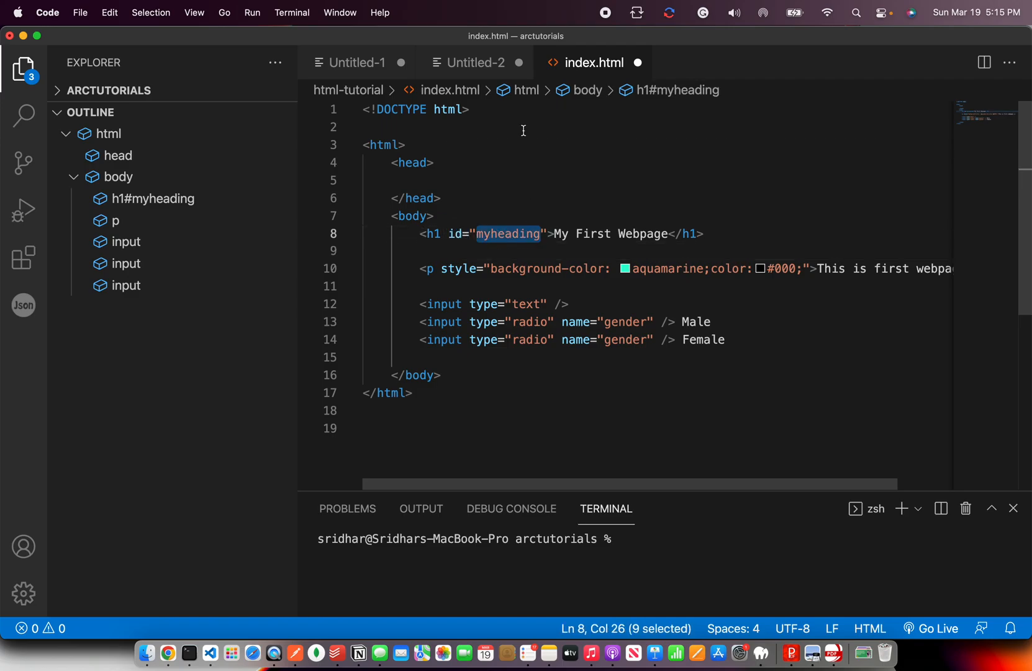
{"action": "left_click", "coordinate": [473, 63]}
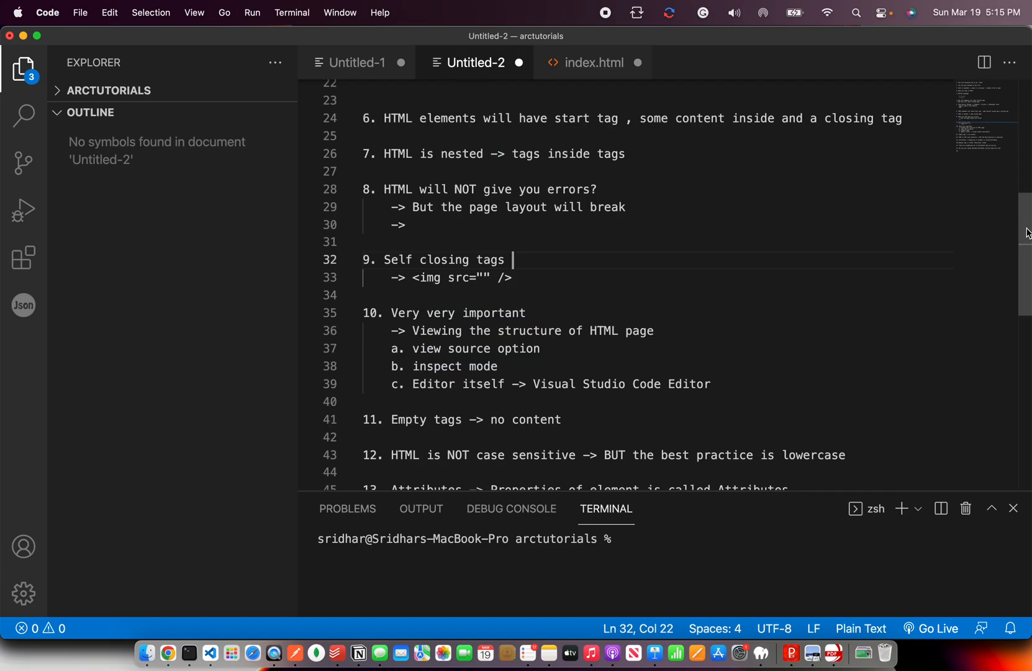
{"action": "scroll", "scroll_direction": "down", "scroll_amount": 3}
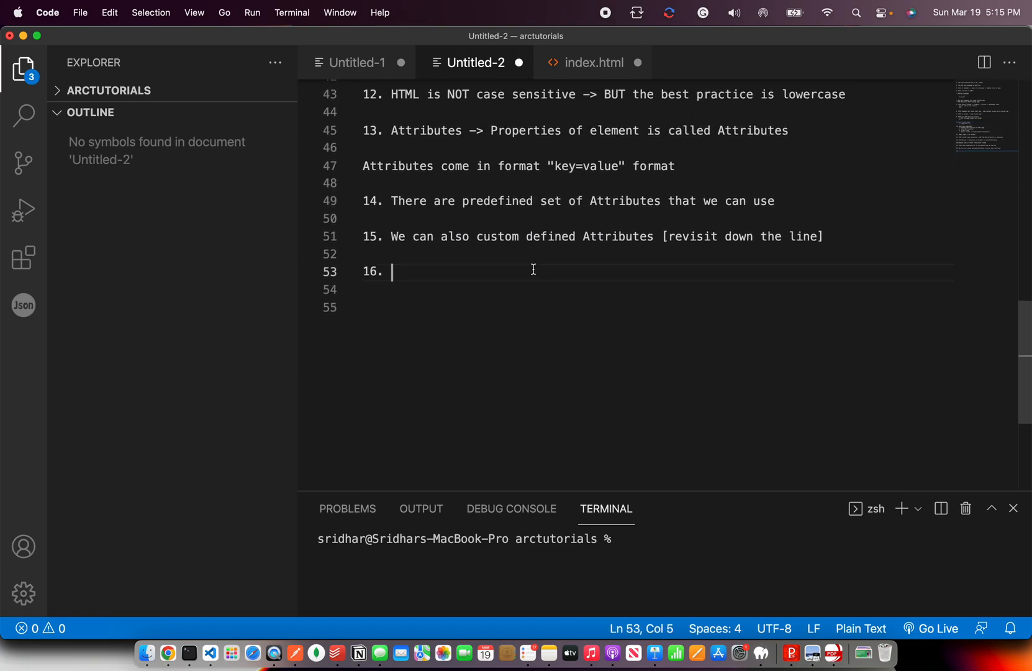
Step: Preview the rendered page in Chrome and review the index.html markup after the radios
{"action": "left_click", "coordinate": [167, 652]}
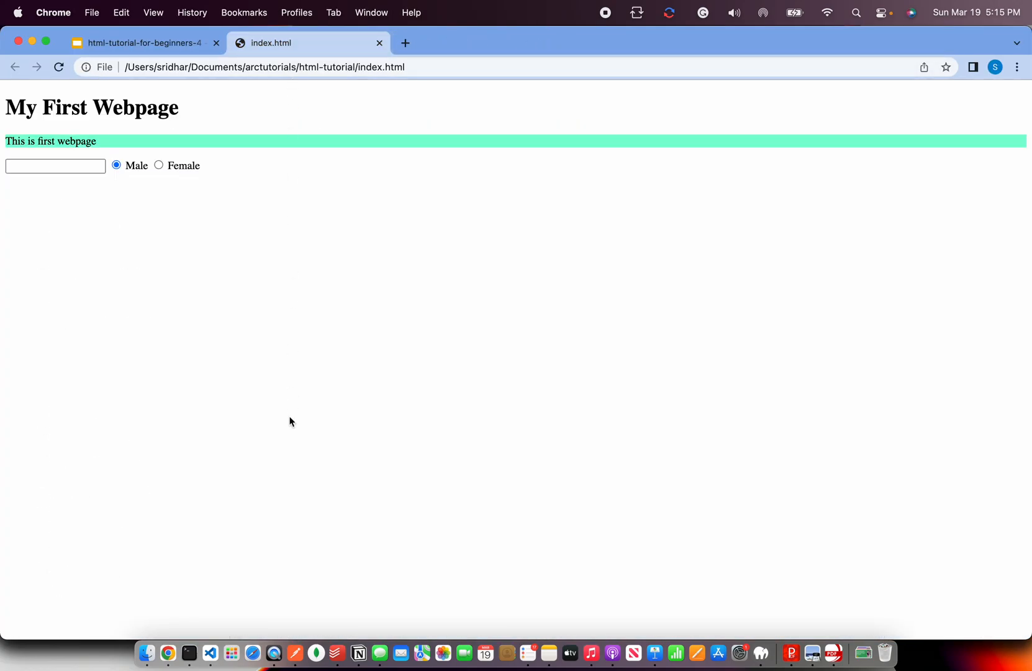
{"action": "left_click", "coordinate": [209, 652]}
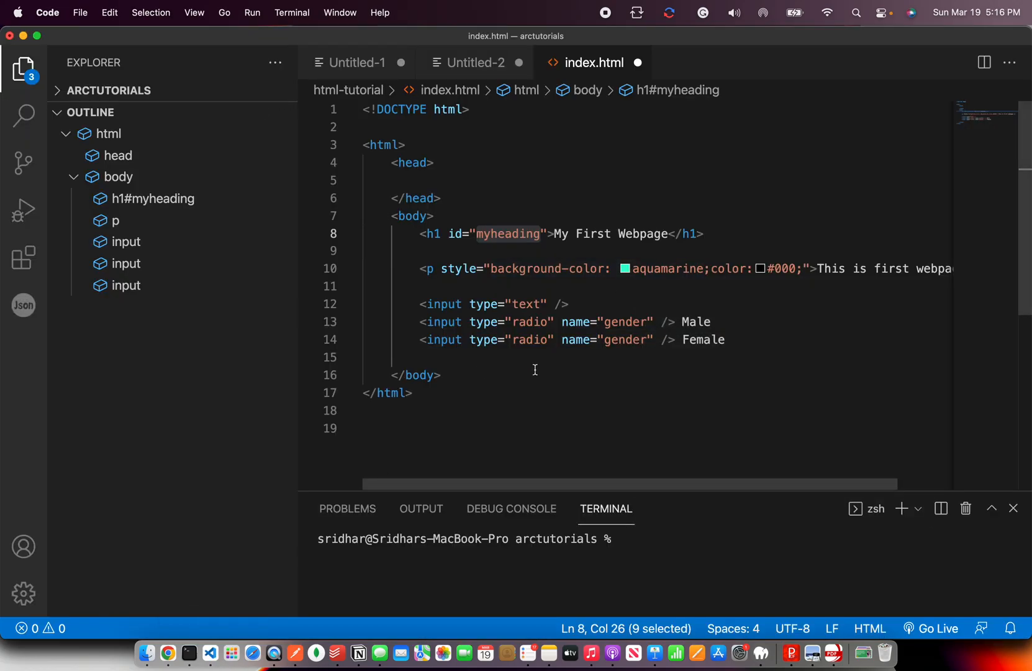
{"action": "left_click", "coordinate": [499, 356]}
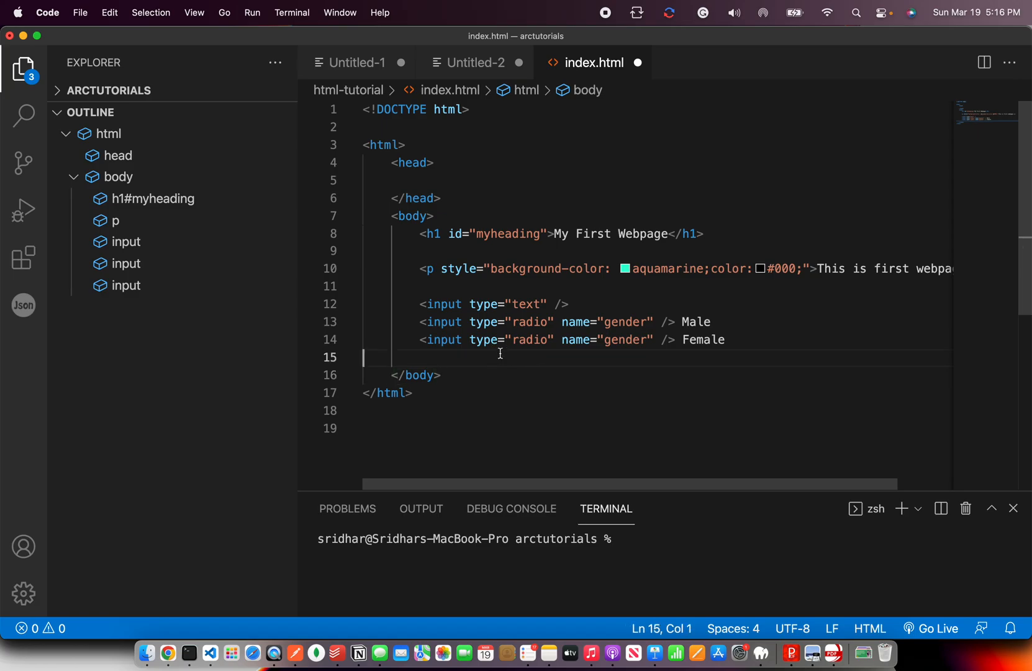
{"action": "mouse_move", "coordinate": [254, 539]}
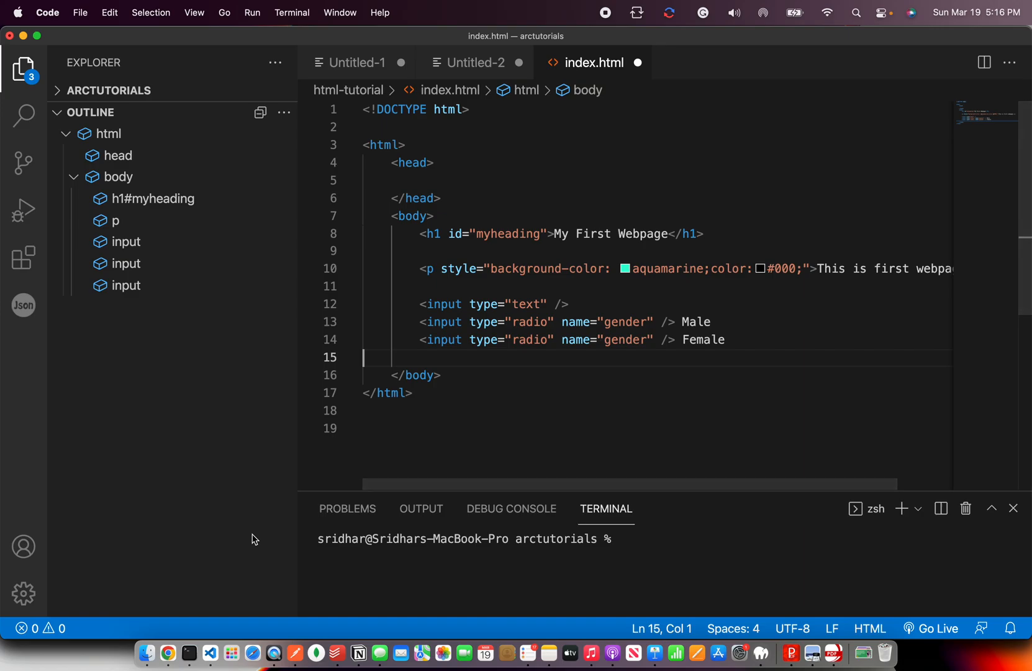
{"action": "left_click", "coordinate": [167, 652]}
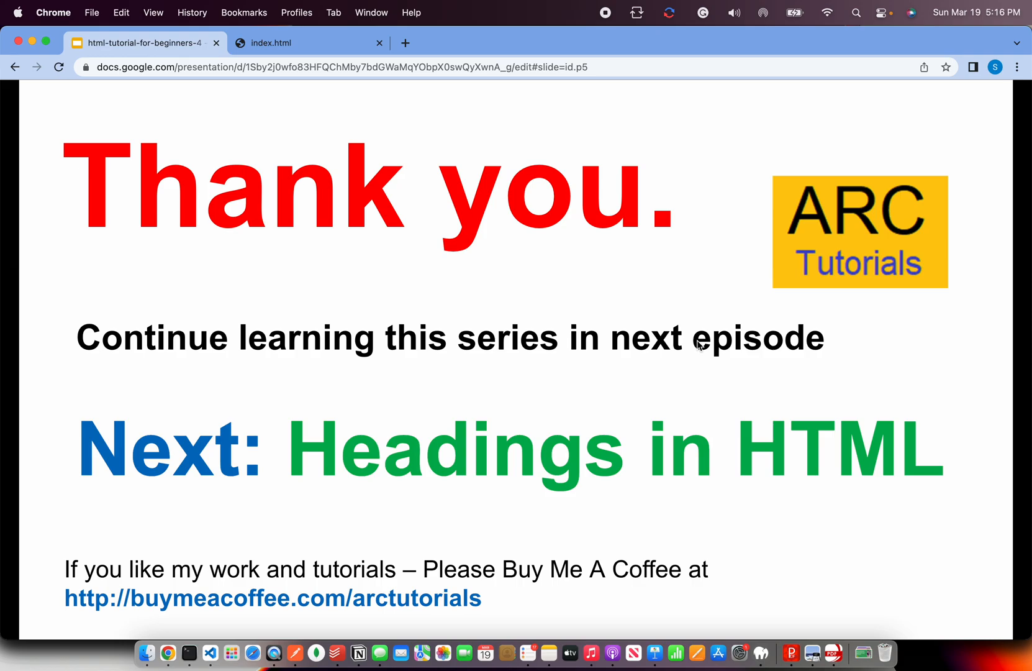
{"action": "mouse_move", "coordinate": [453, 377]}
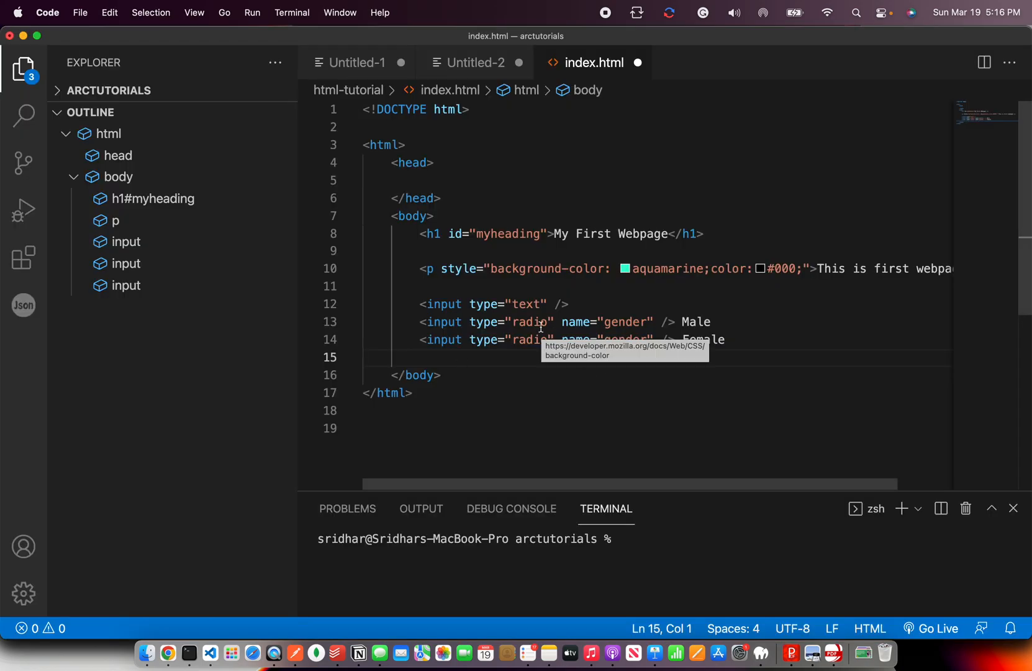
Step: Add note 16: single or double quotes both work, but prefer double quotes
{"action": "left_click", "coordinate": [667, 322]}
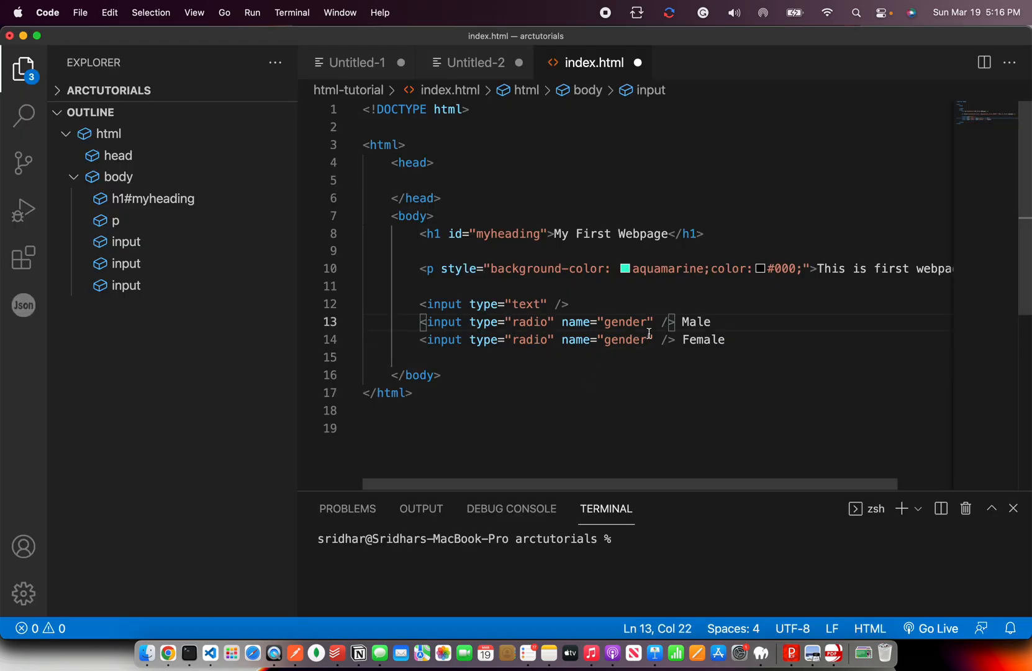
{"action": "left_click", "coordinate": [369, 286]}
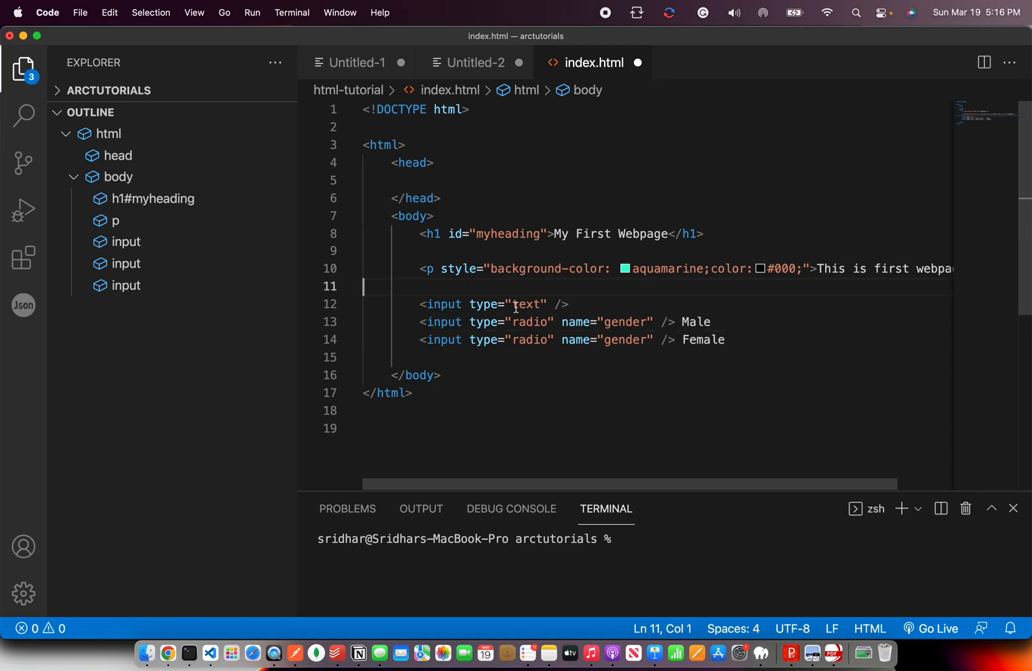
{"action": "left_click", "coordinate": [475, 62]}
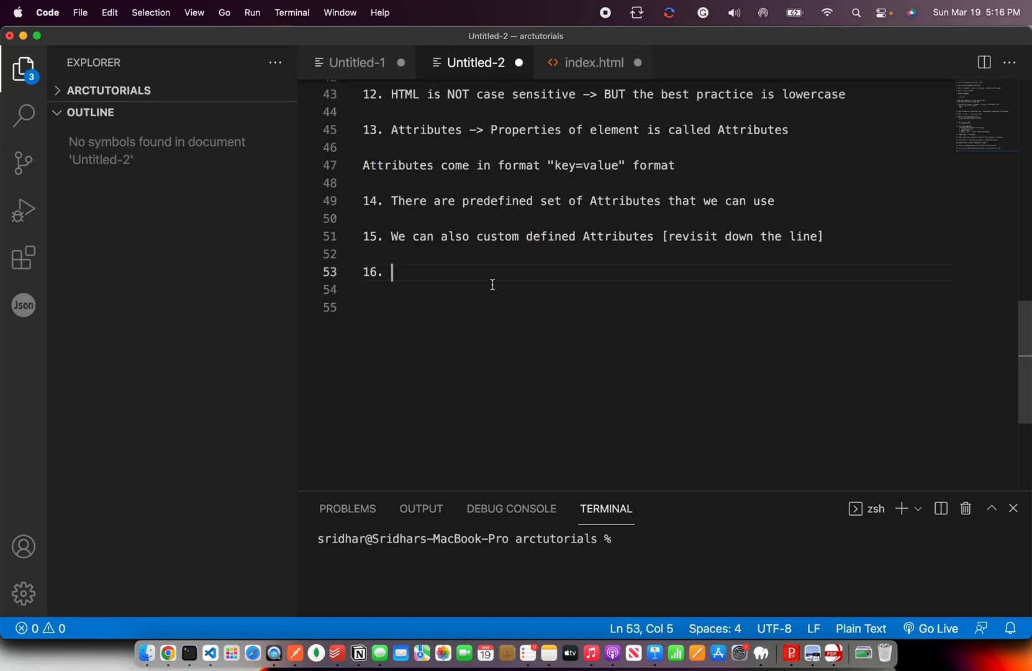
{"action": "type", "text": "You can use s"}
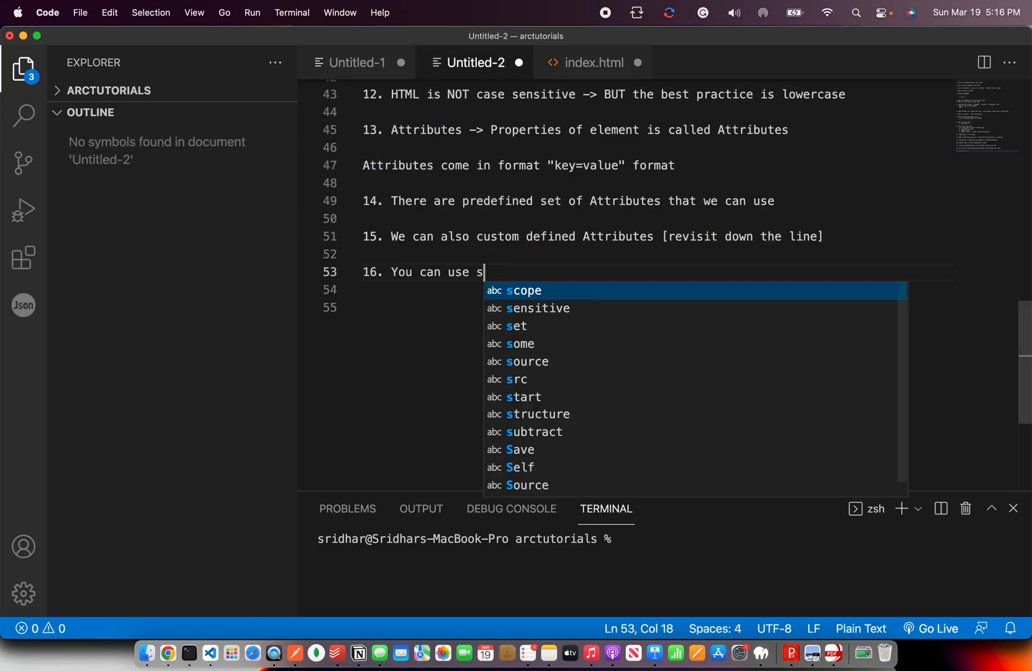
{"action": "type", "text": "ingle qoute or"}
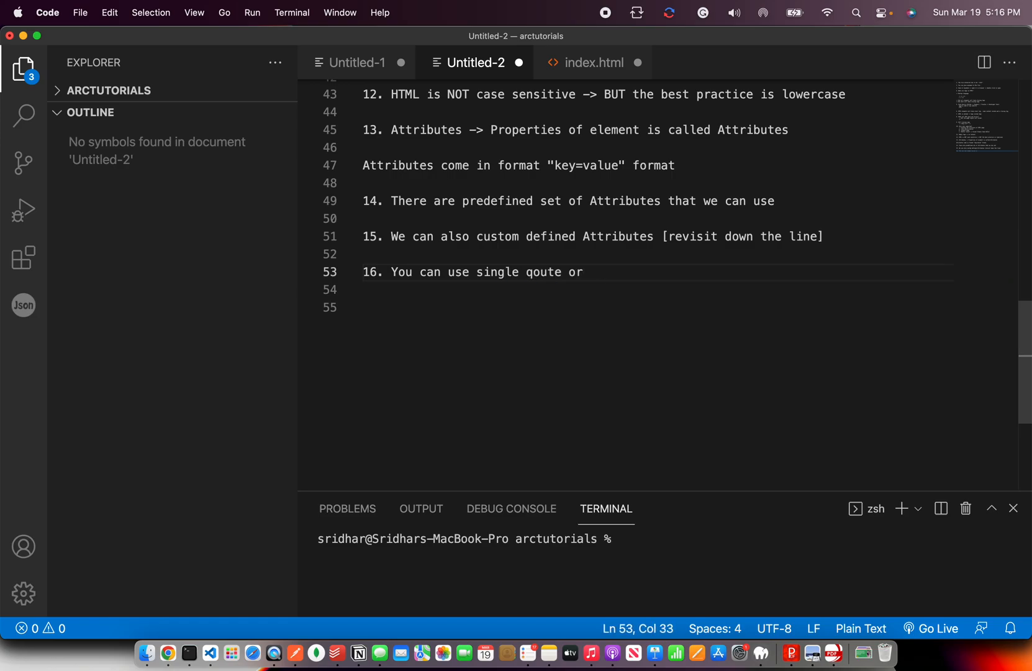
{"action": "type", "text": "double quote -> prefer usin"}
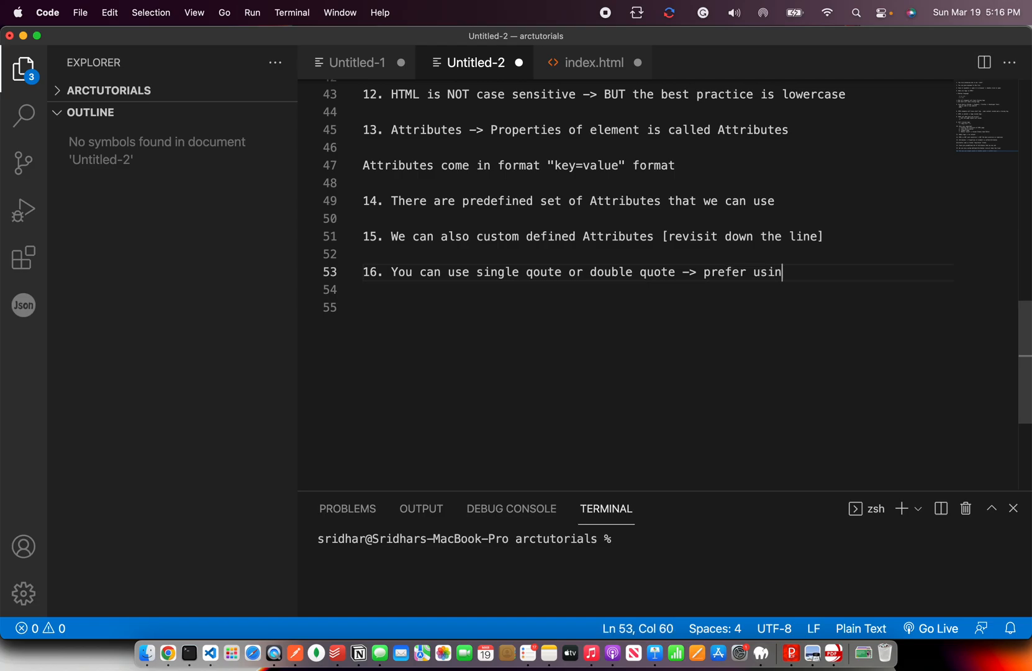
{"action": "type", "text": "g double"}
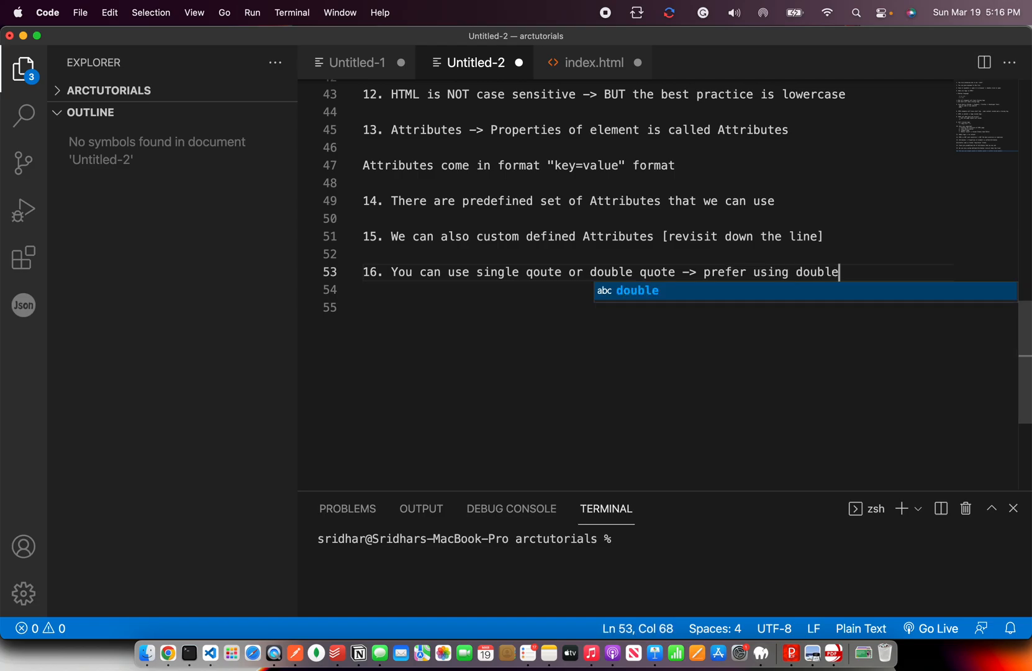
{"action": "left_click", "coordinate": [168, 652]}
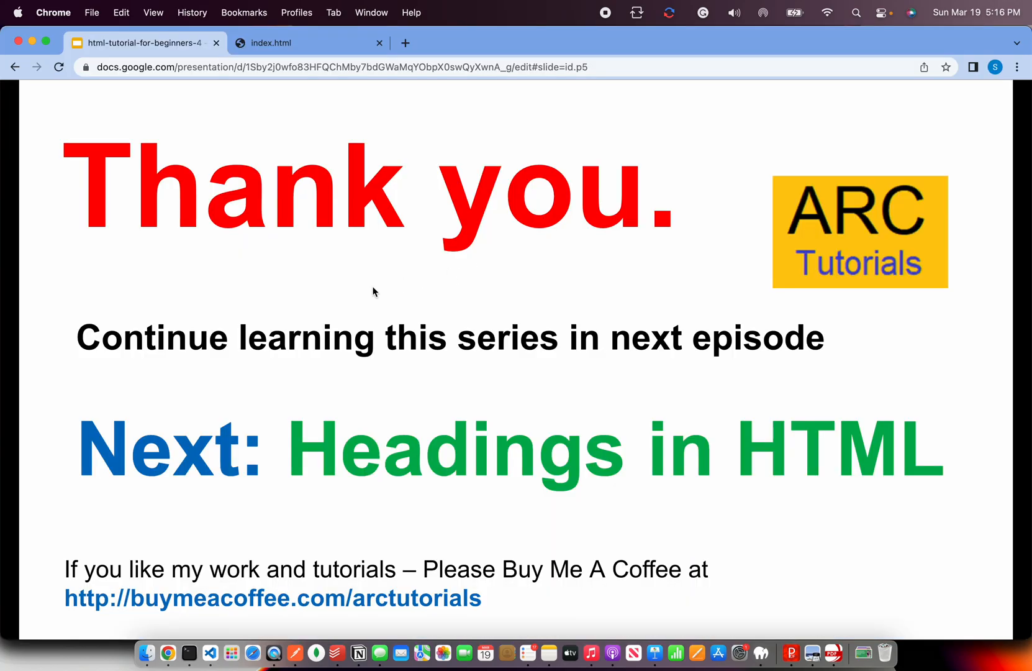
Step: Alternate between index.html and the Thank you slide announcing Headings in HTML
{"action": "left_click", "coordinate": [188, 653]}
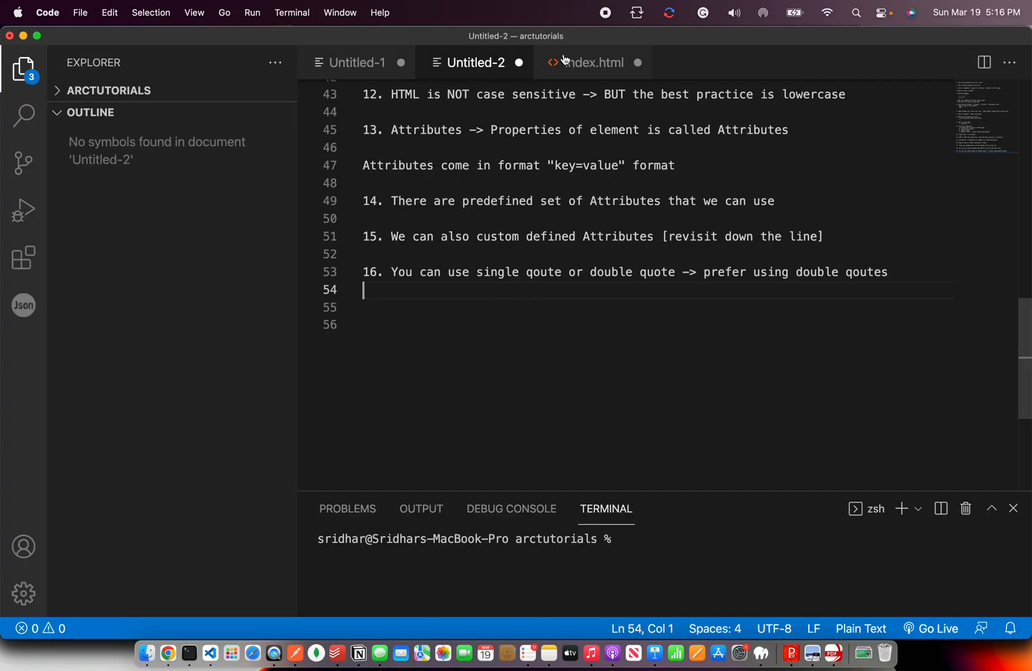
{"action": "left_click", "coordinate": [593, 62]}
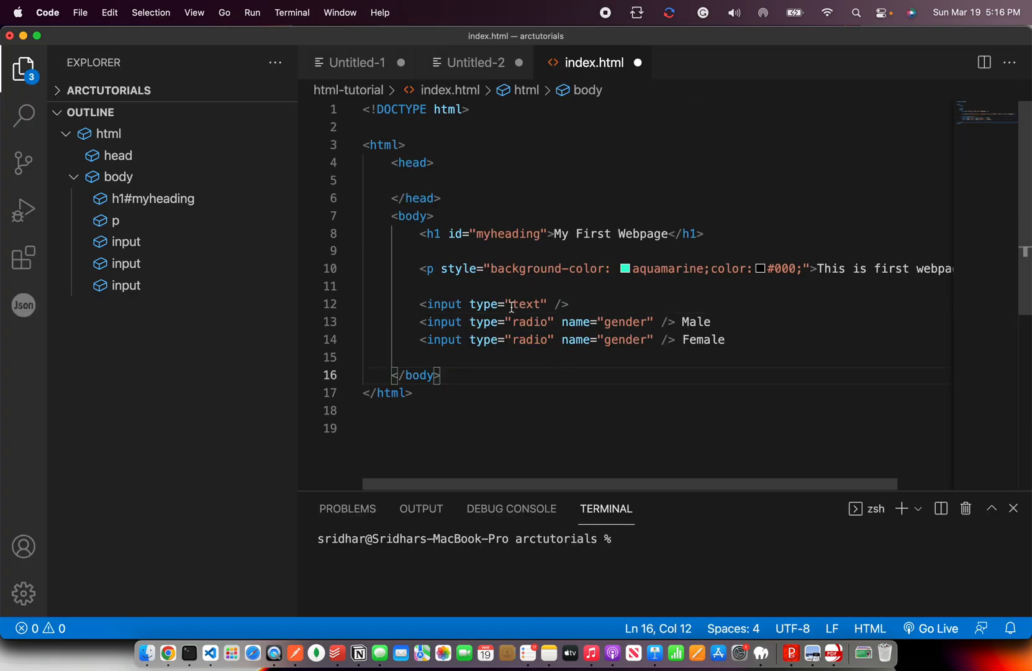
{"action": "mouse_move", "coordinate": [614, 406]}
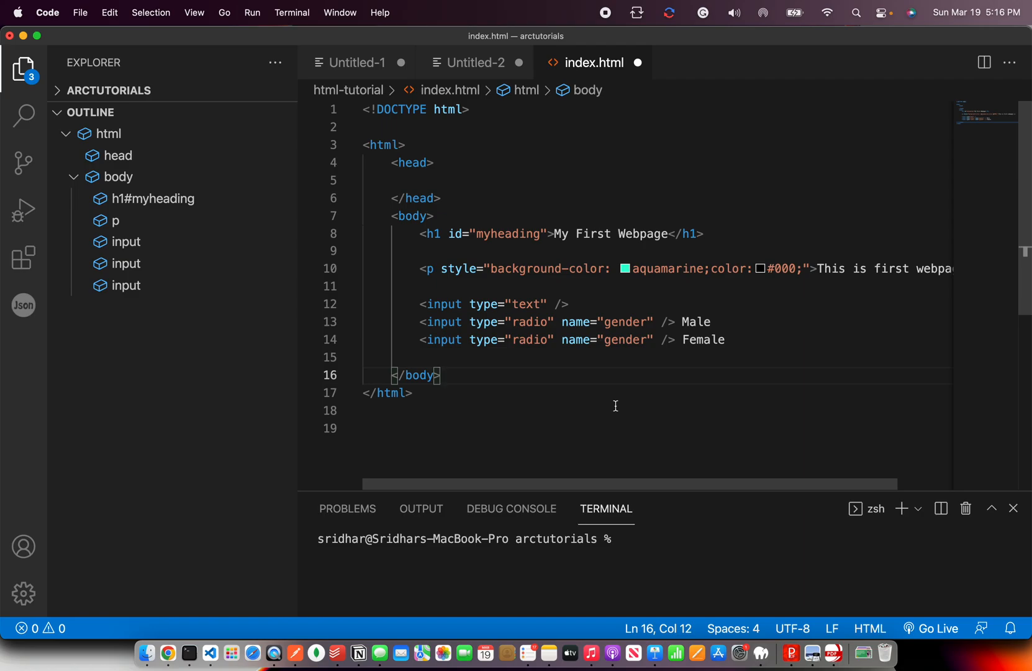
{"action": "mouse_move", "coordinate": [589, 365]}
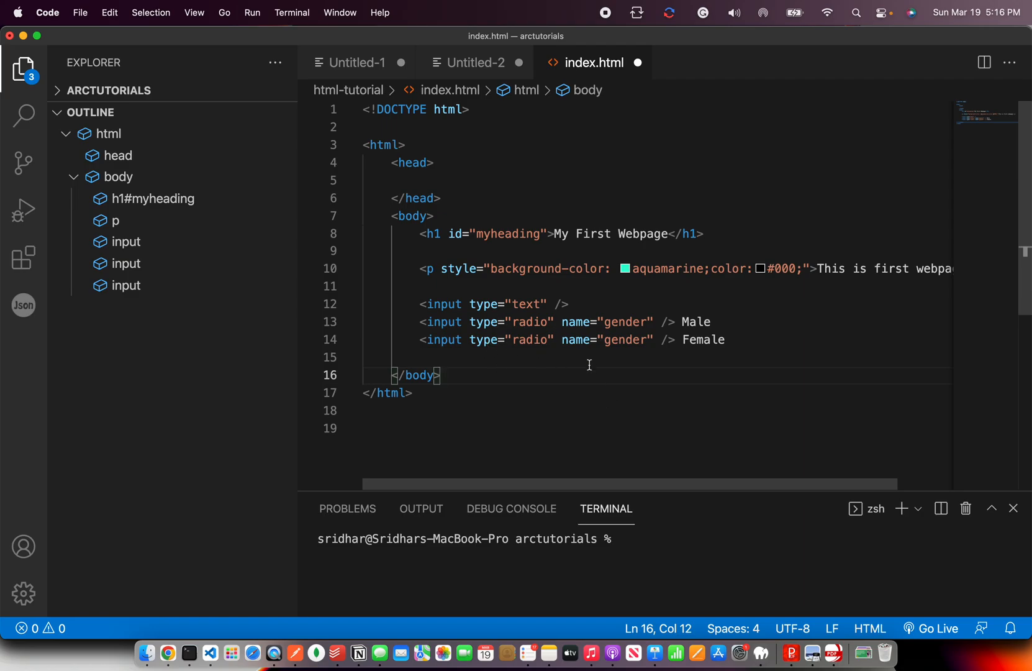
{"action": "left_click", "coordinate": [168, 653]}
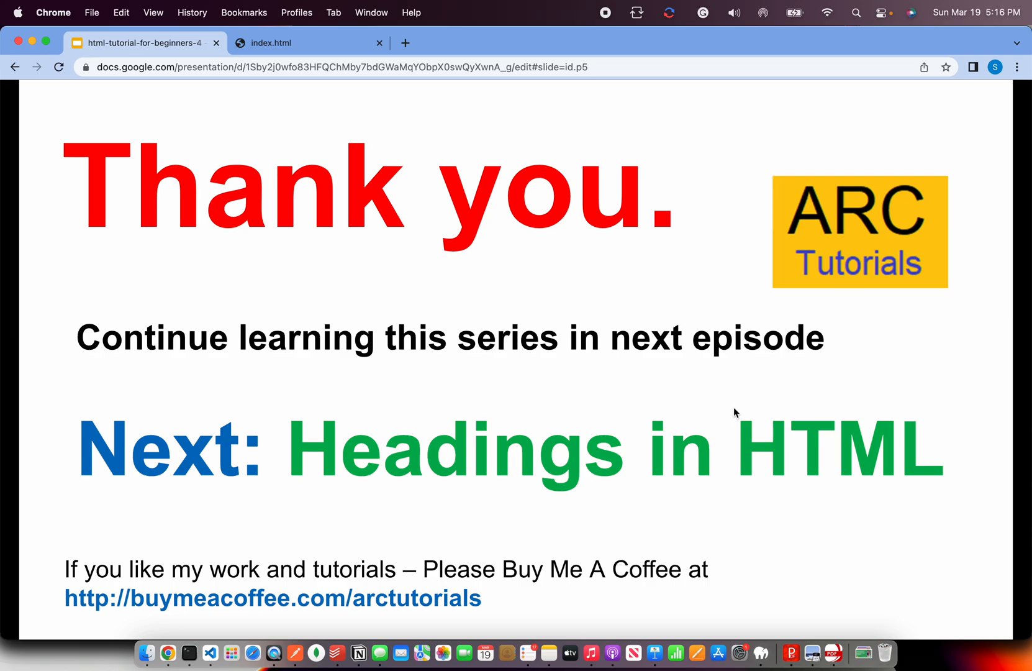
{"action": "left_click", "coordinate": [189, 653]}
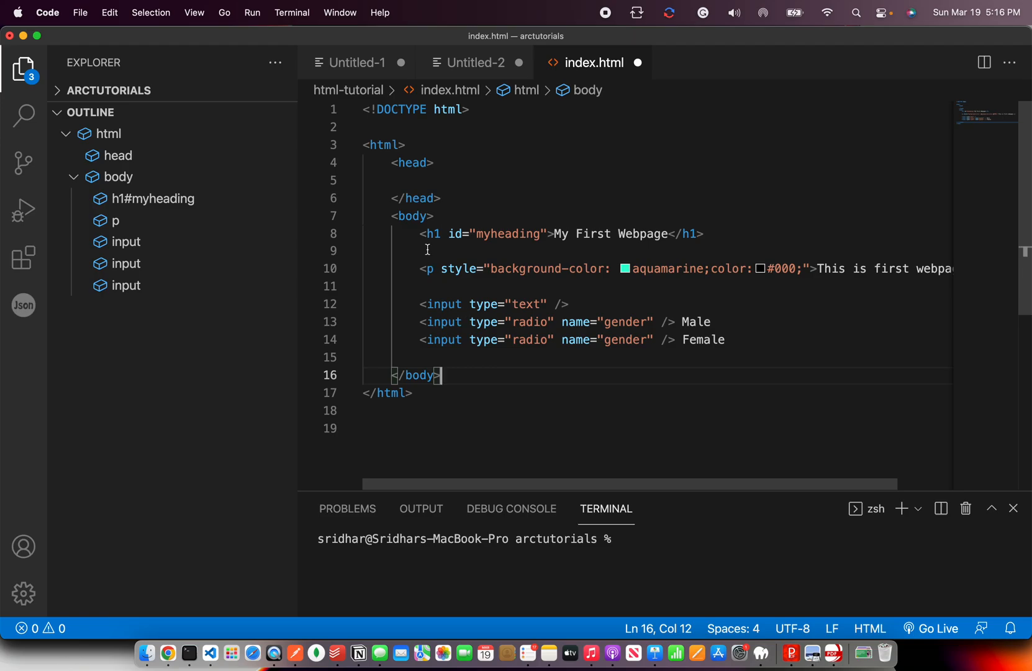
{"action": "triple_click", "coordinate": [560, 234]}
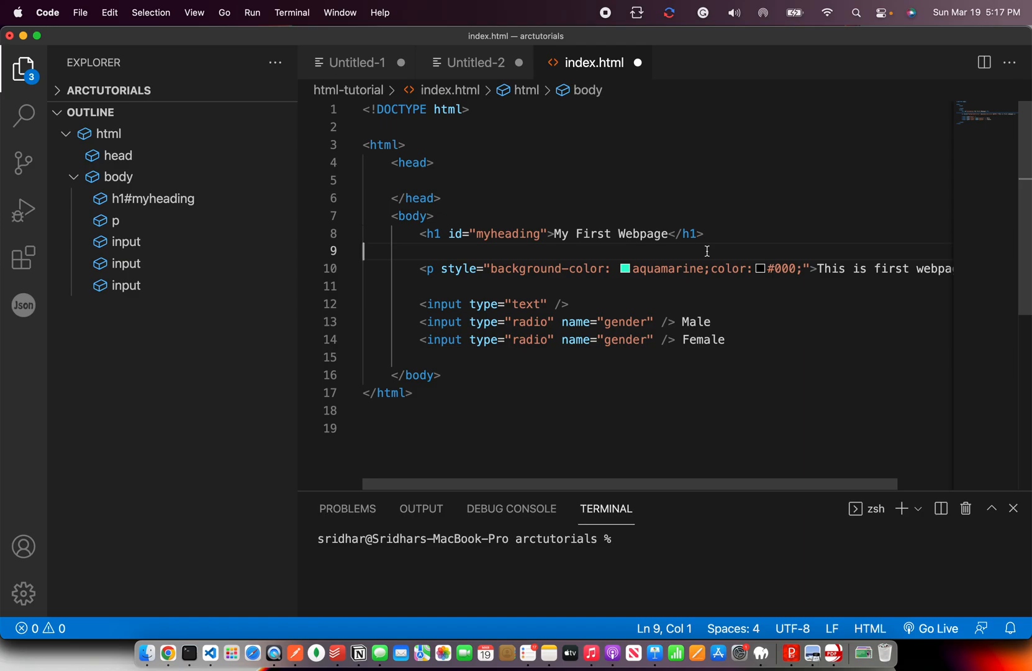
{"action": "left_click", "coordinate": [167, 653]}
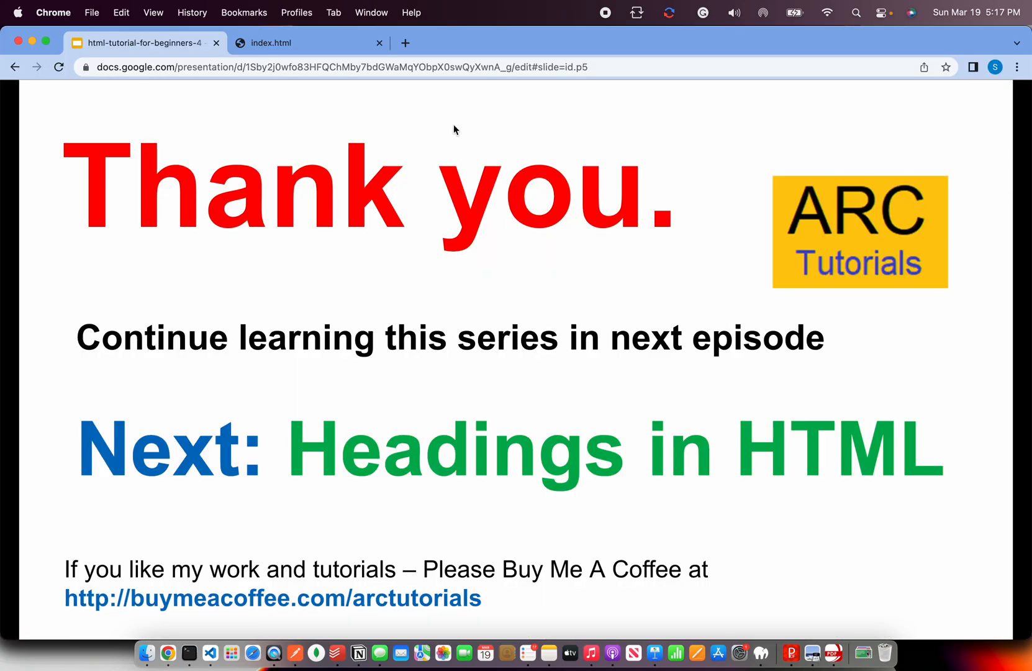
{"action": "mouse_move", "coordinate": [431, 248]}
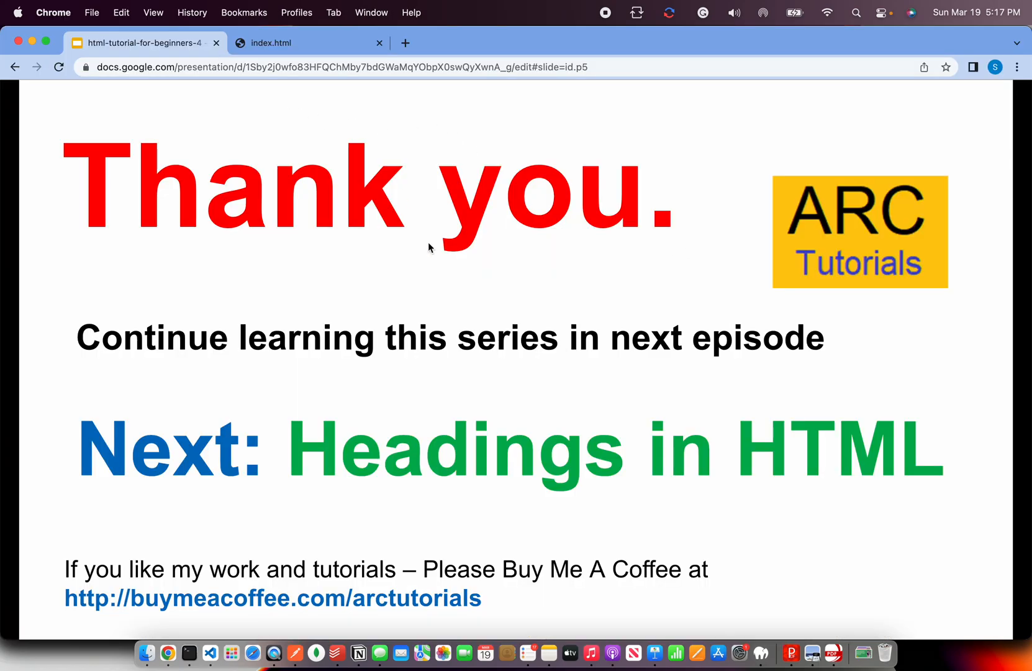